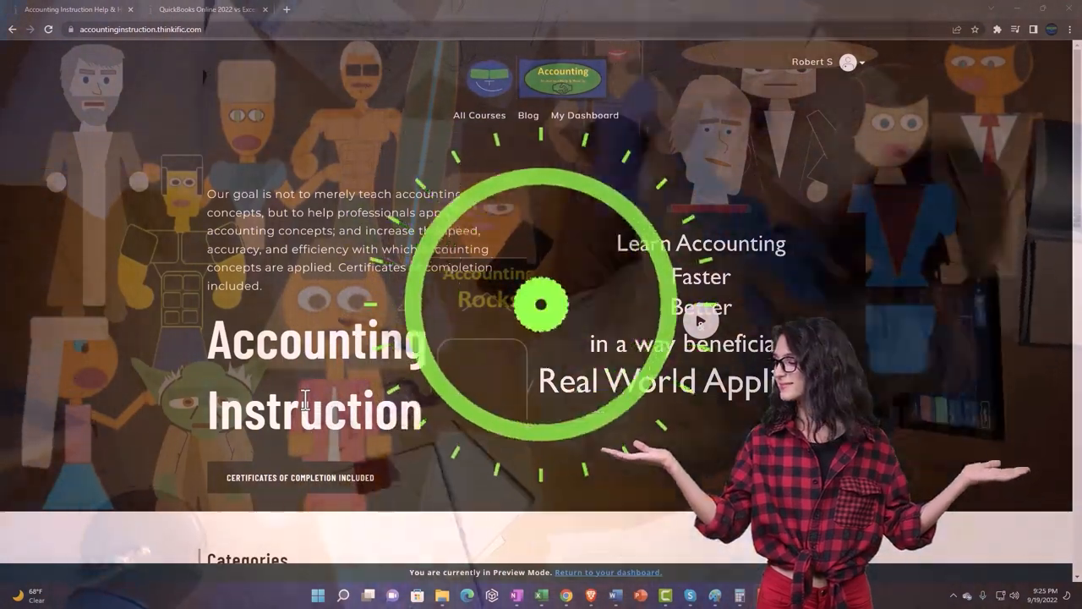
Scroll the Accounting Instruction home page and expand a QuickBooks Online 2022 course section.
scroll("down", 3)
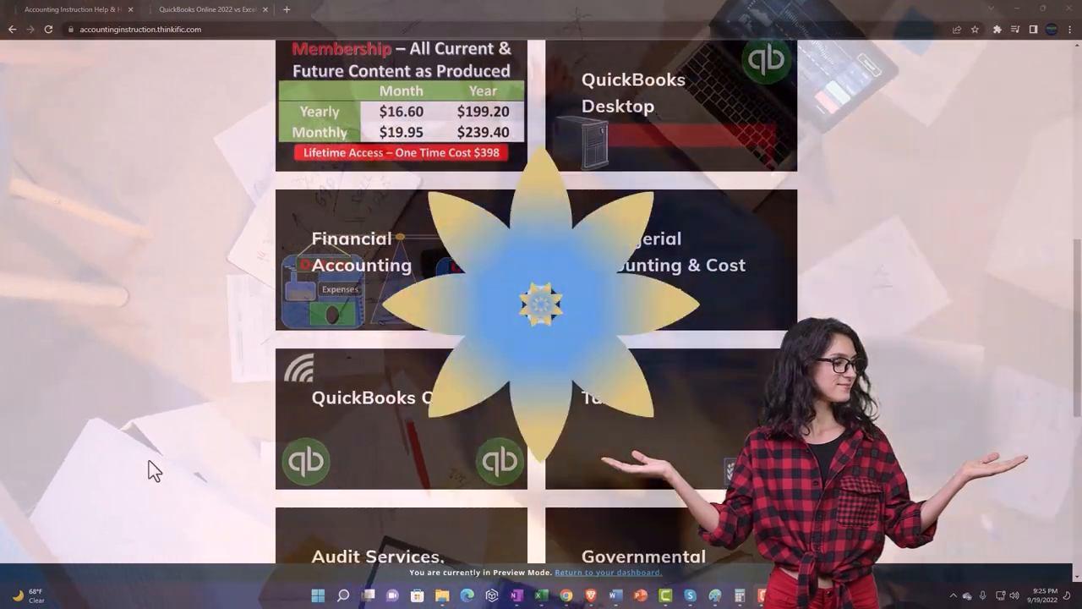
scroll("down", 3)
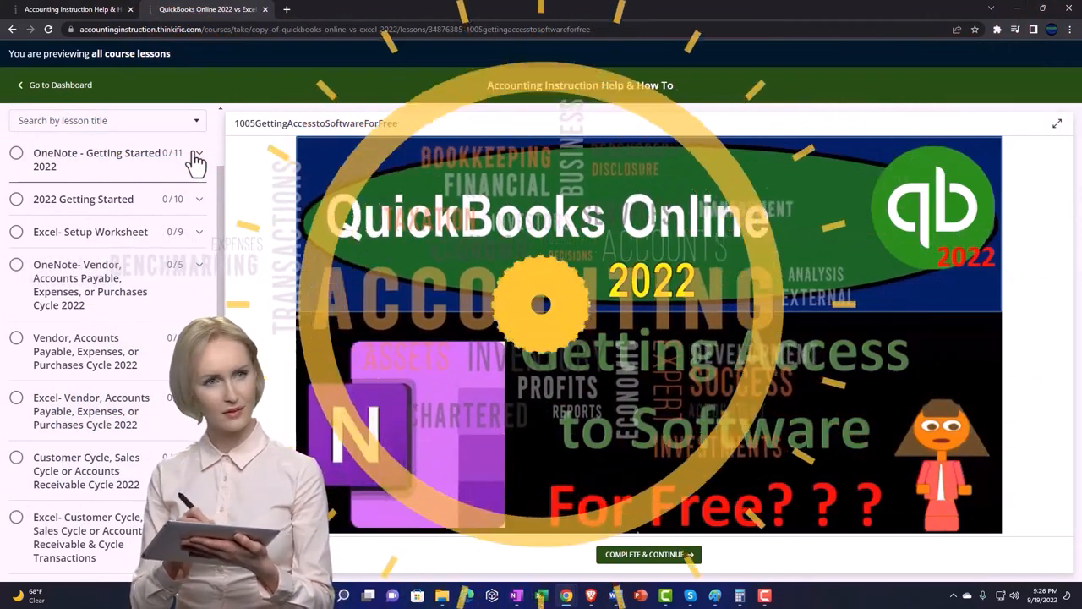
left_click(197, 157)
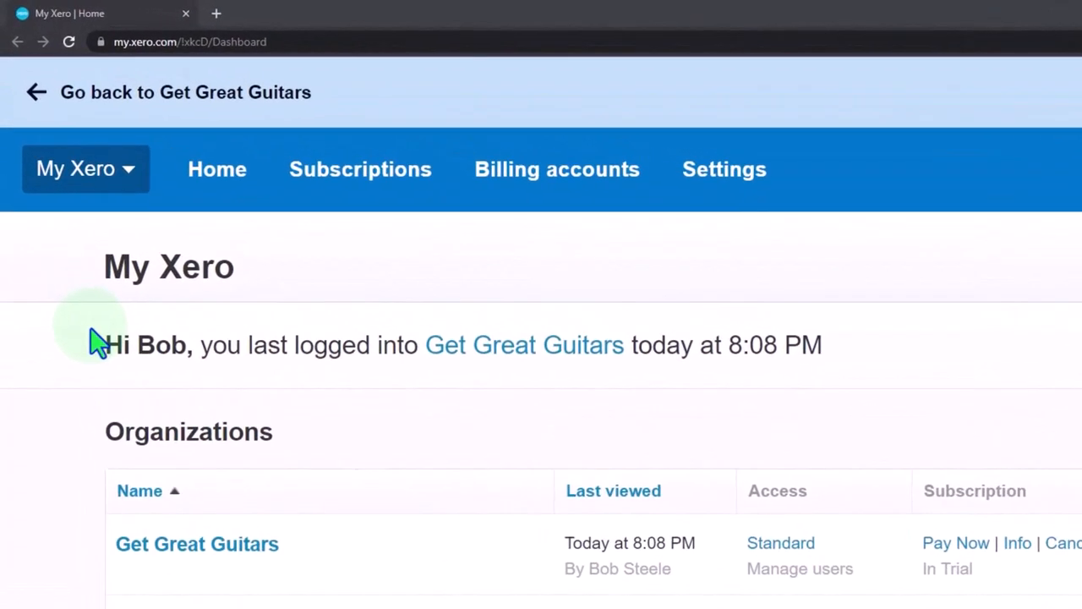
Open the Get Great Guitars organization and duplicate its dashboard tab twice.
left_click(197, 544)
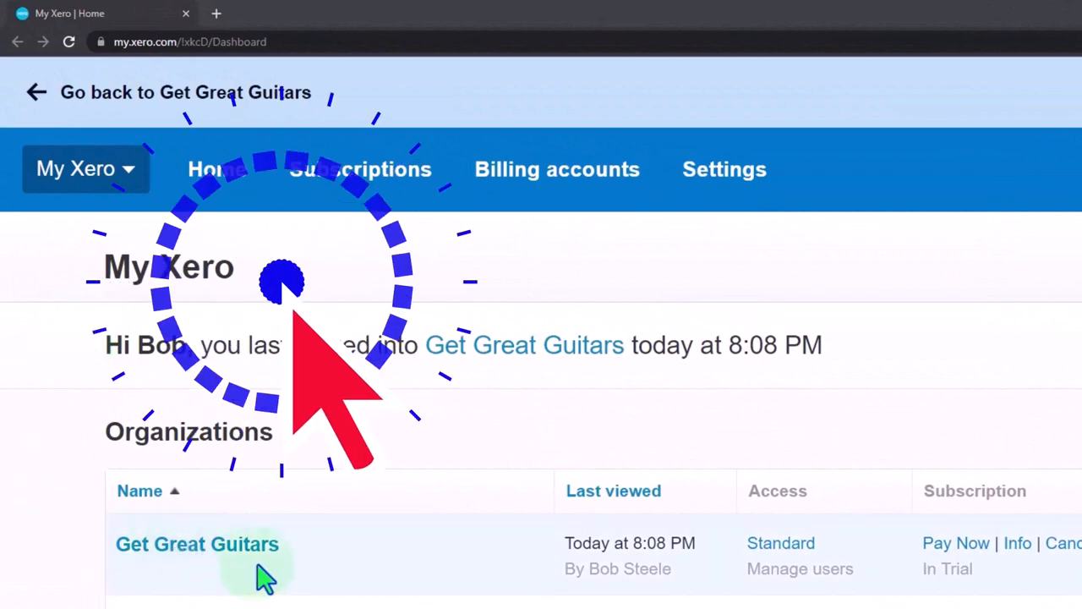
left_click(197, 544)
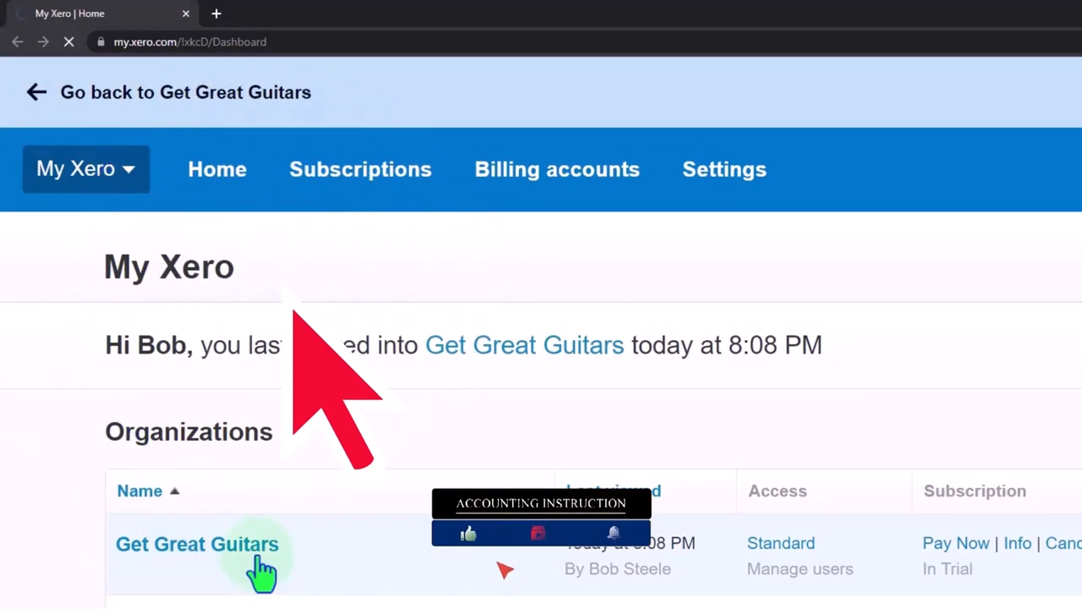
left_click(197, 544)
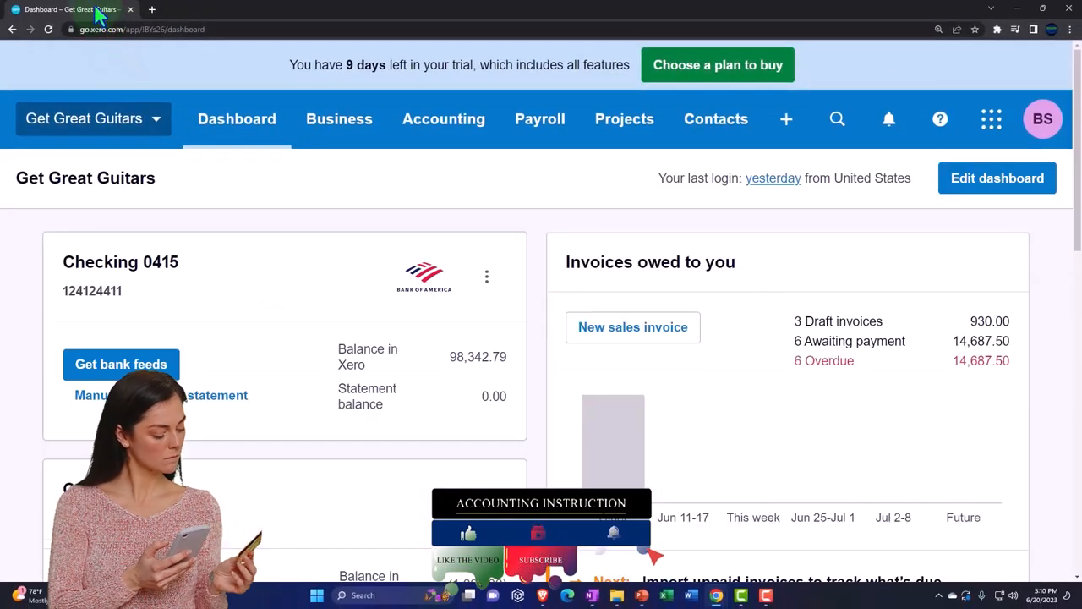
right_click(63, 9)
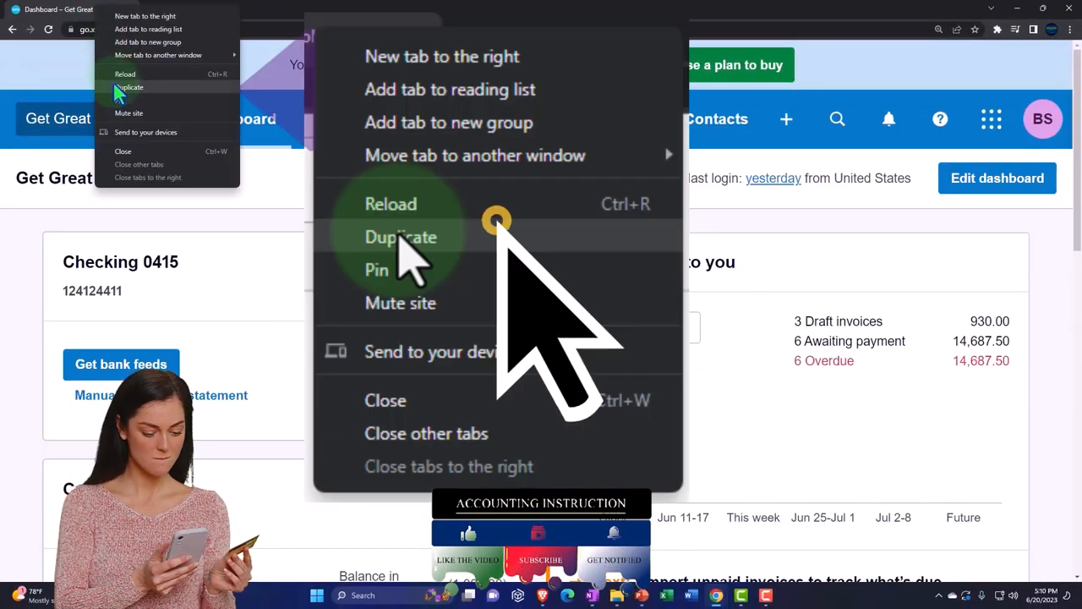
left_click(129, 87)
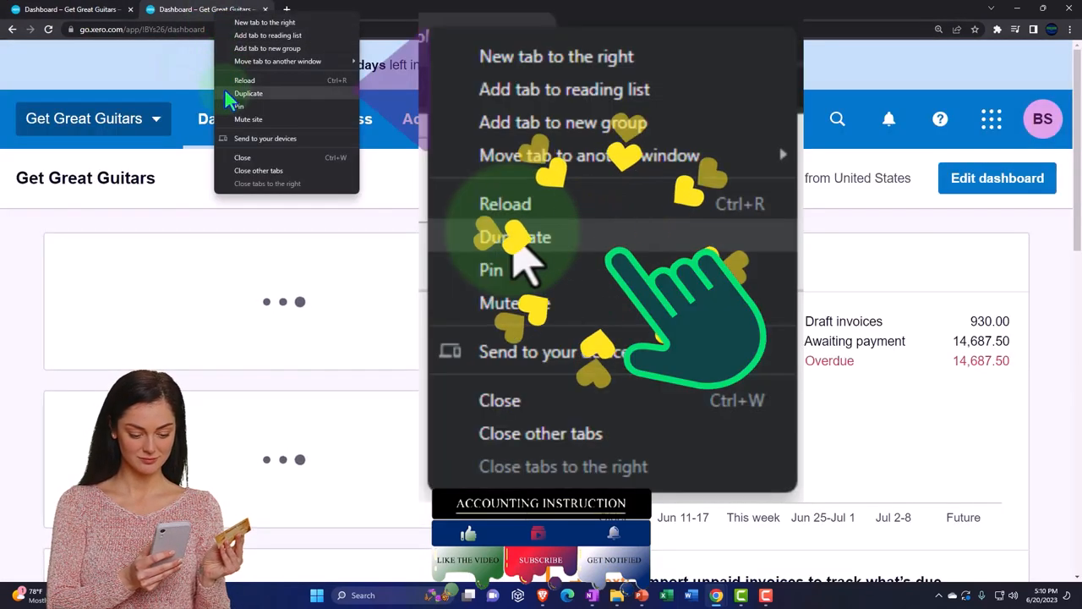
left_click(249, 93)
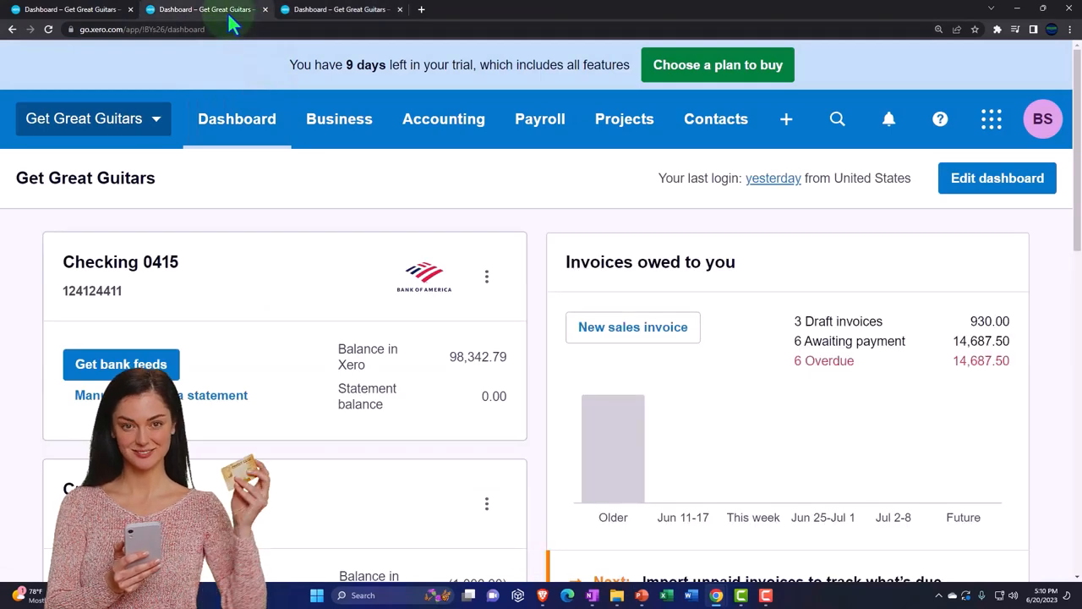
Run the Balance Sheet in tab two and the Comparative Income Statement in tab three.
left_click(443, 118)
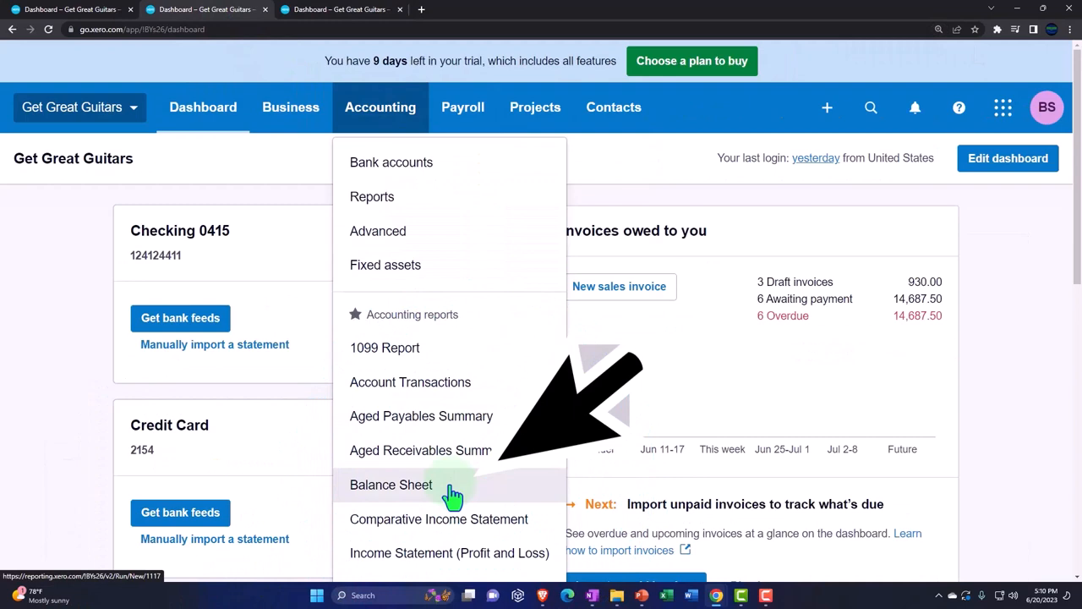
left_click(391, 485)
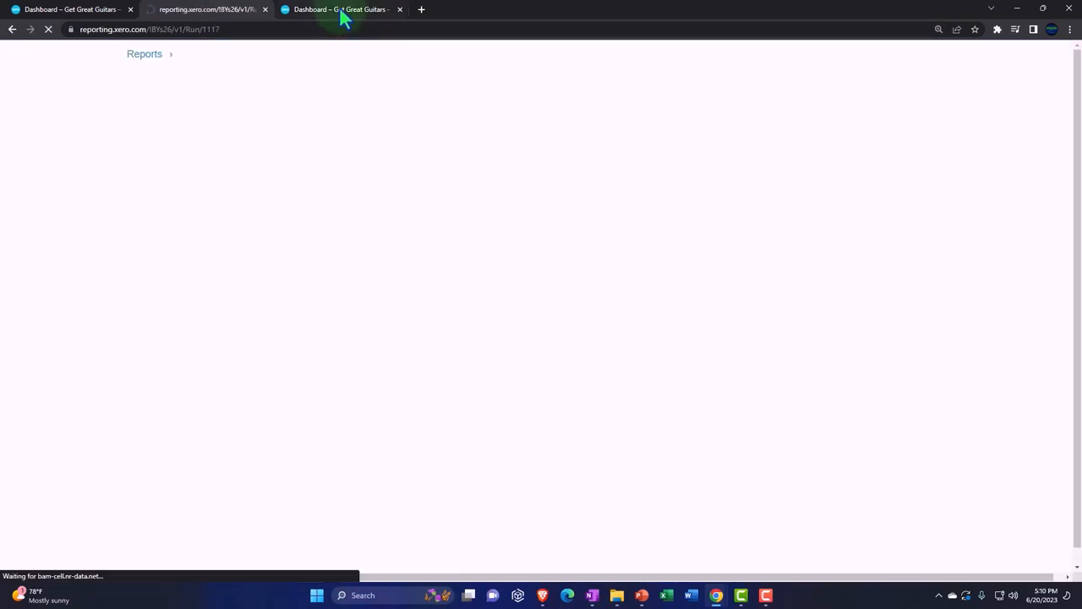
left_click(380, 107)
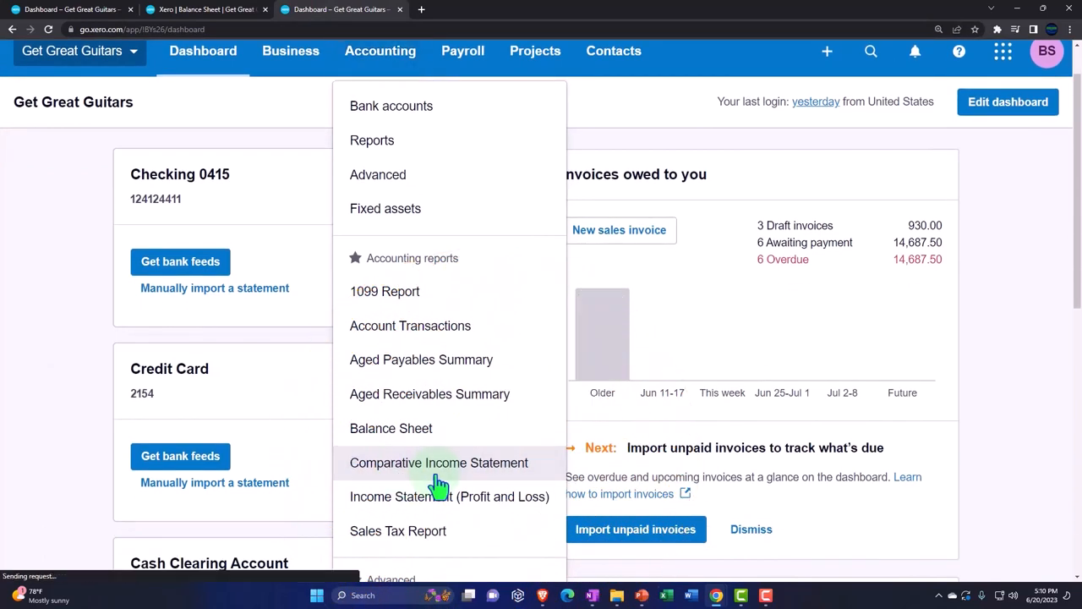
left_click(438, 462)
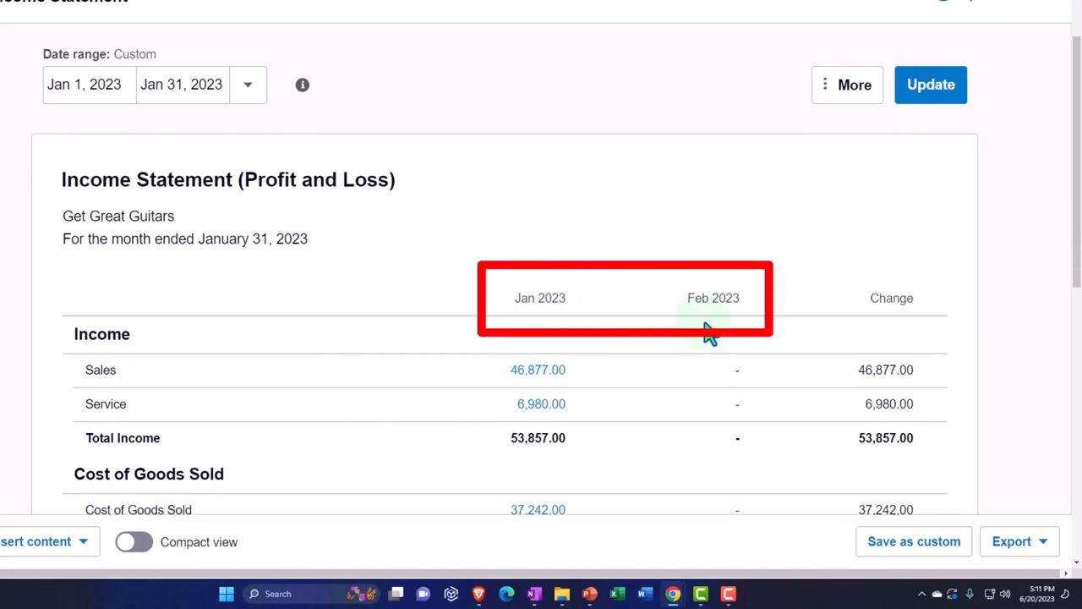
mouse_move(881, 321)
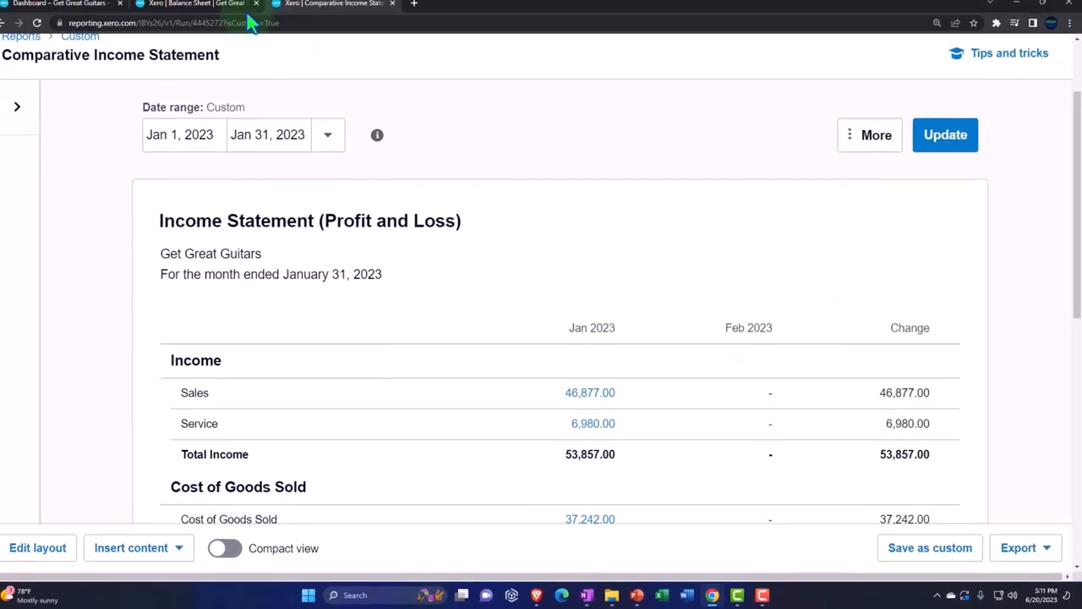
Rerun the Balance Sheet dated December 31, 2023.
left_click(205, 9)
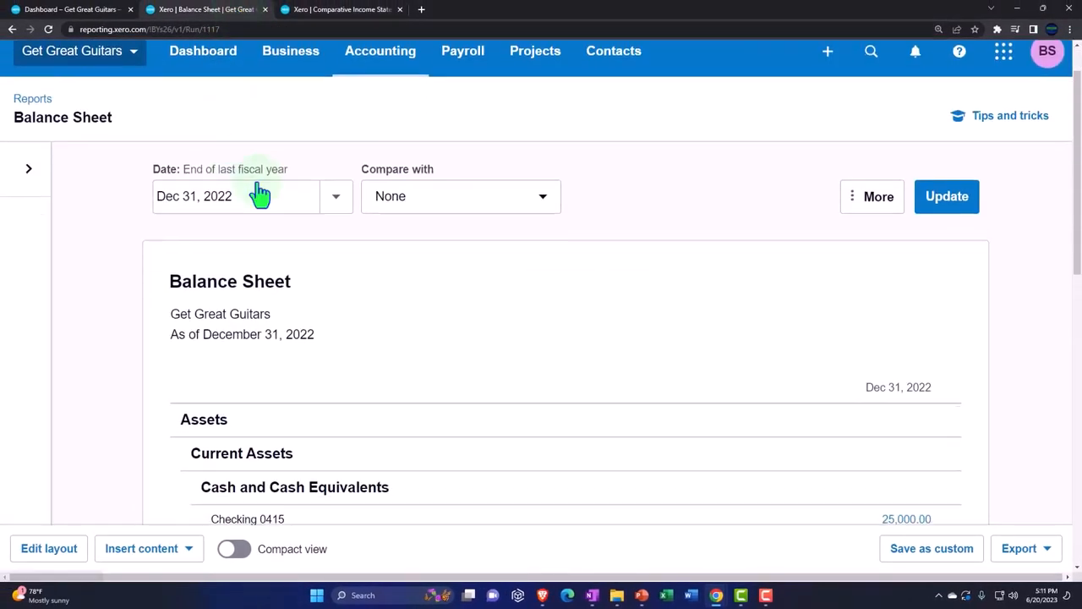
left_click(245, 195)
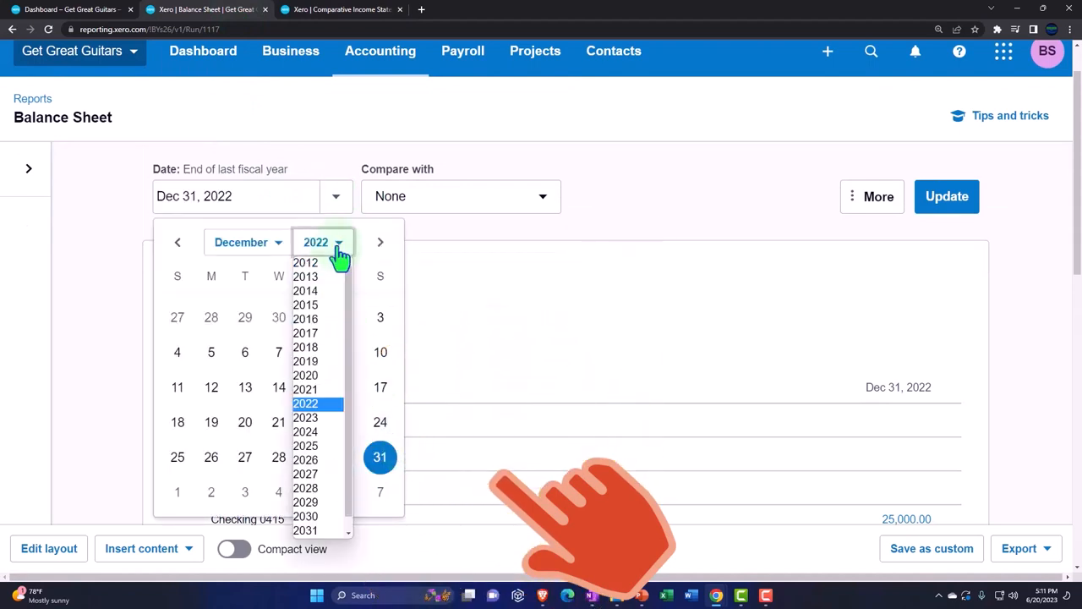
left_click(305, 417)
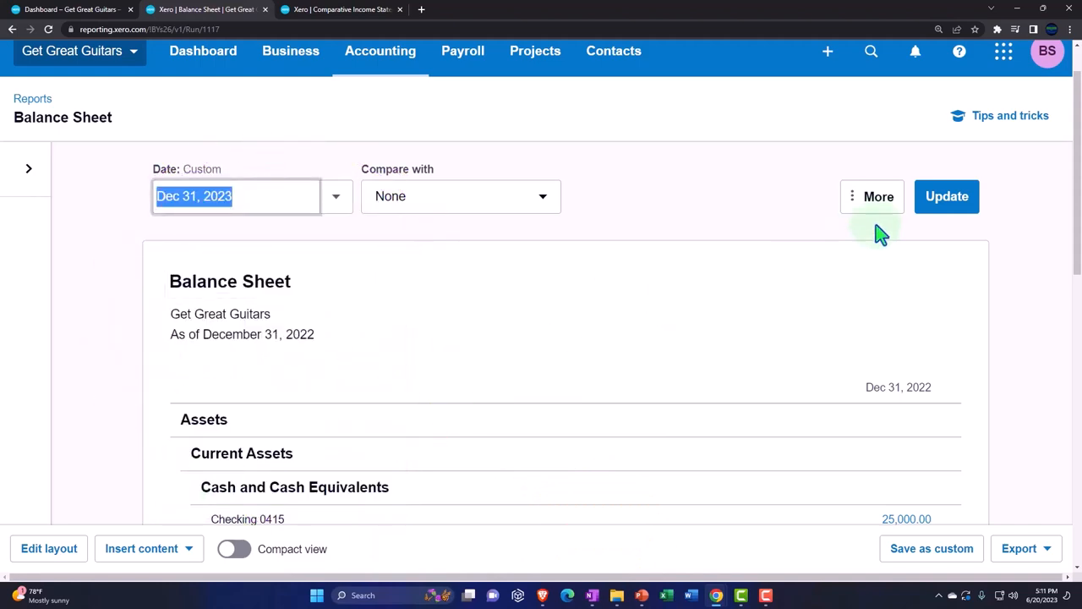
left_click(947, 196)
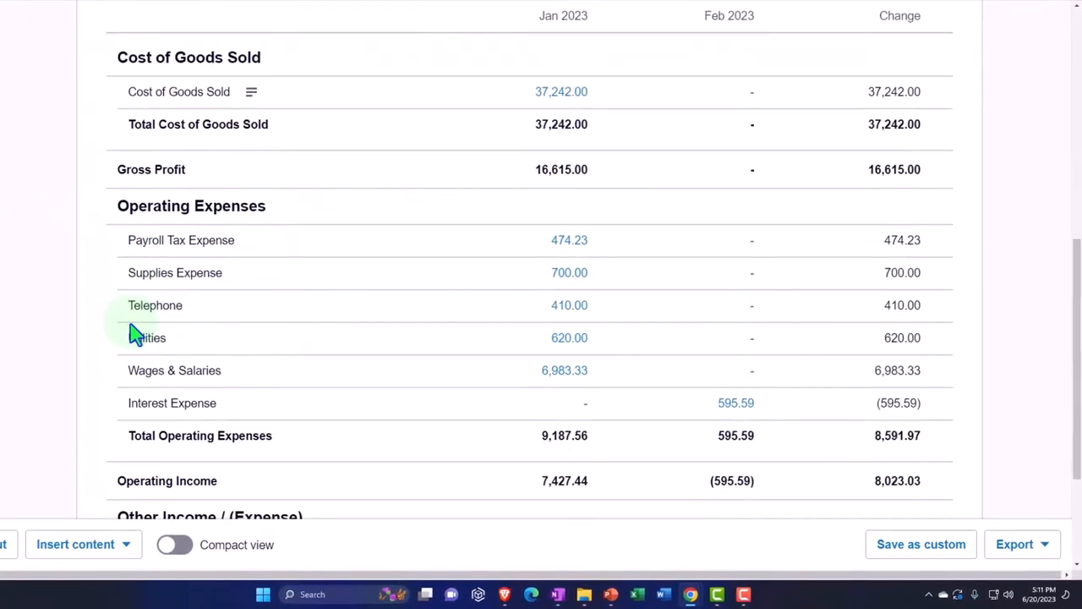
Scroll the Comparative Income Statement to Operating Expenses, showing Interest Expense 595.59.
scroll("down", 3)
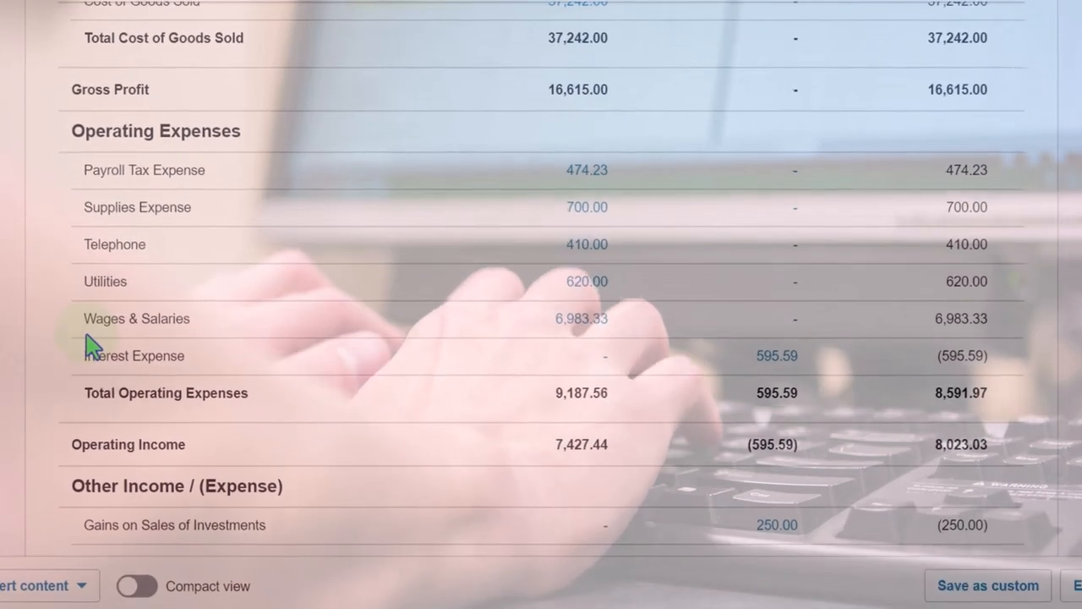
scroll("down", 3)
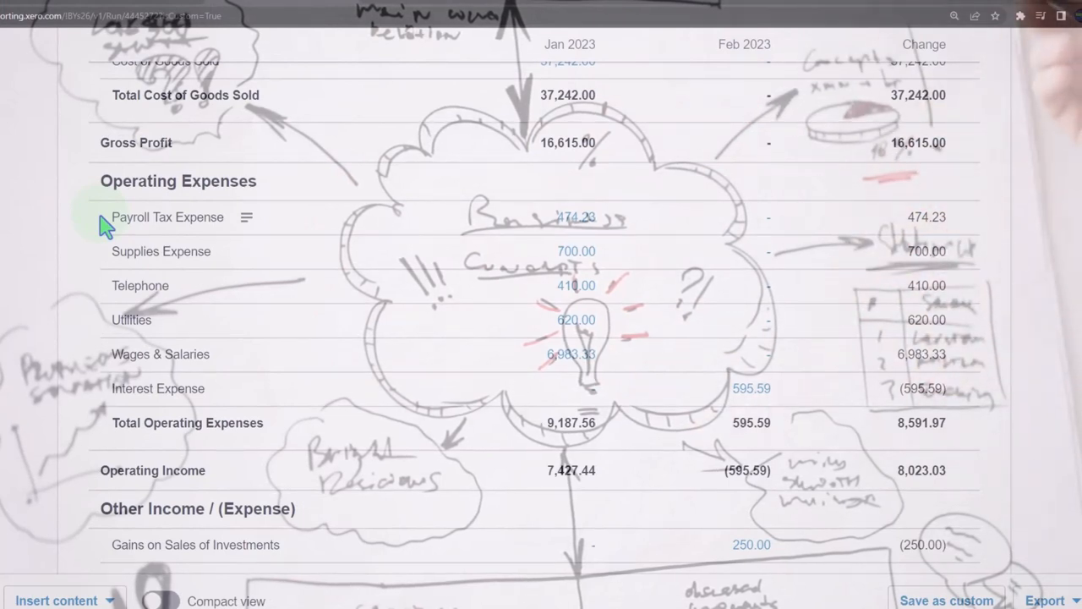
scroll("down", 3)
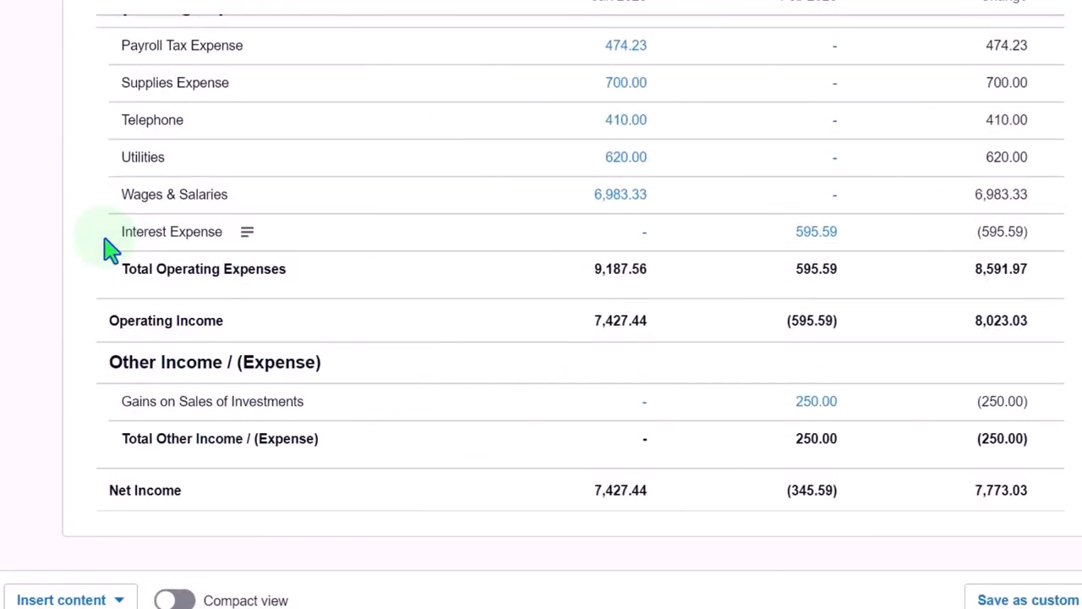
mouse_move(101, 419)
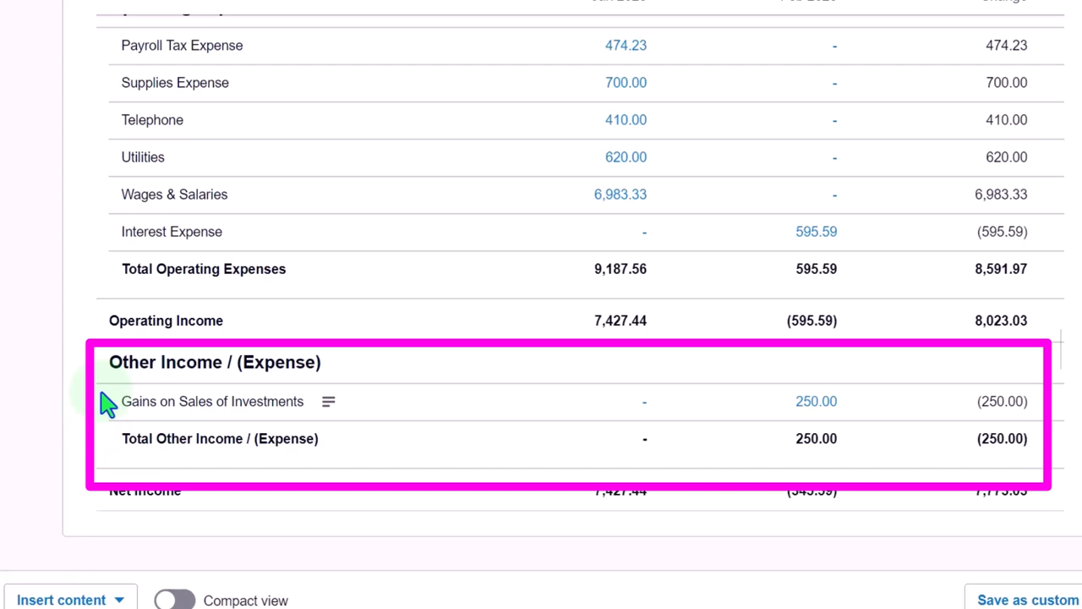
mouse_move(101, 269)
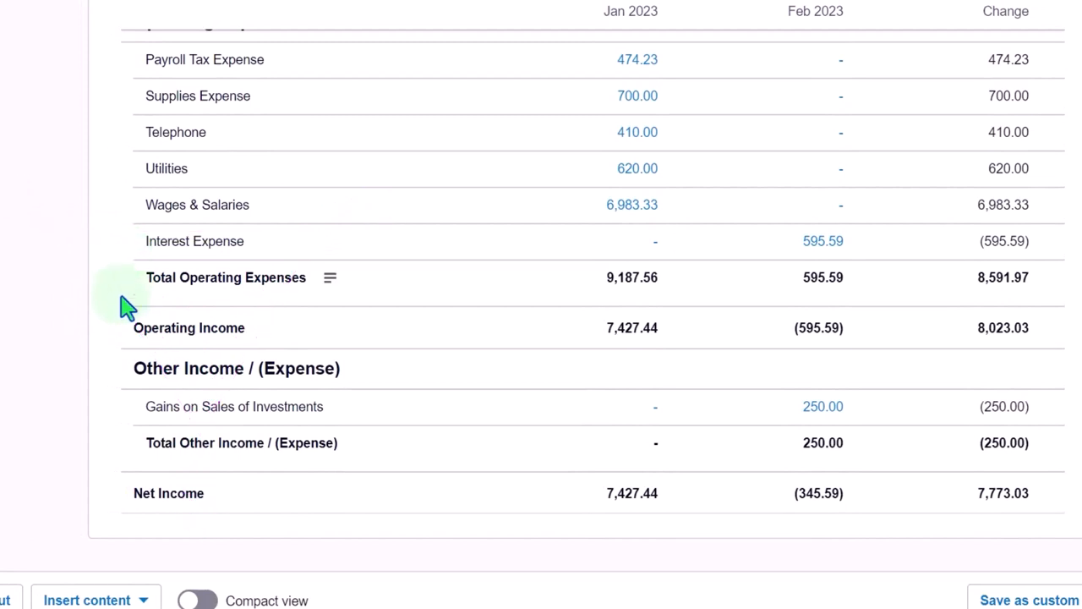
mouse_move(123, 414)
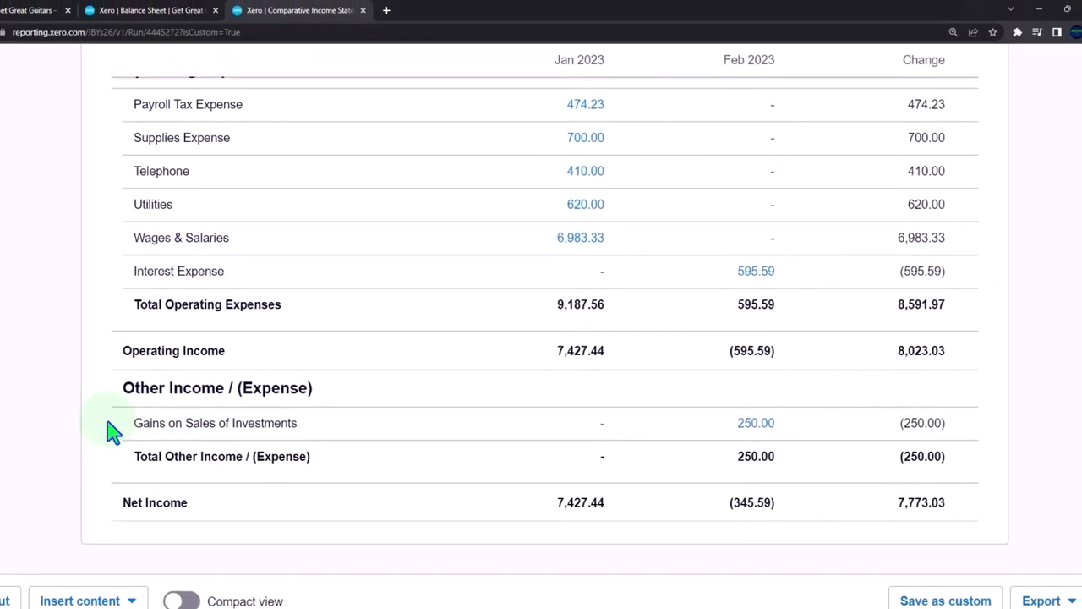
mouse_move(210, 446)
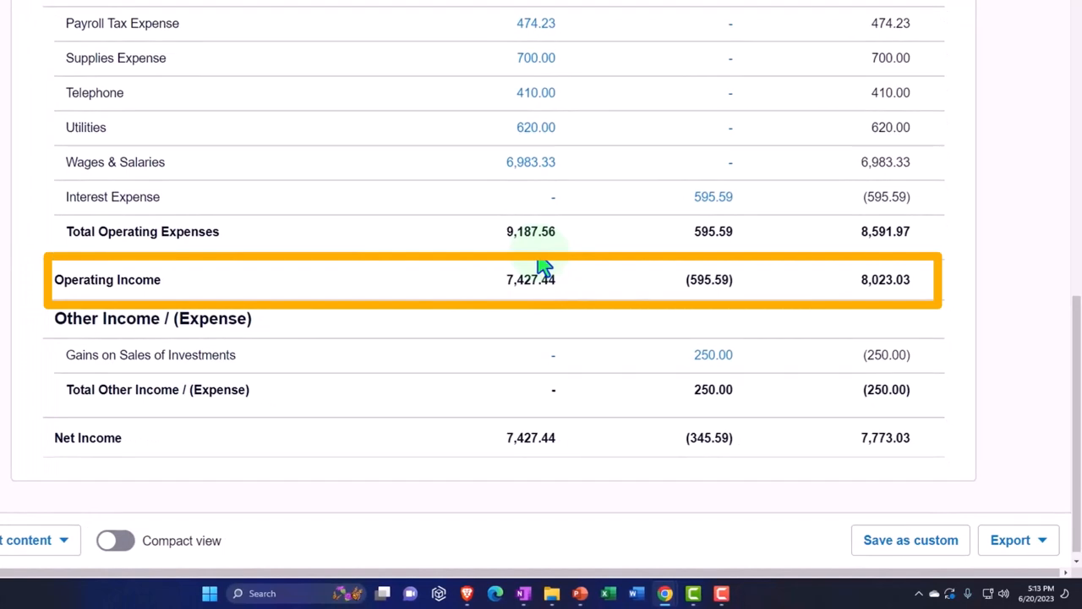
mouse_move(543, 354)
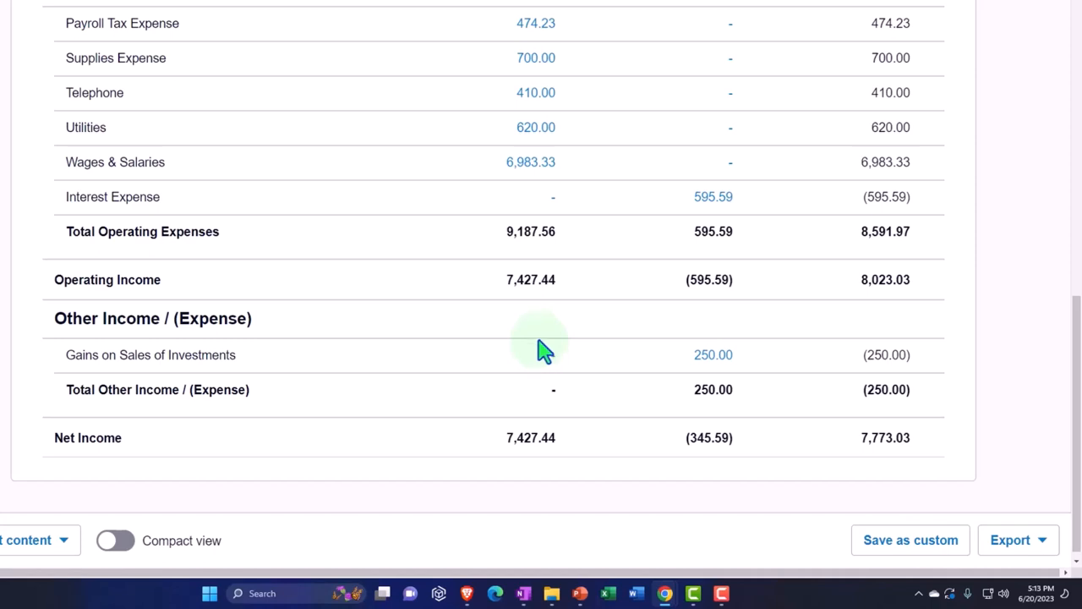
mouse_move(536, 313)
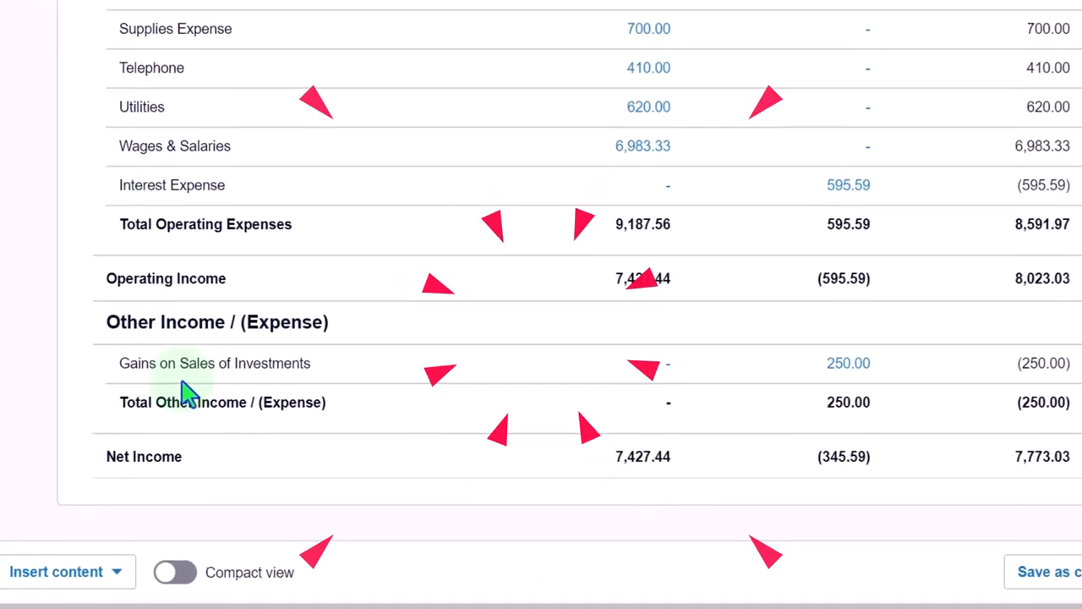
Scroll through the Balance Sheet's current and fixed assets.
scroll("down", 3)
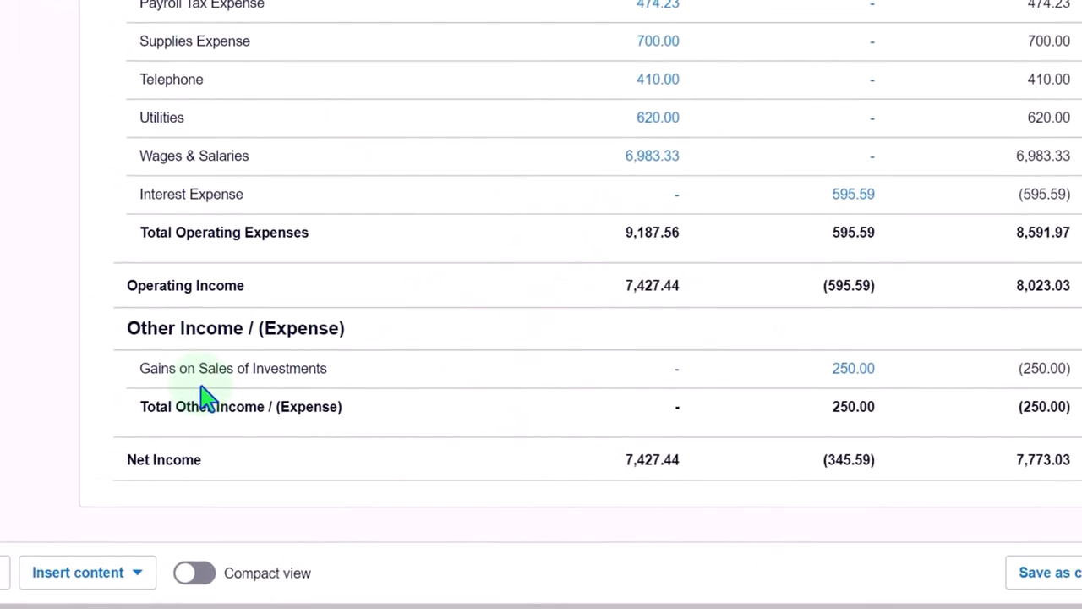
mouse_move(415, 412)
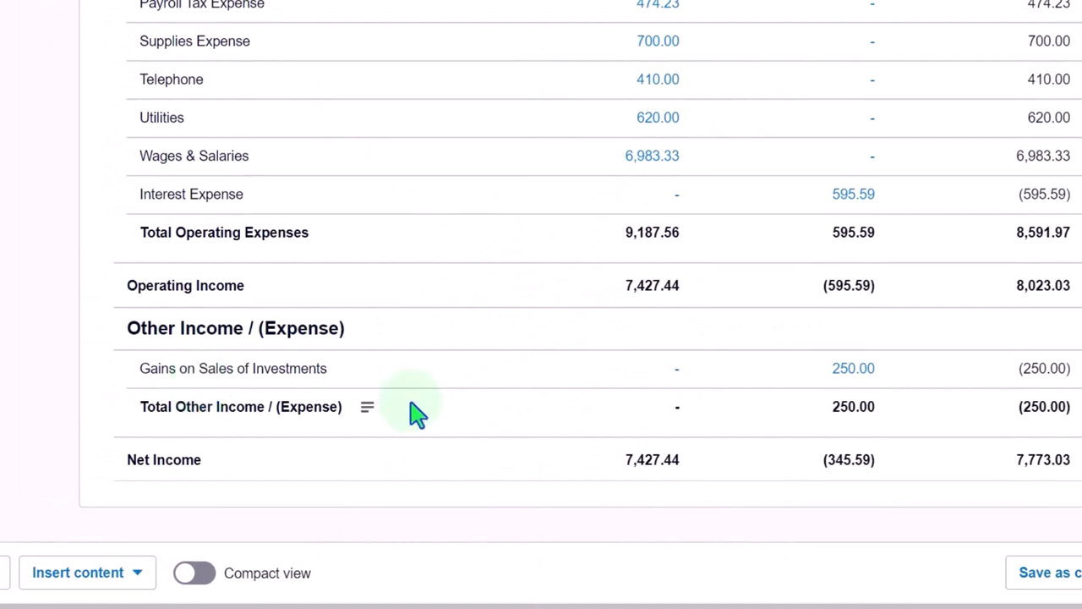
mouse_move(853, 368)
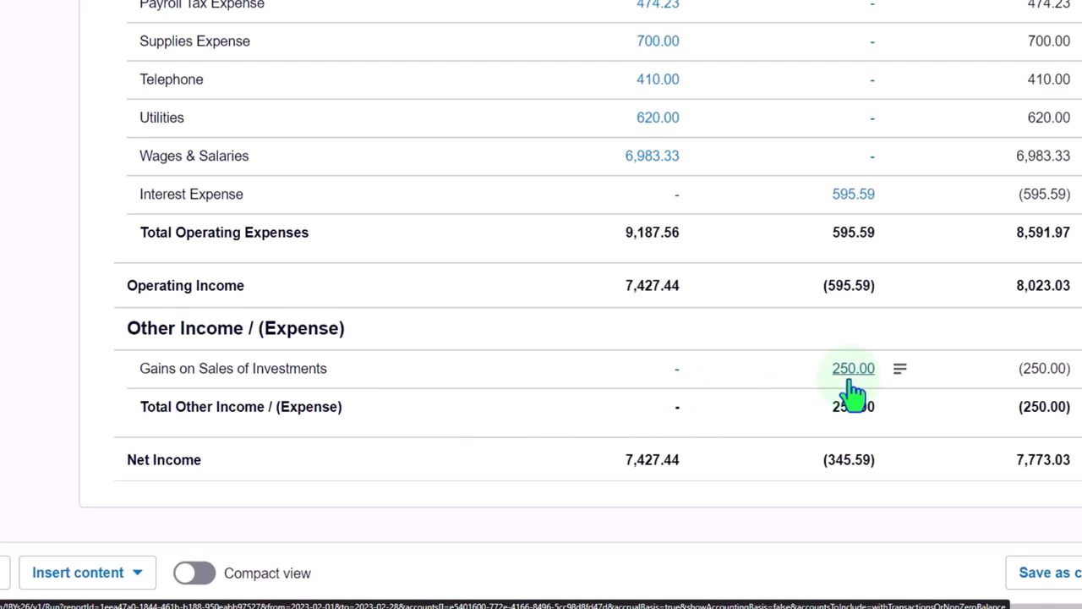
mouse_move(850, 368)
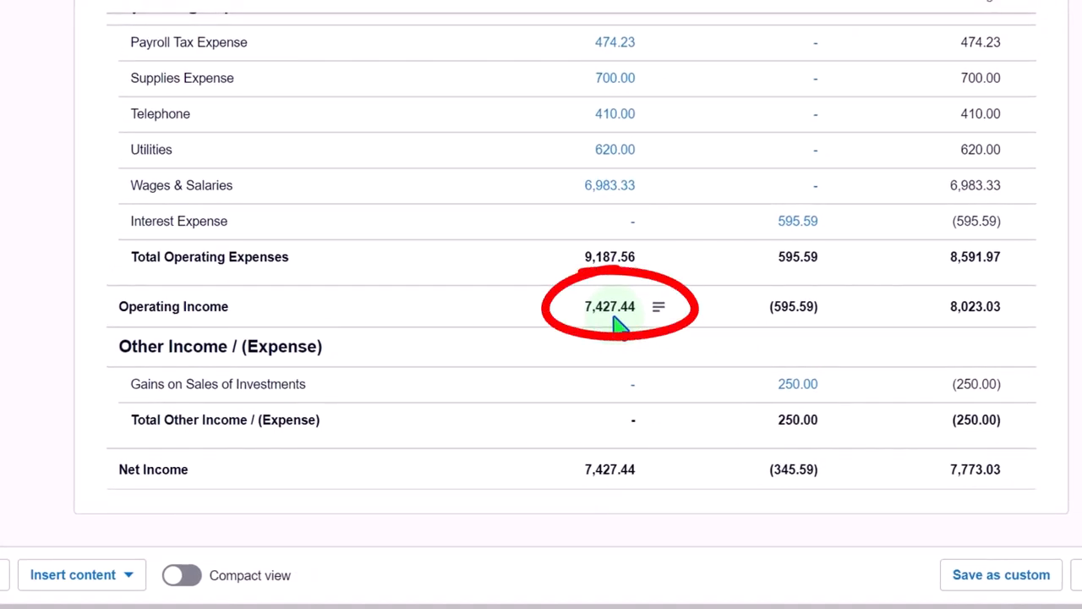
mouse_move(292, 279)
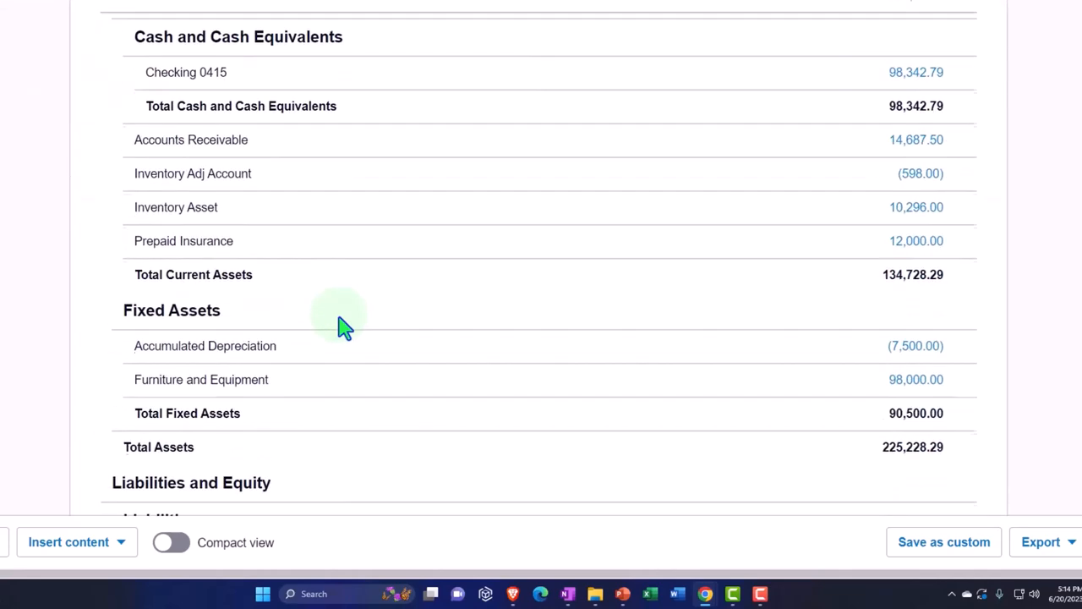
Scroll the Comparative Income Statement back to the operating expenses.
scroll("down", 3)
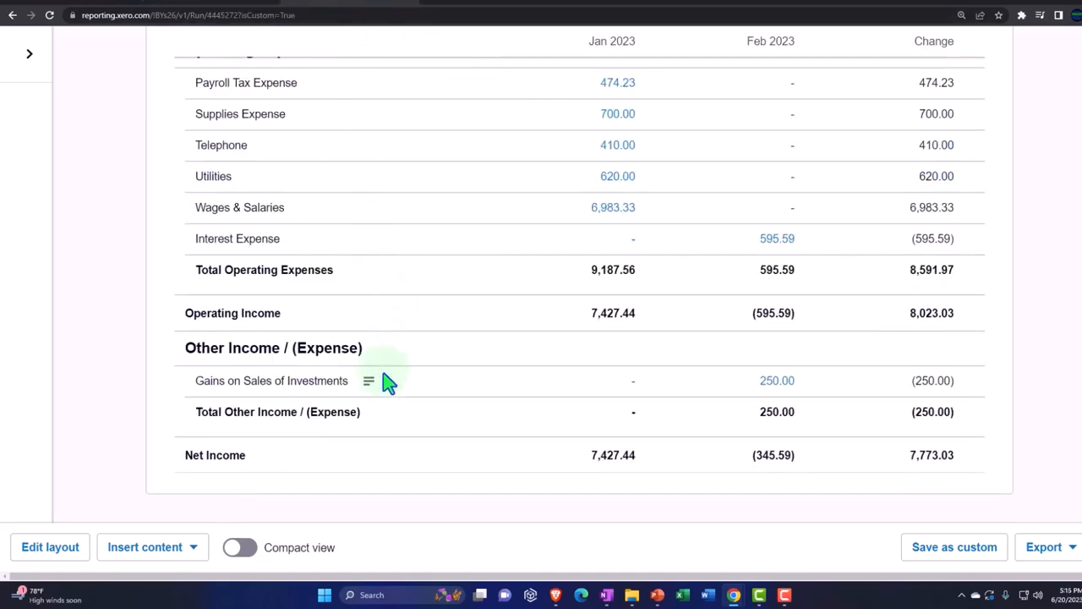
mouse_move(320, 244)
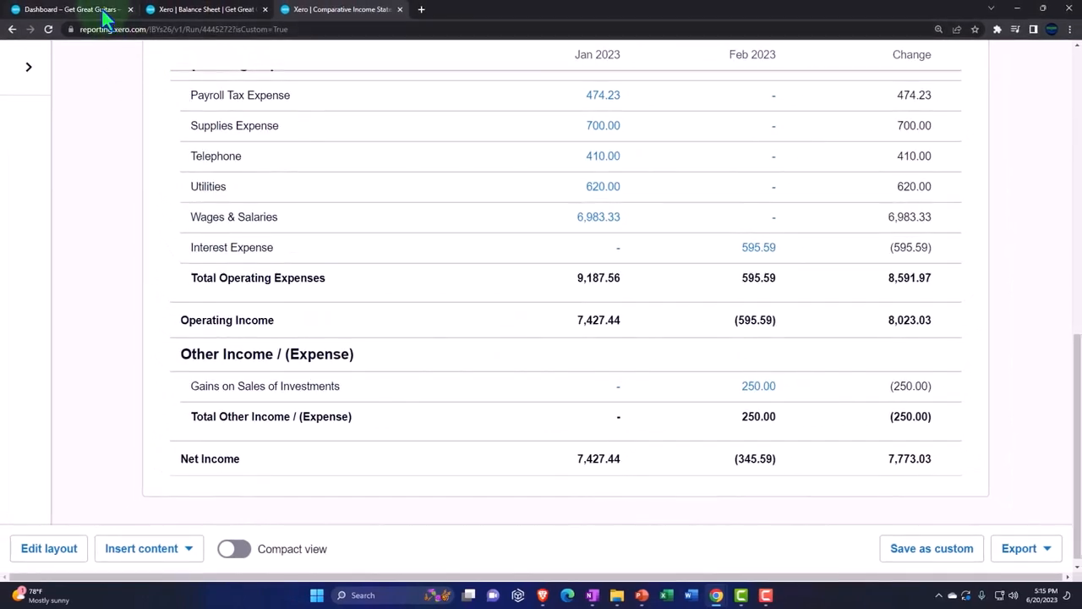
Open the chart of accounts from the Accounting menu on the dashboard tab.
left_click(72, 9)
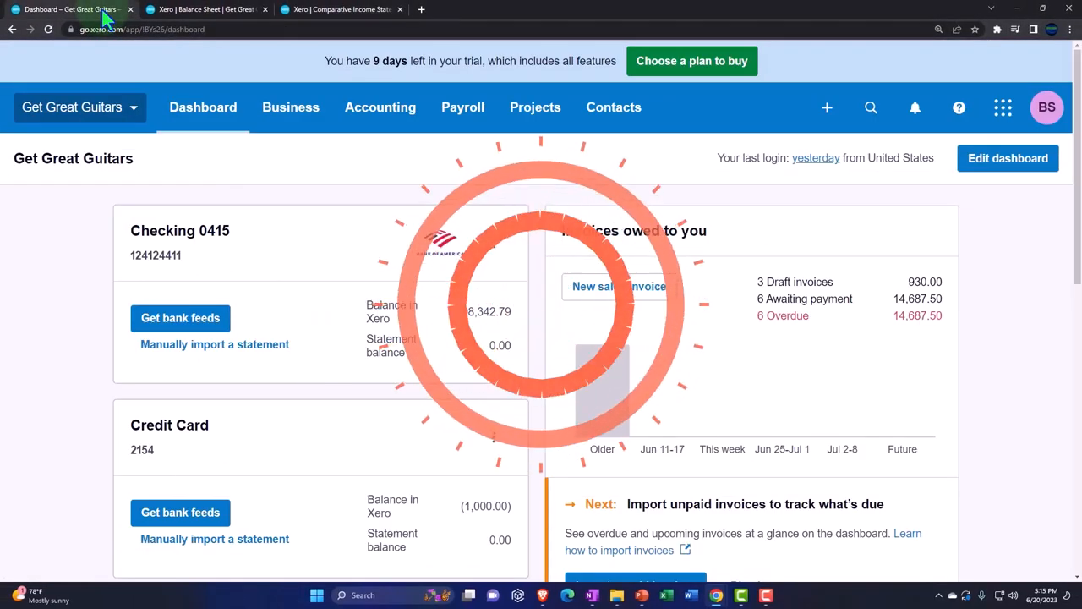
left_click(379, 107)
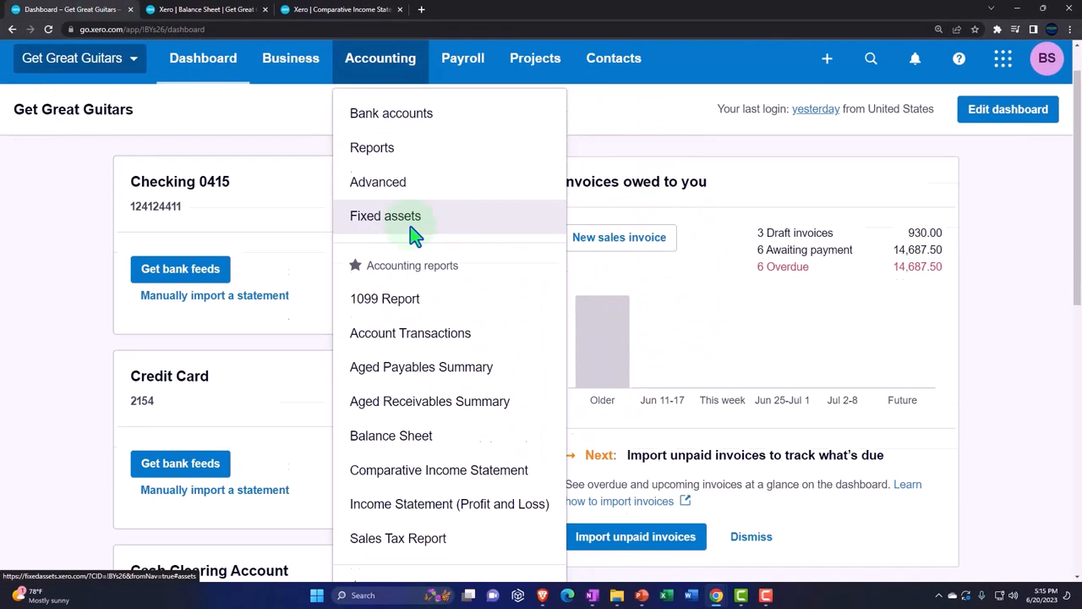
scroll("down", 3)
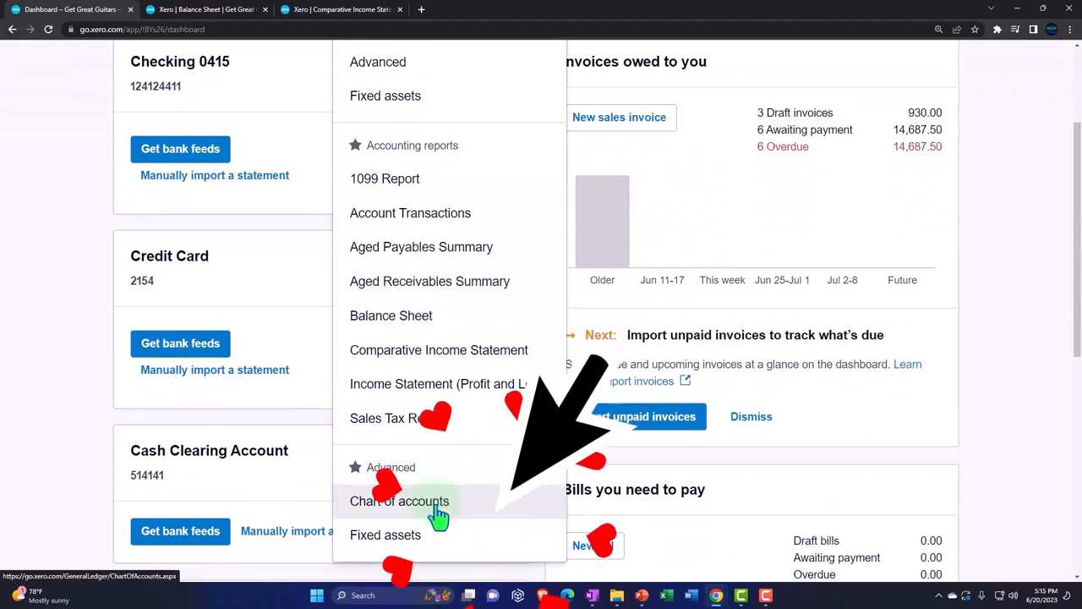
left_click(399, 500)
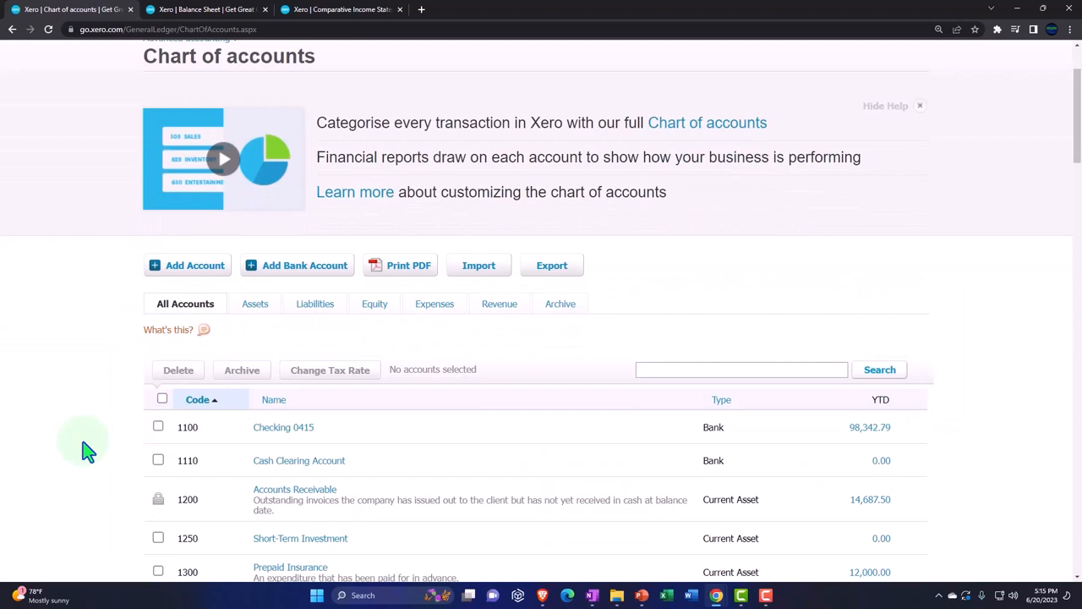
Filter the chart of accounts to Expenses and scroll down to Interest Expense (7125).
scroll("down", 3)
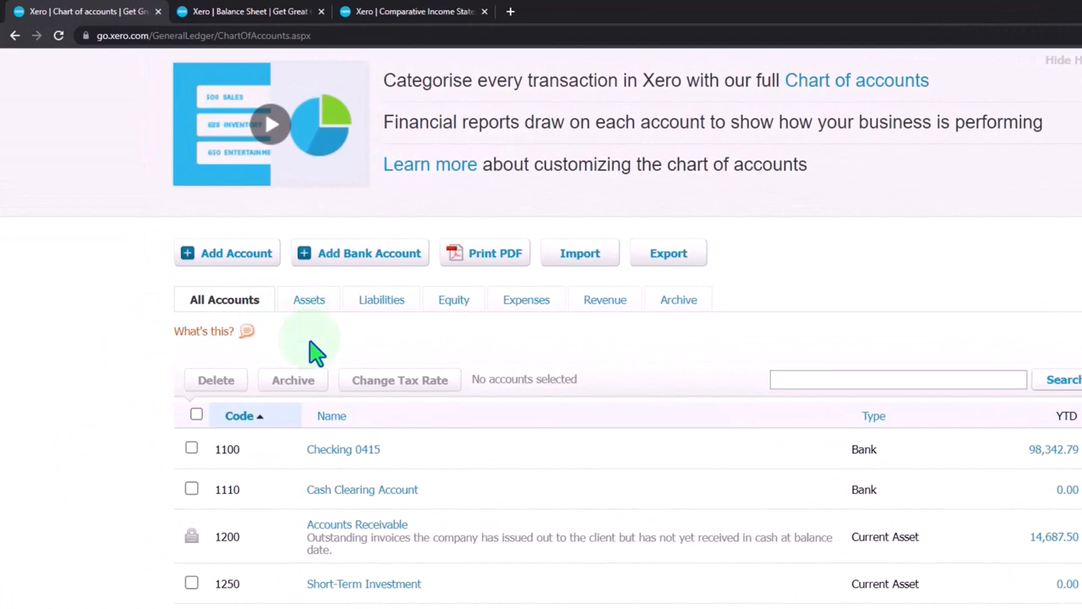
mouse_move(241, 499)
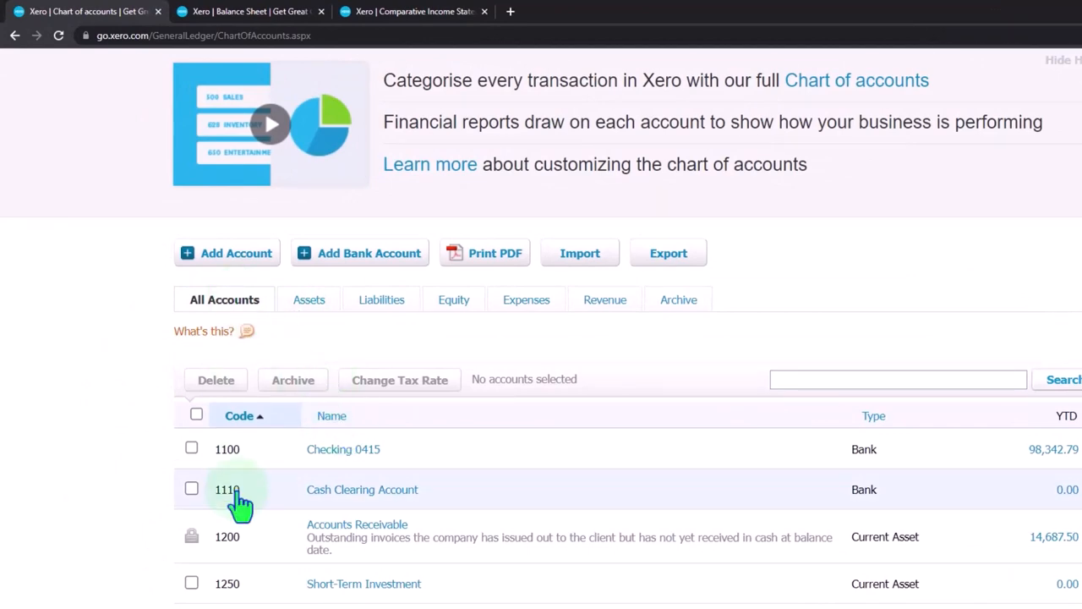
scroll("down", 3)
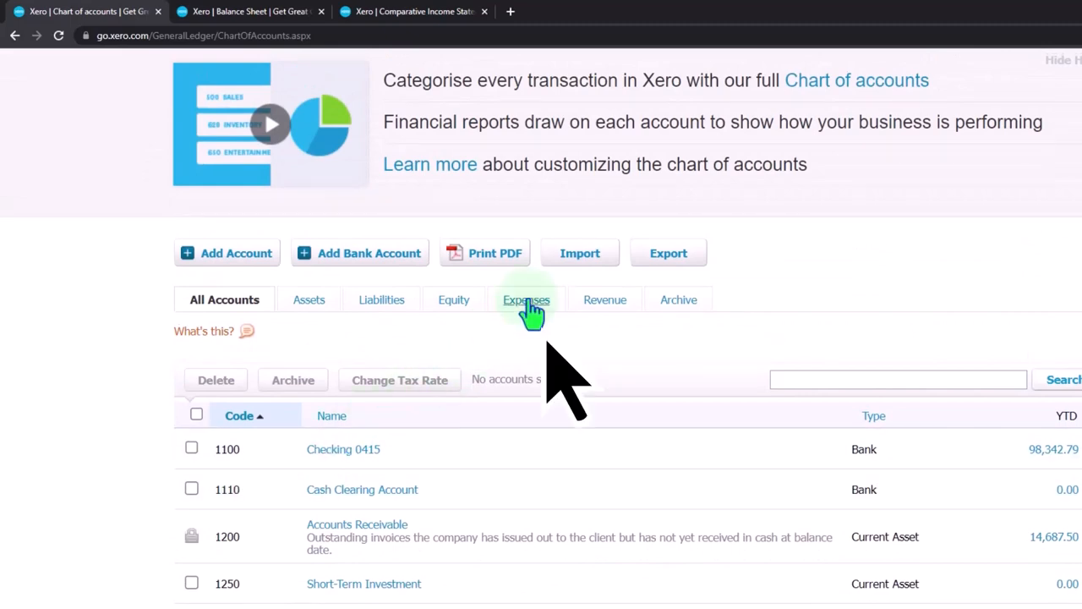
left_click(526, 299)
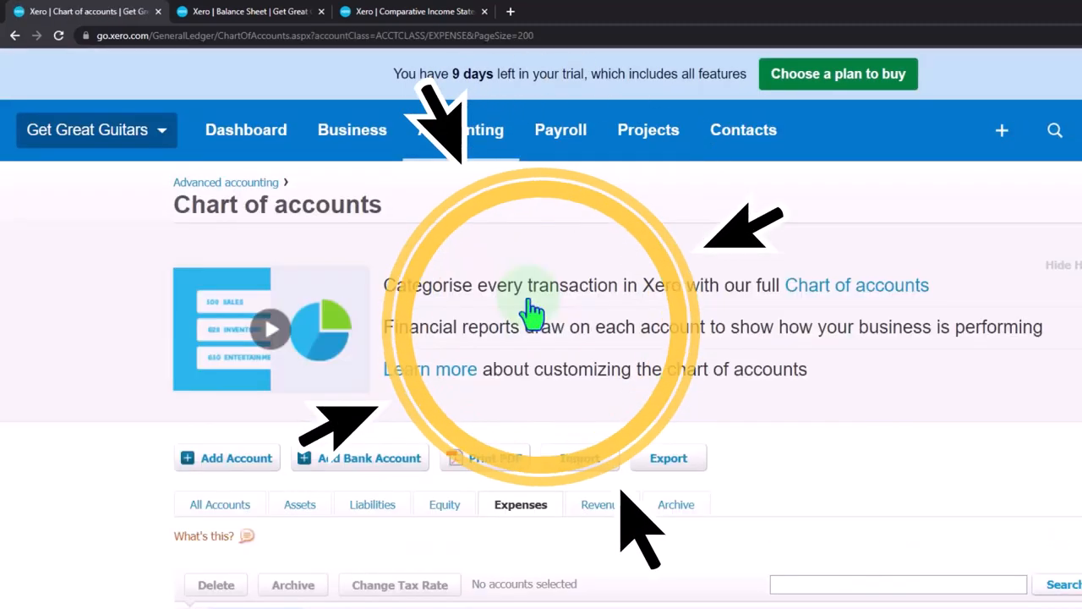
scroll("down", 3)
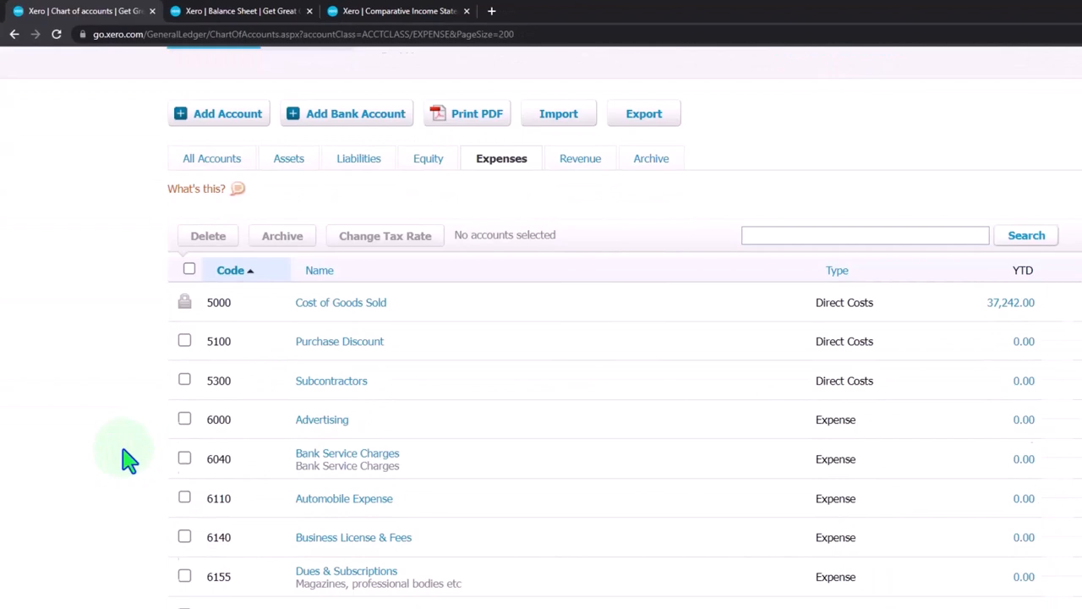
scroll("down", 3)
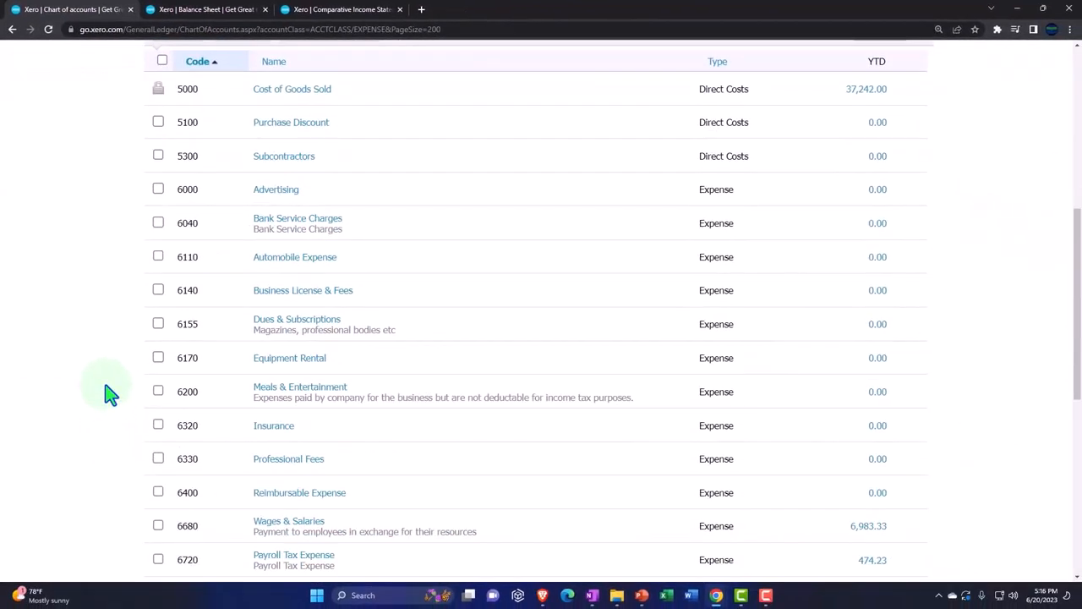
scroll("down", 3)
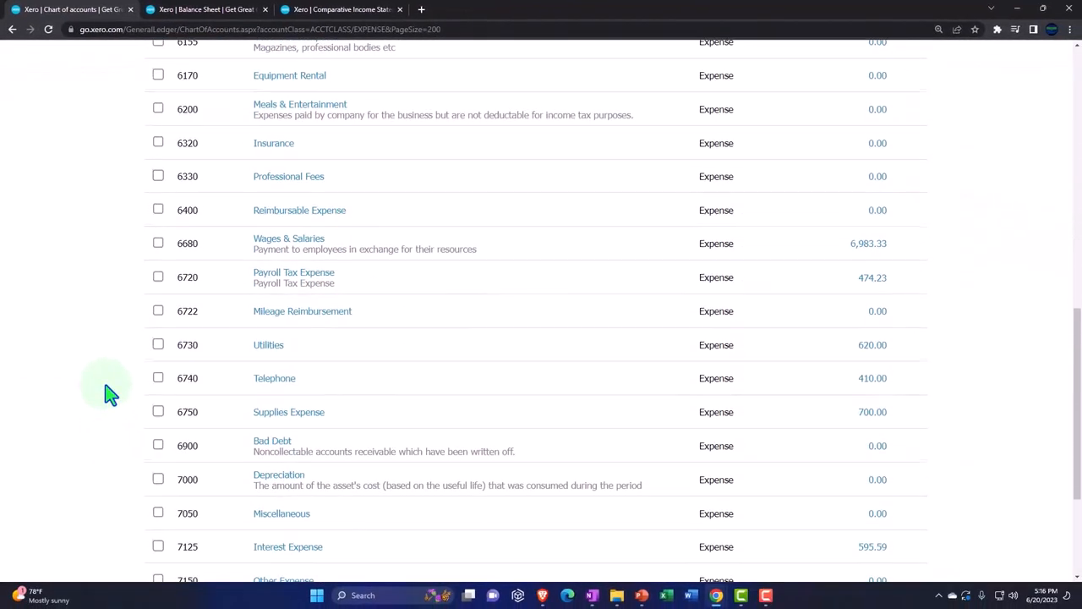
scroll("down", 3)
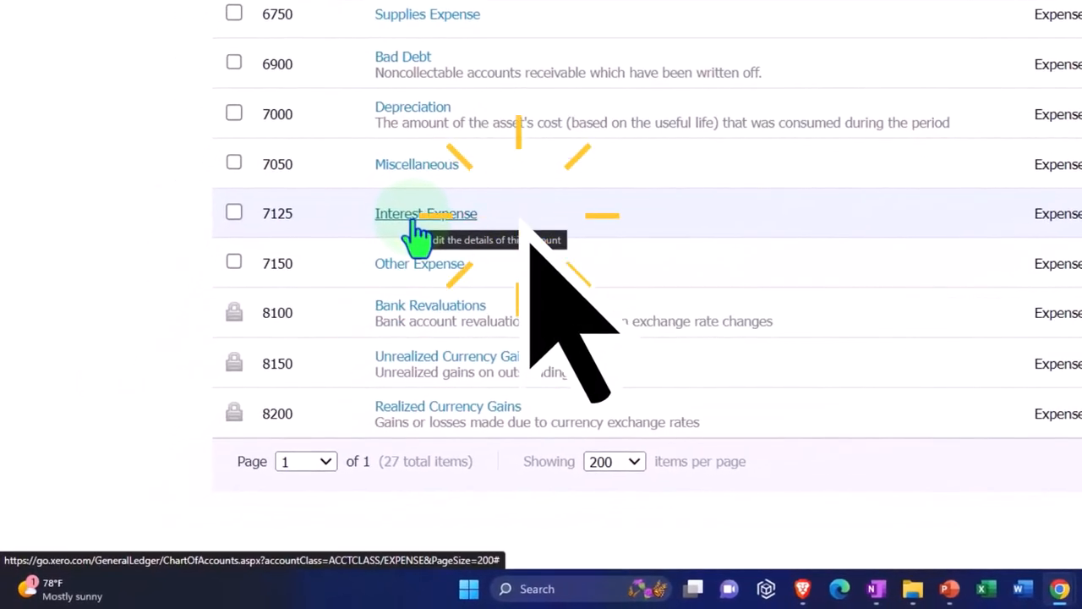
Change Interest Expense (7125) account type to Other Income and save.
left_click(426, 213)
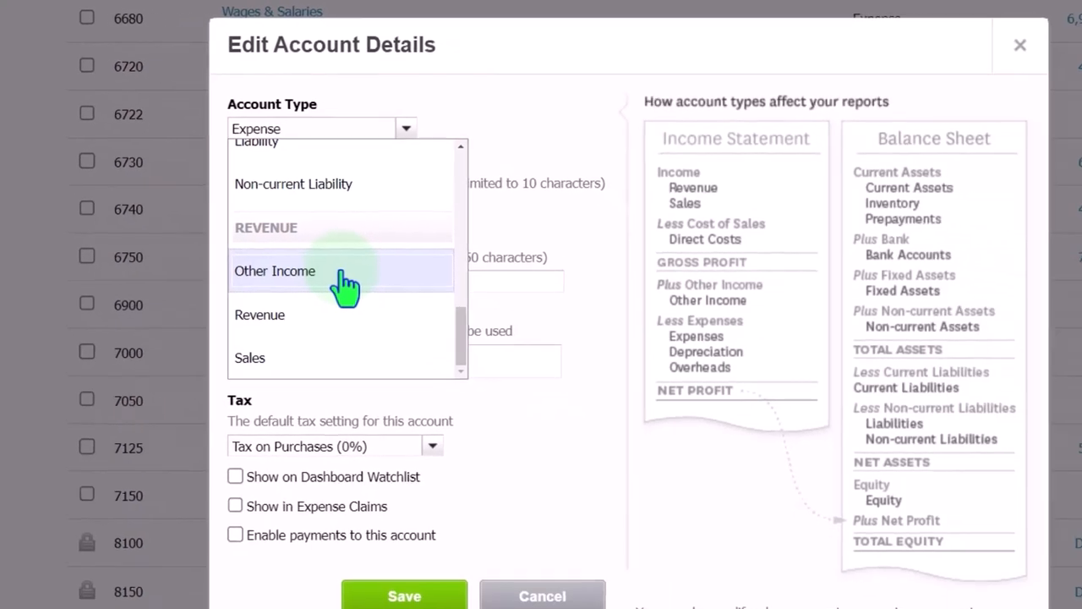
left_click(275, 271)
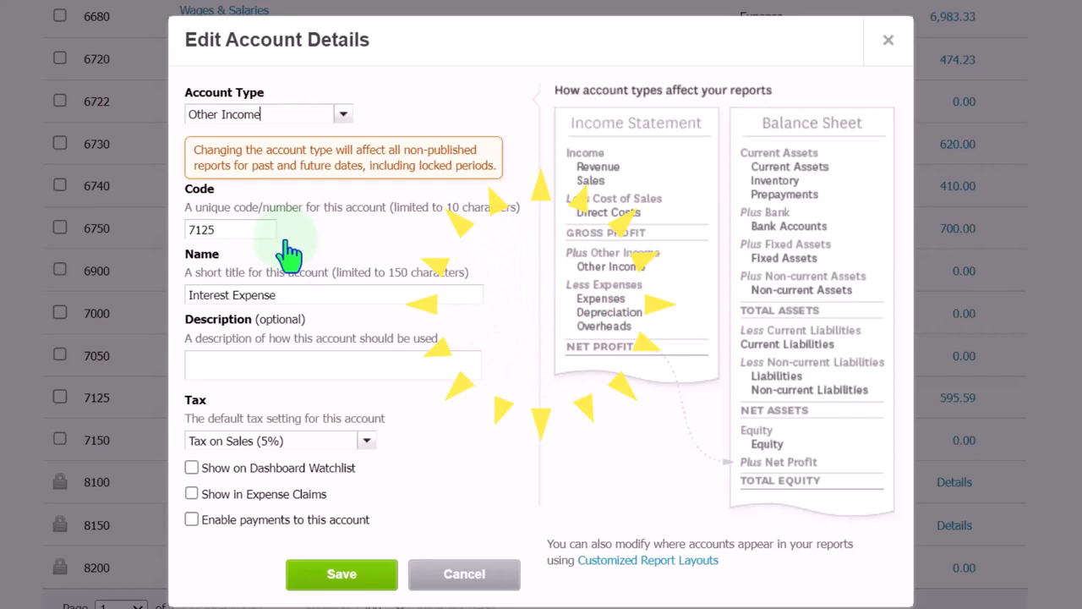
left_click(341, 574)
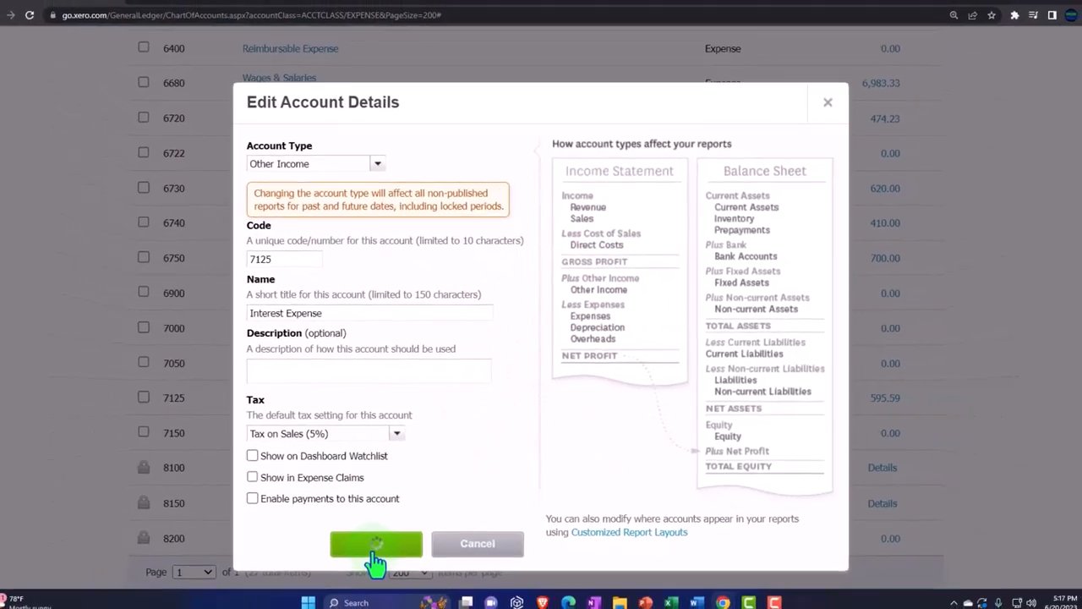
left_click(375, 543)
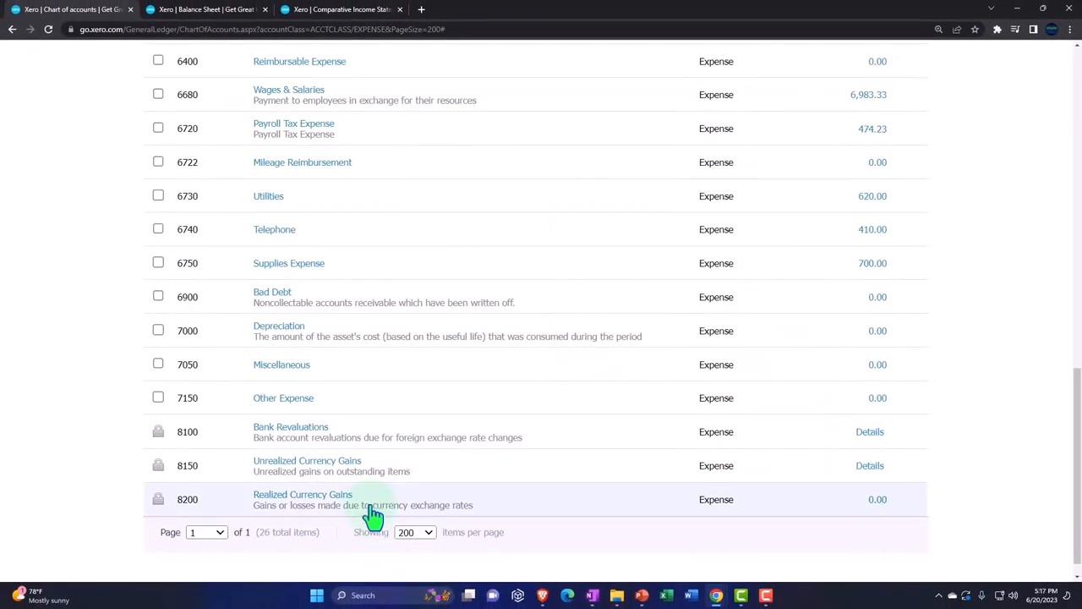
scroll("up", 3)
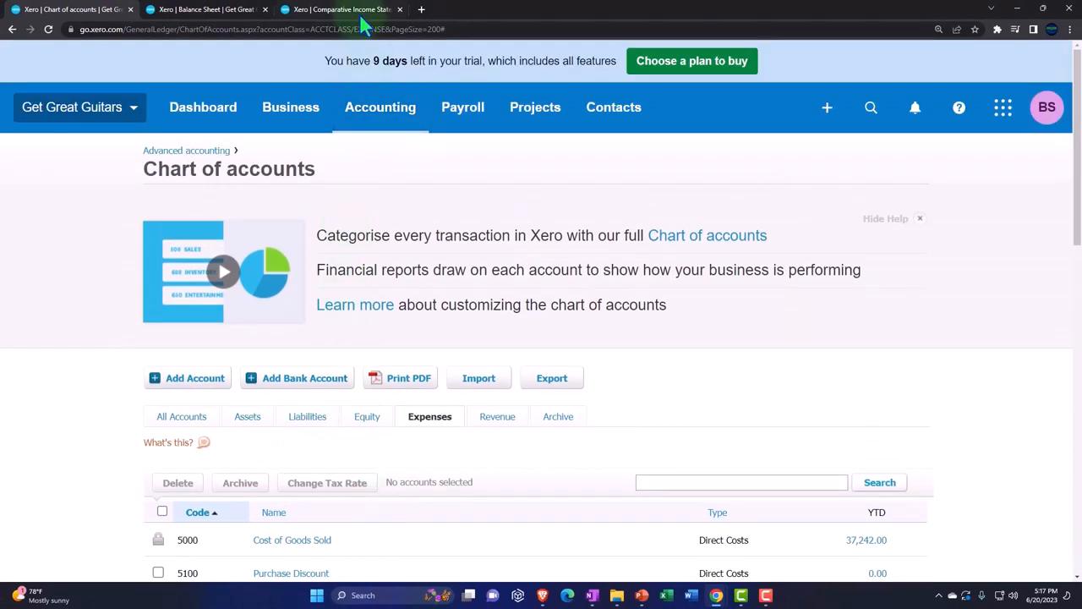
Confirm Interest Expense 595.59 now sits under Other Income / (Expense) on the comparative statement.
left_click(338, 10)
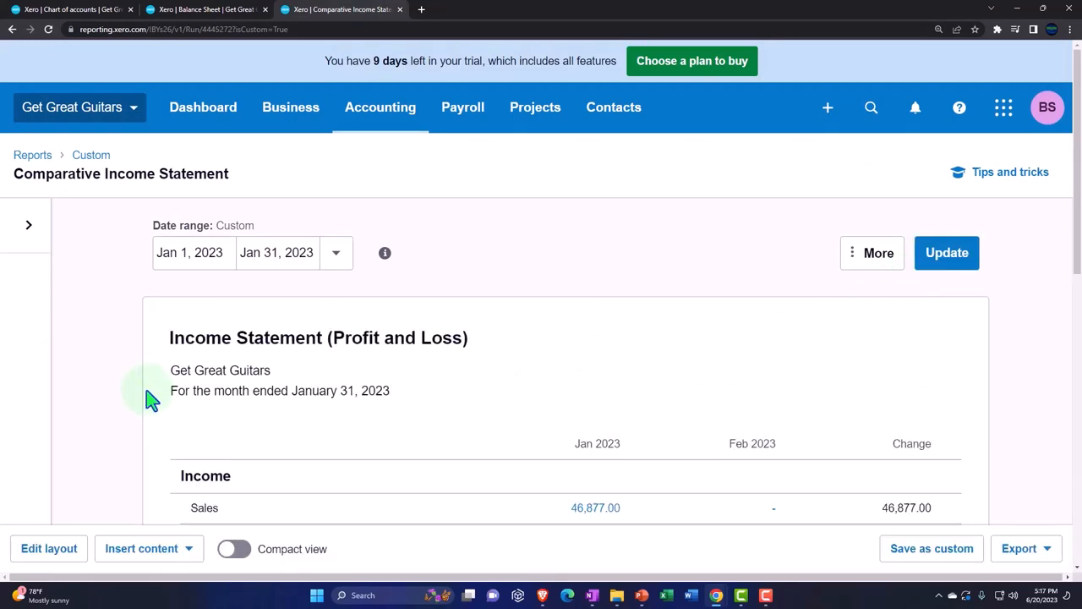
scroll("down", 3)
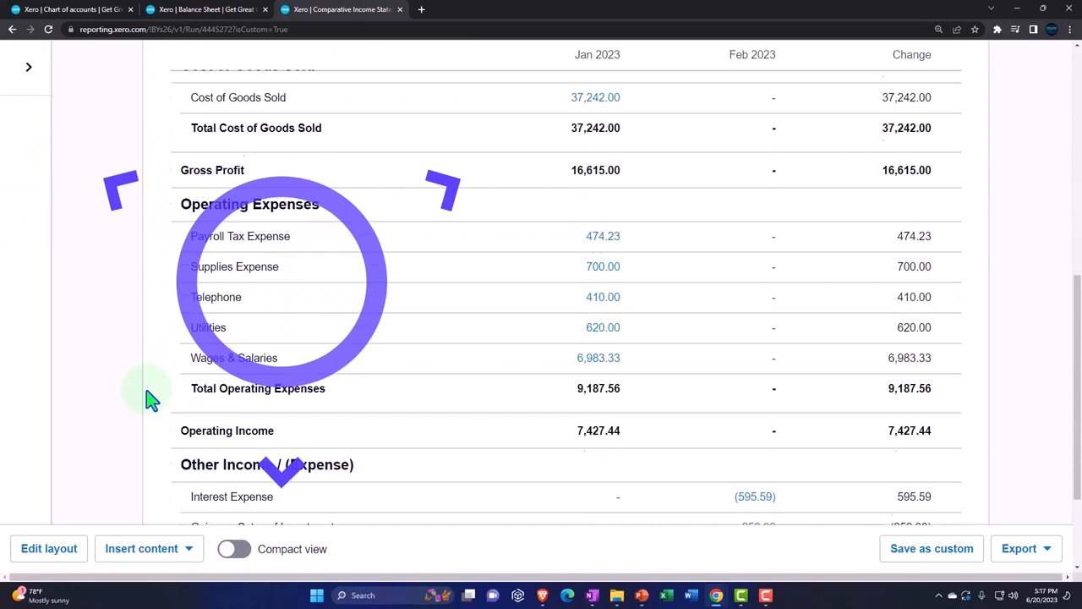
scroll("down", 3)
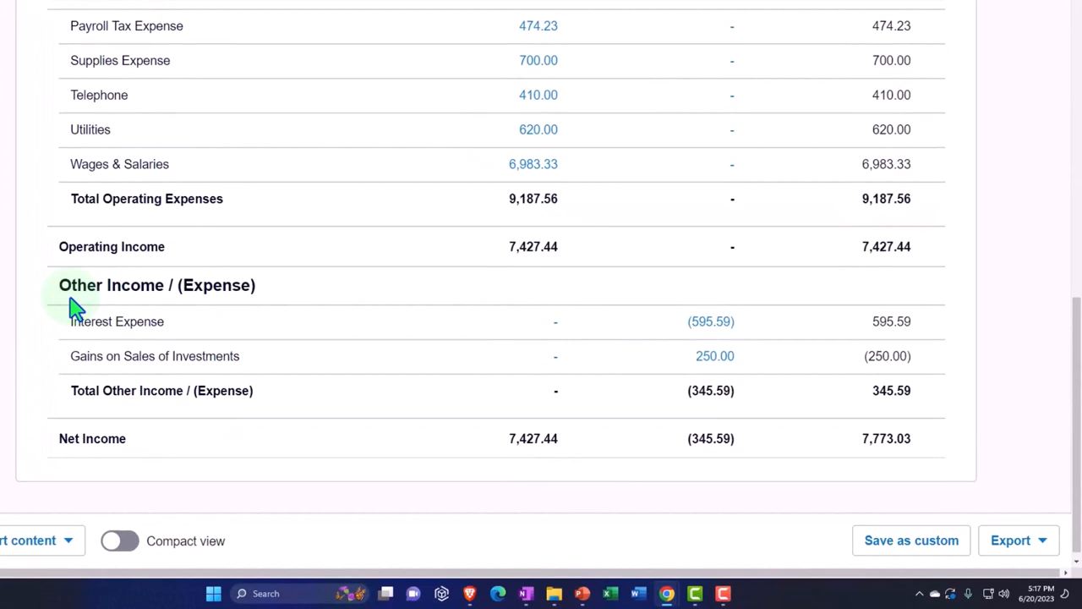
mouse_move(63, 308)
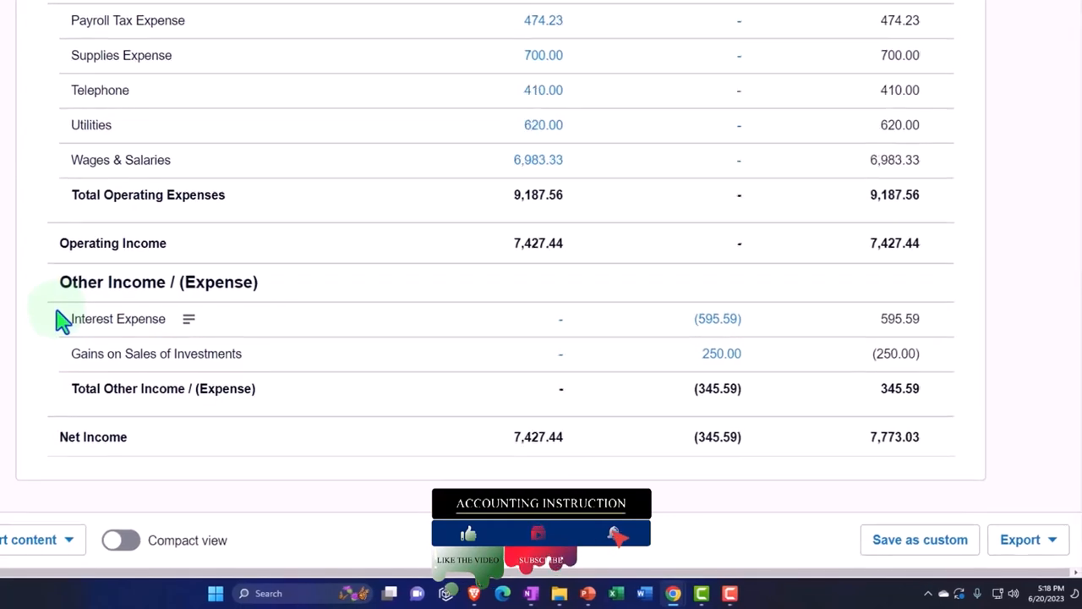
scroll("down", 3)
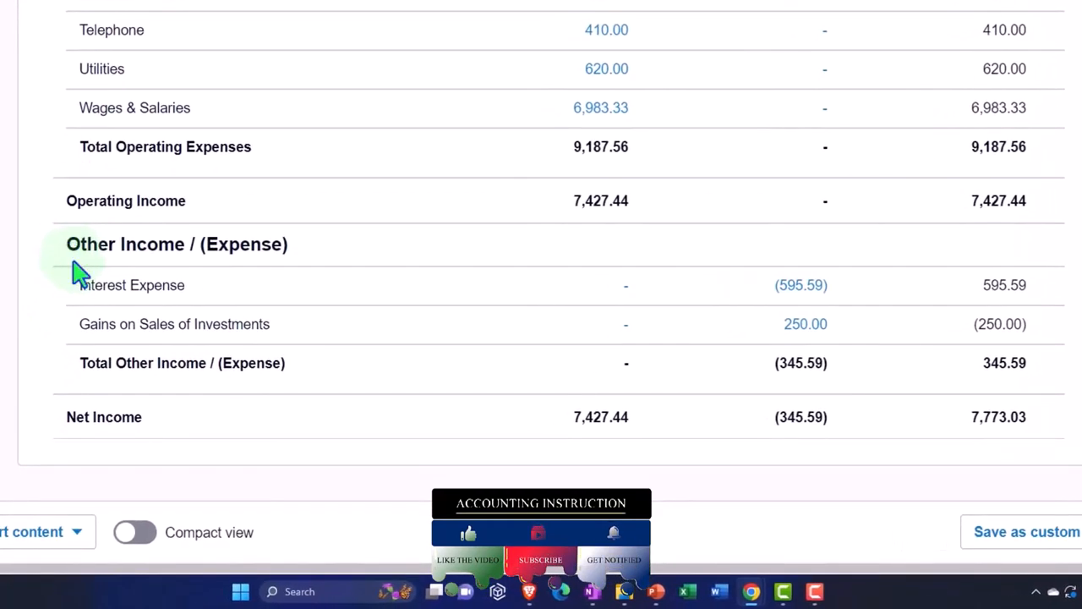
mouse_move(215, 269)
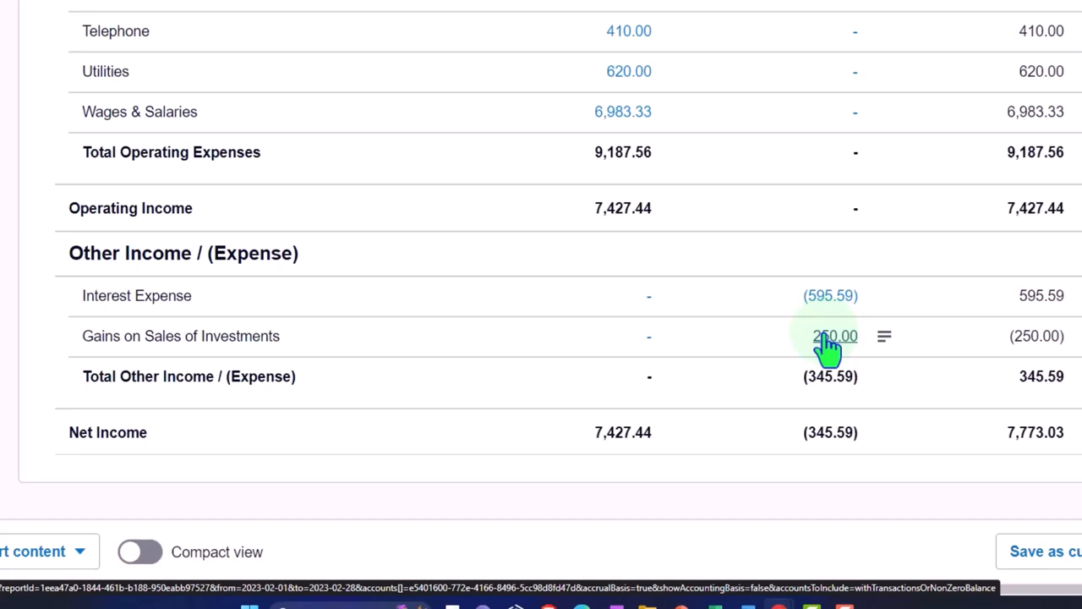
mouse_move(829, 295)
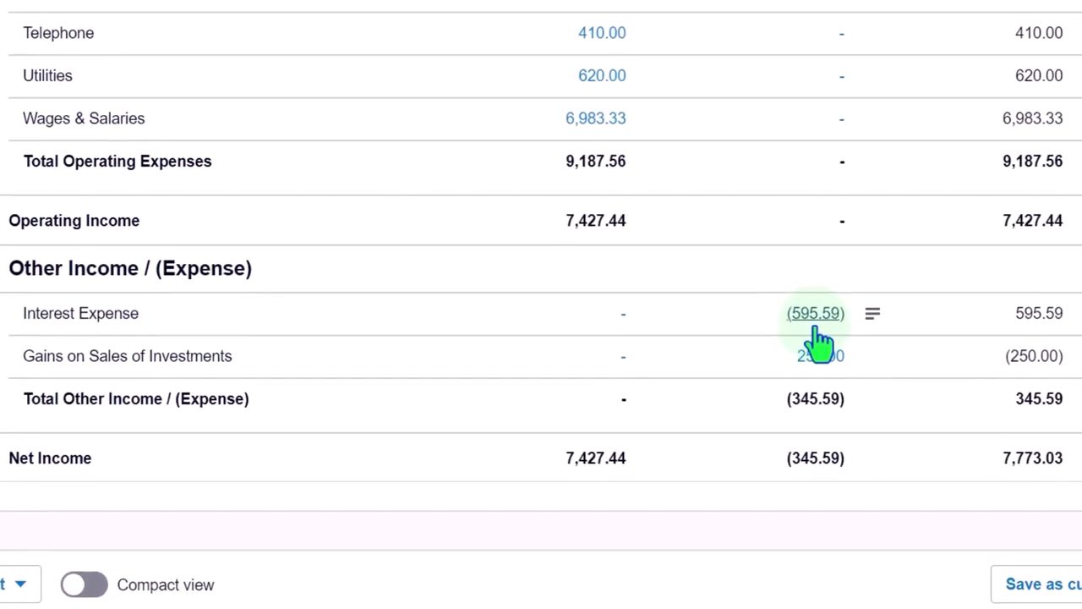
mouse_move(701, 351)
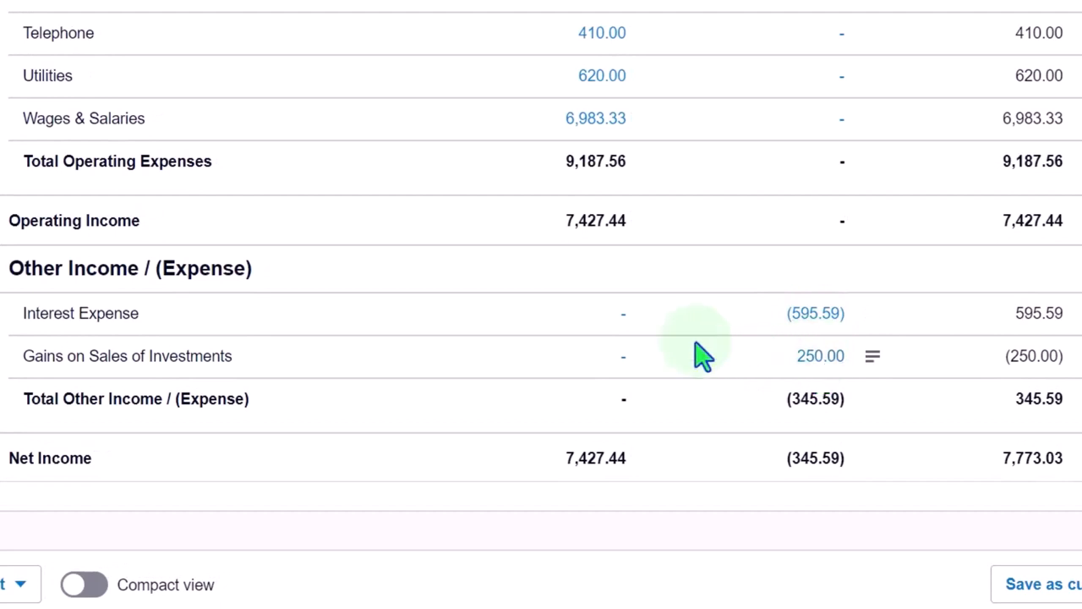
mouse_move(841, 228)
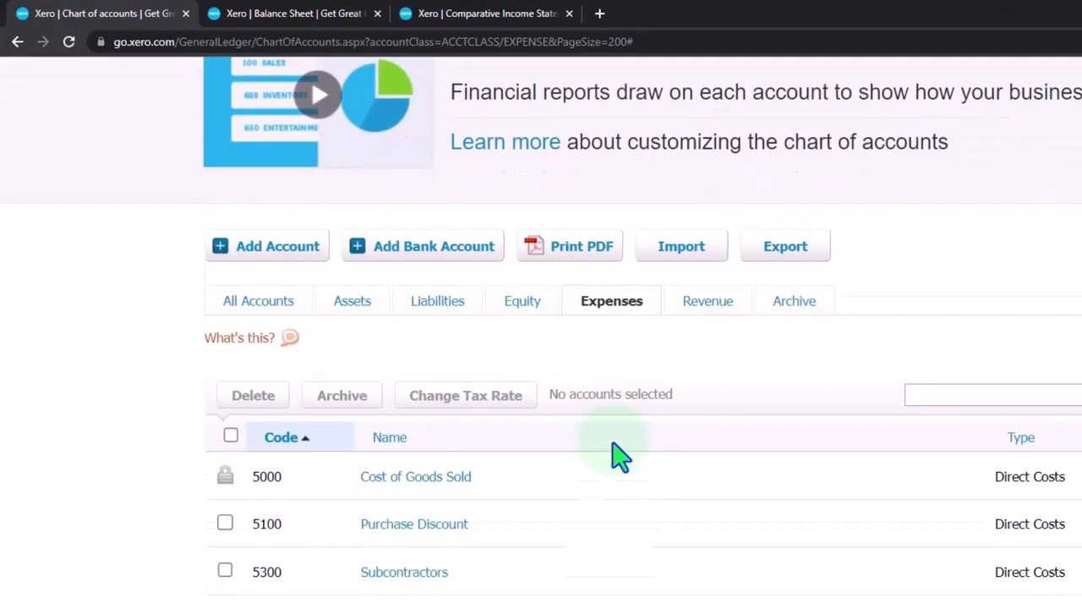
scroll("down", 3)
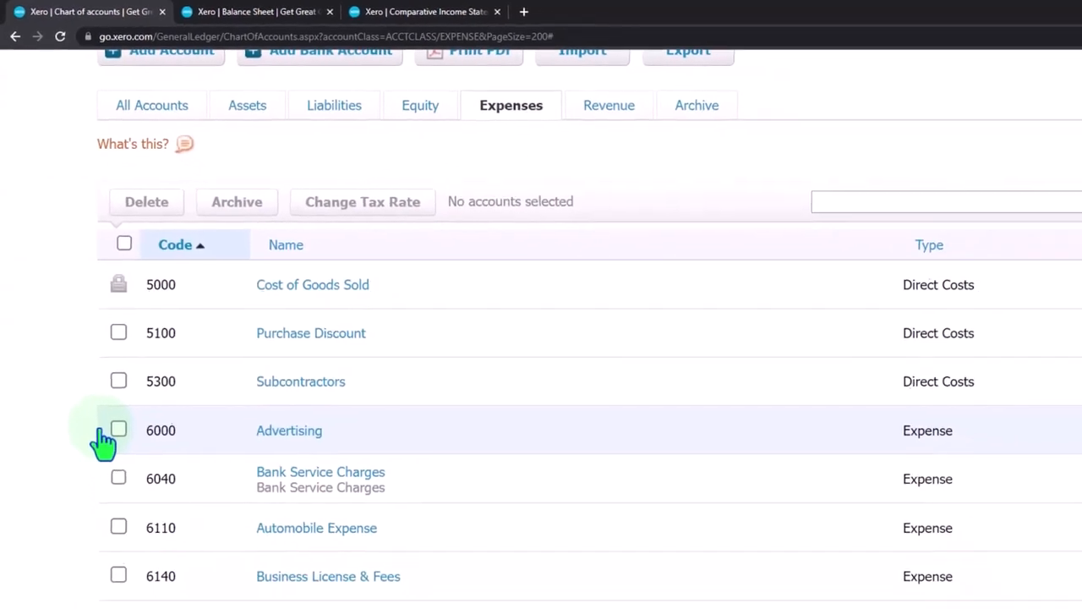
scroll("down", 3)
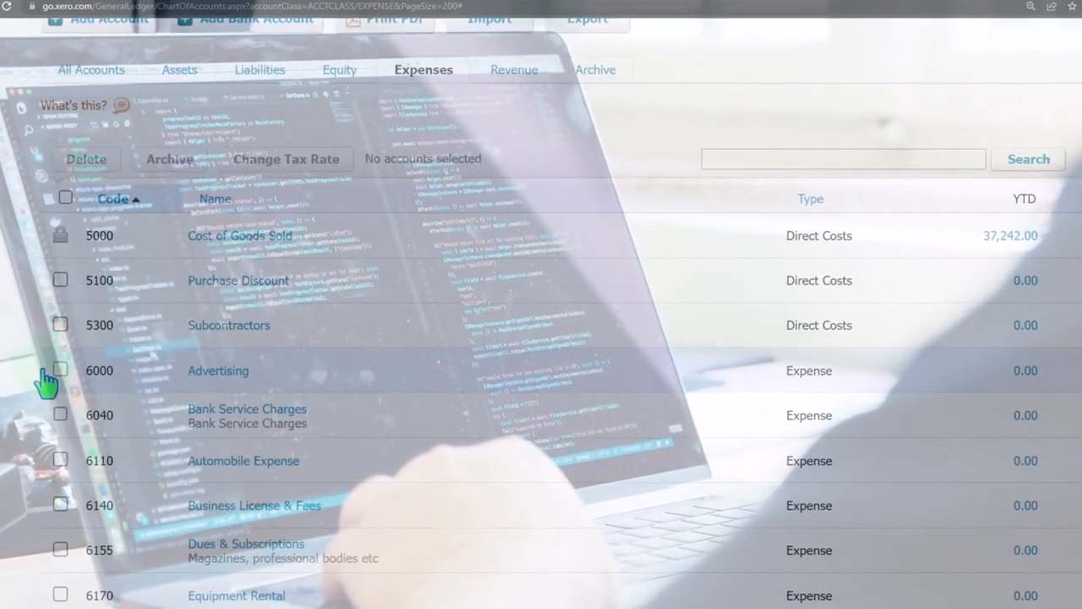
scroll("down", 3)
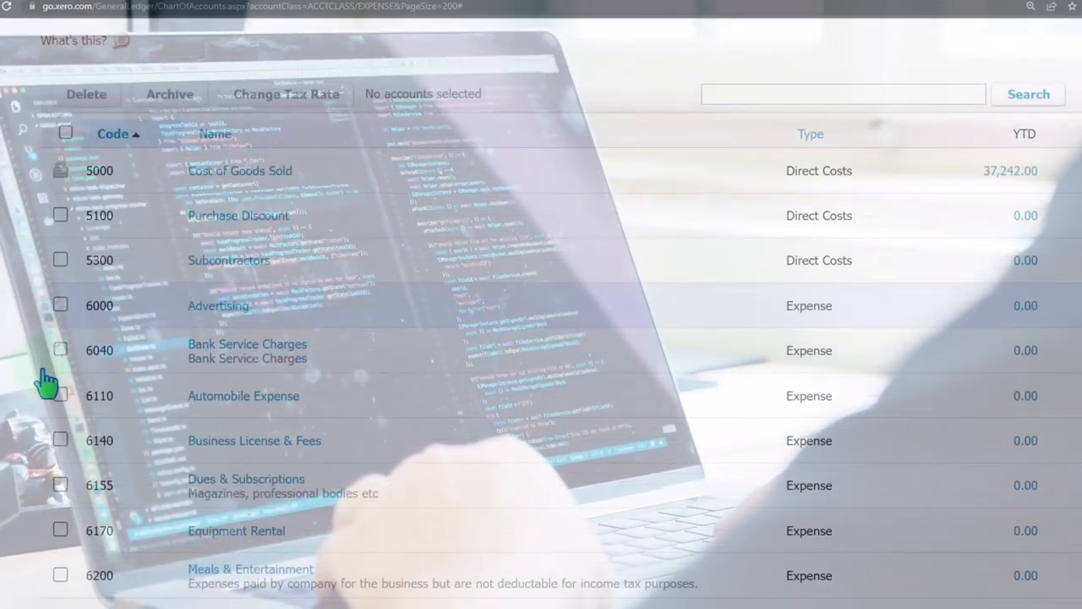
scroll("down", 3)
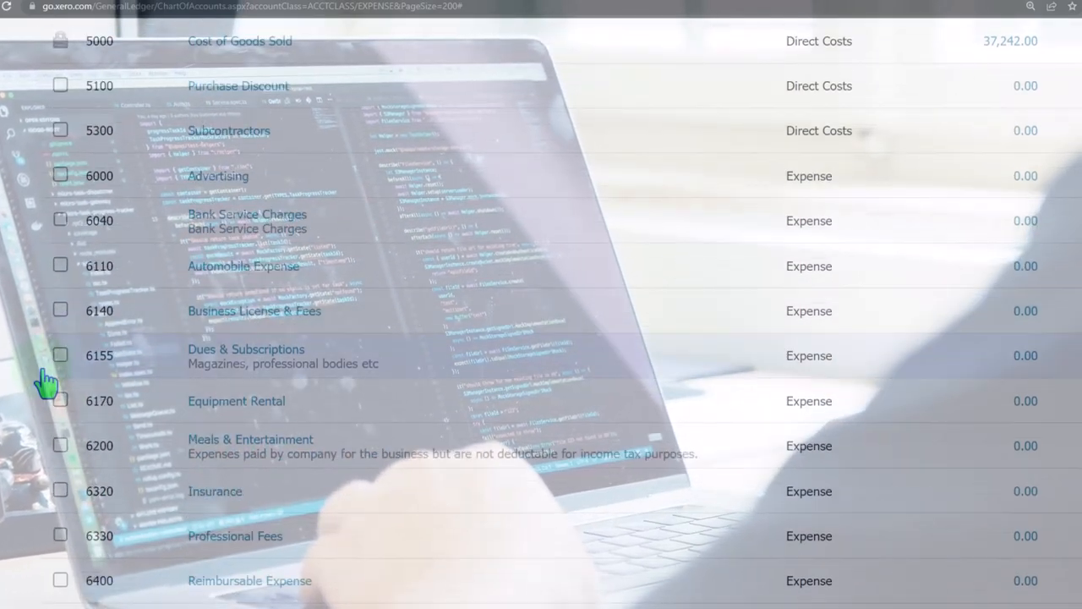
scroll("down", 3)
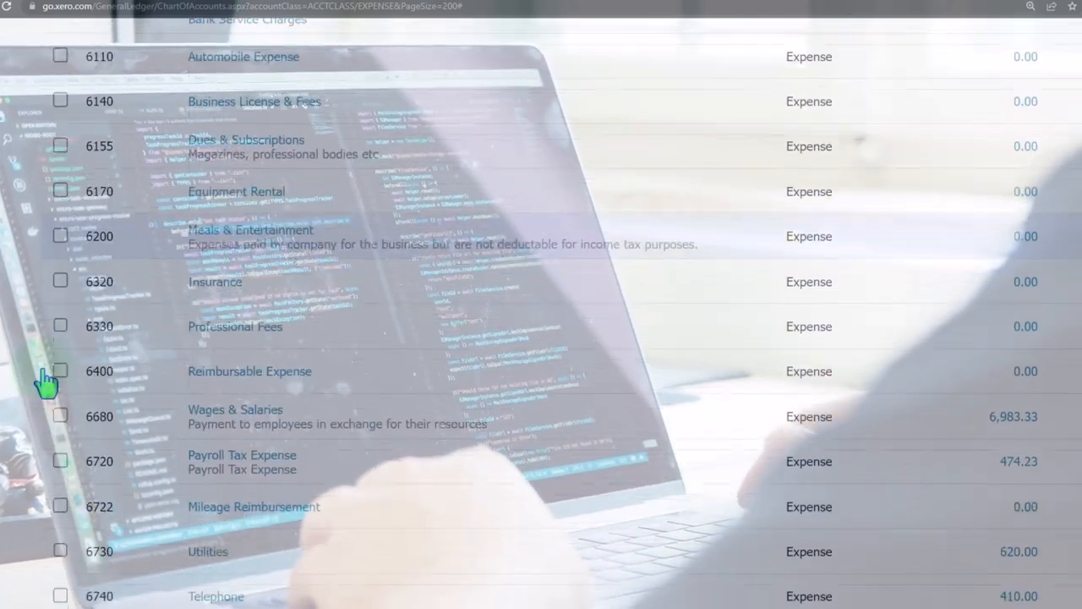
scroll("down", 3)
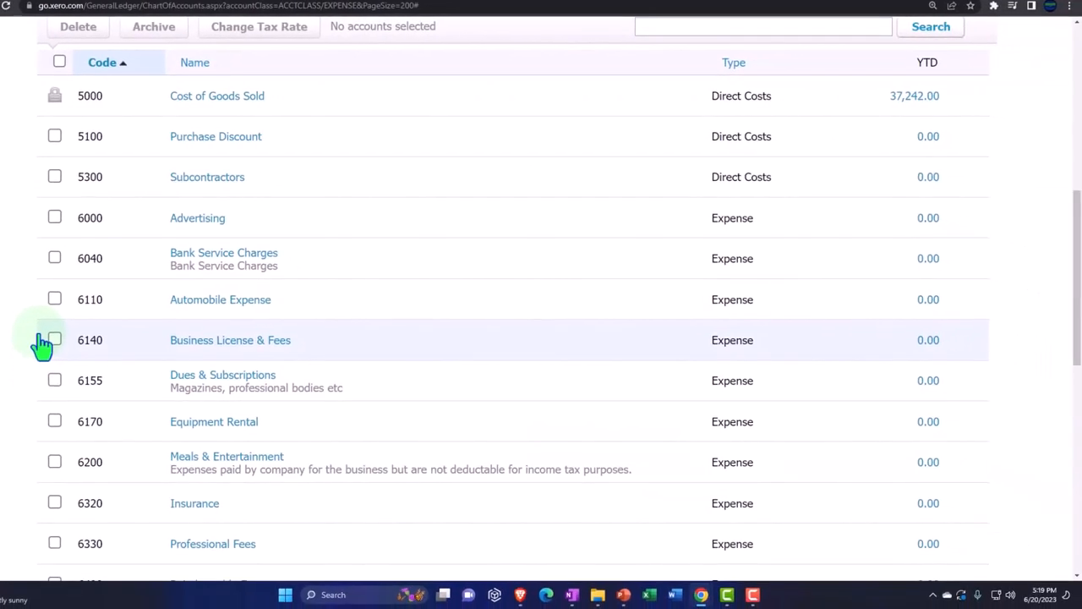
mouse_move(54, 257)
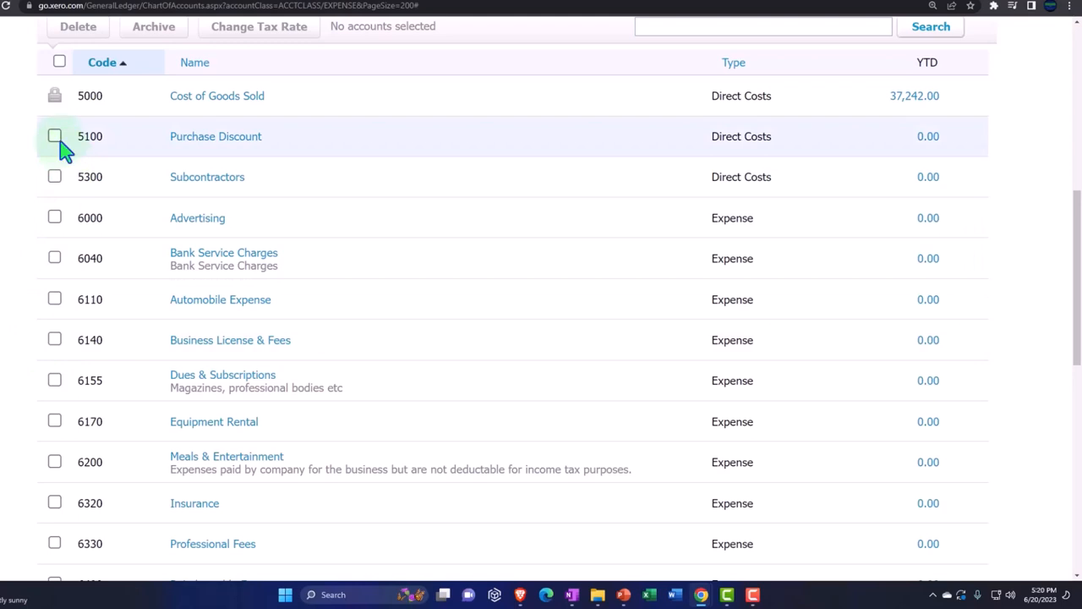
mouse_move(151, 180)
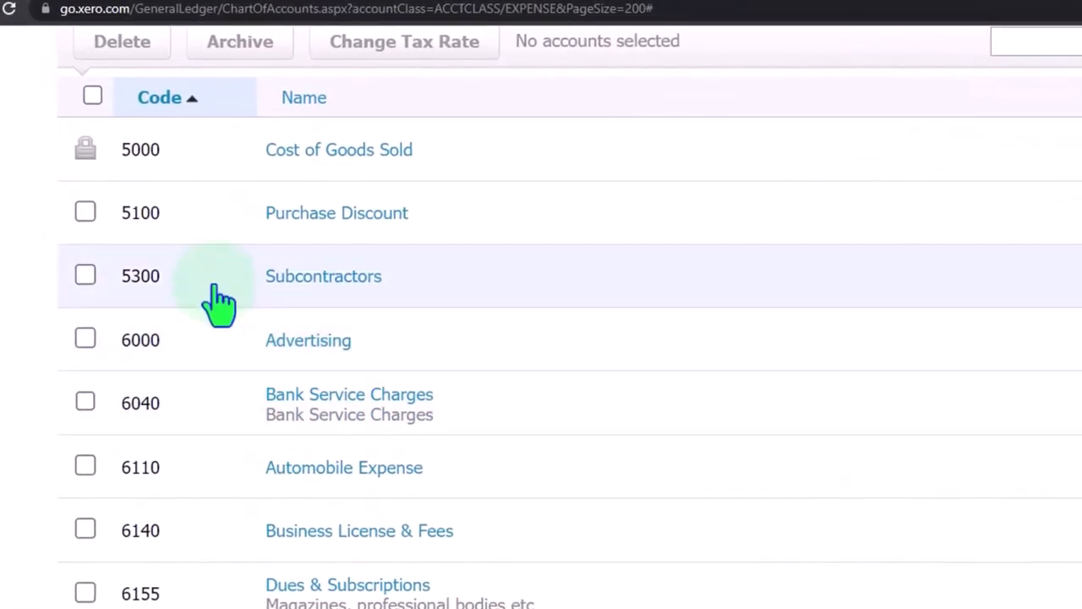
mouse_move(220, 300)
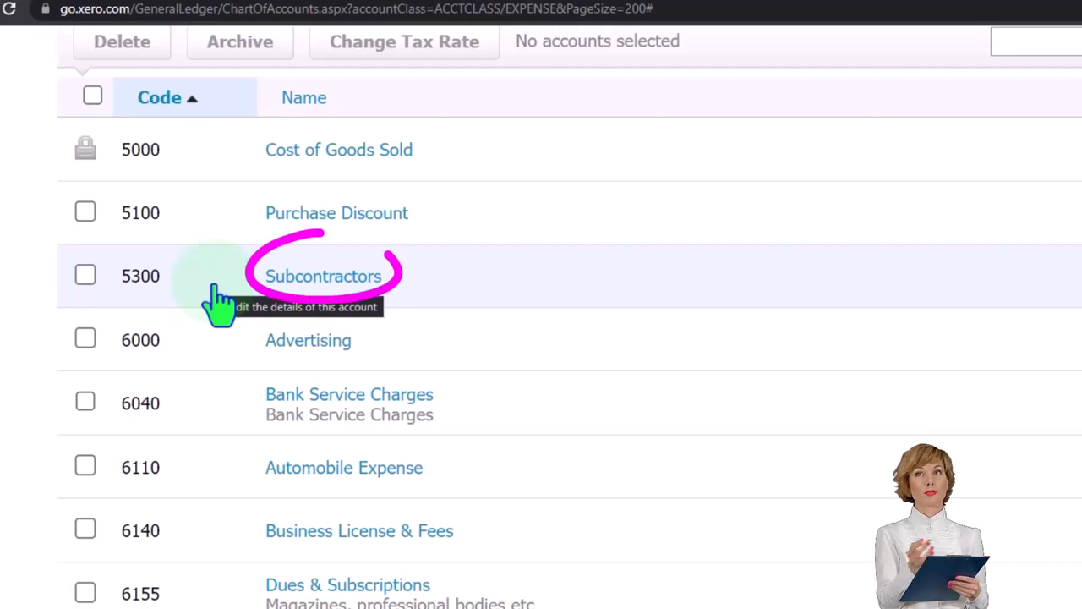
Select account 5300 Subcontractors, delete it, and confirm the deletion.
left_click(85, 274)
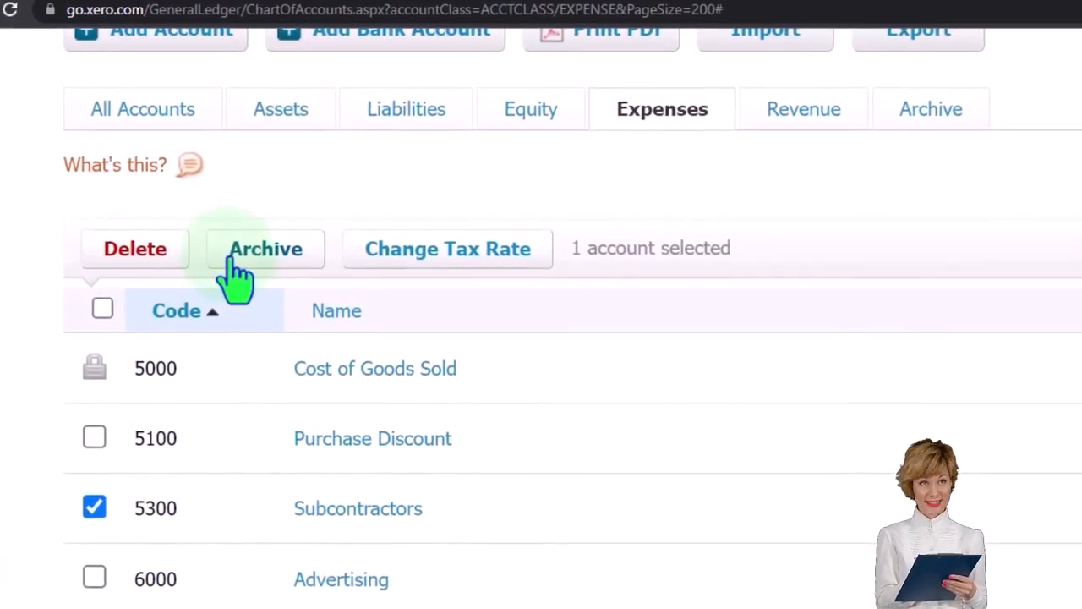
left_click(266, 249)
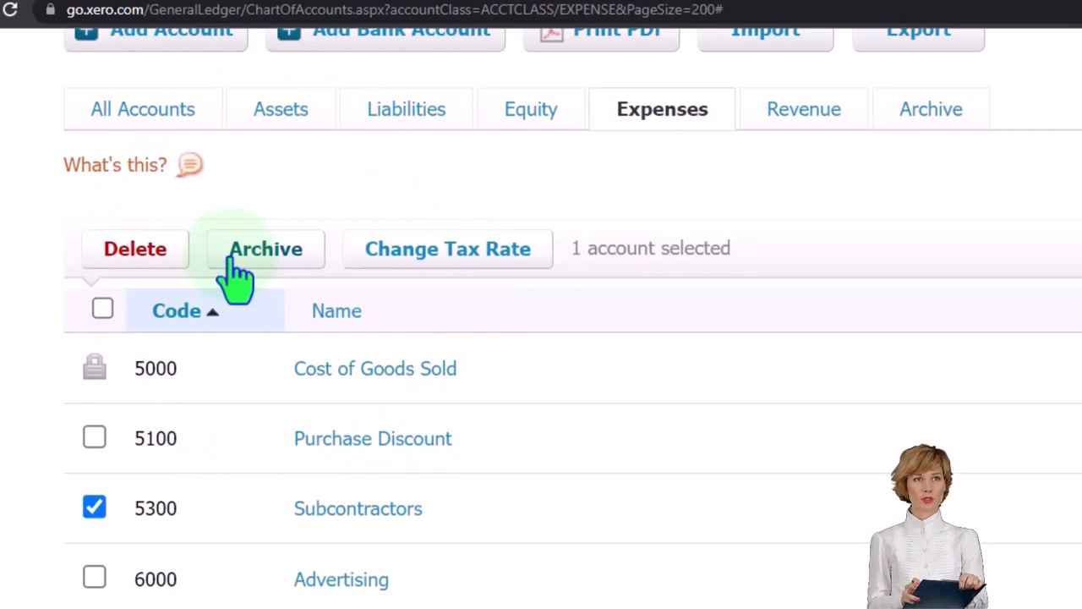
left_click(135, 248)
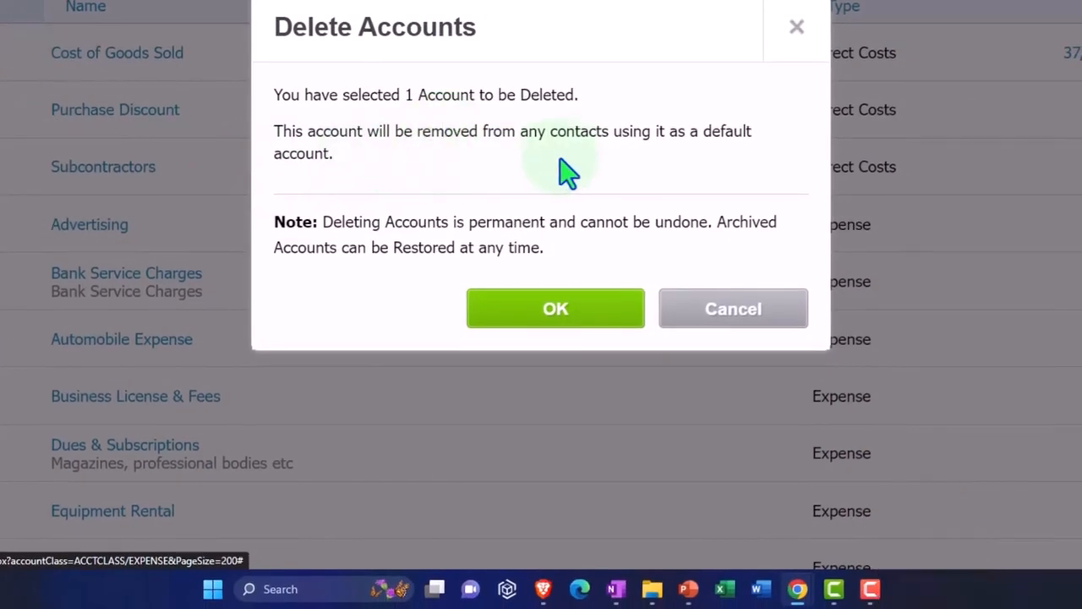
mouse_move(613, 190)
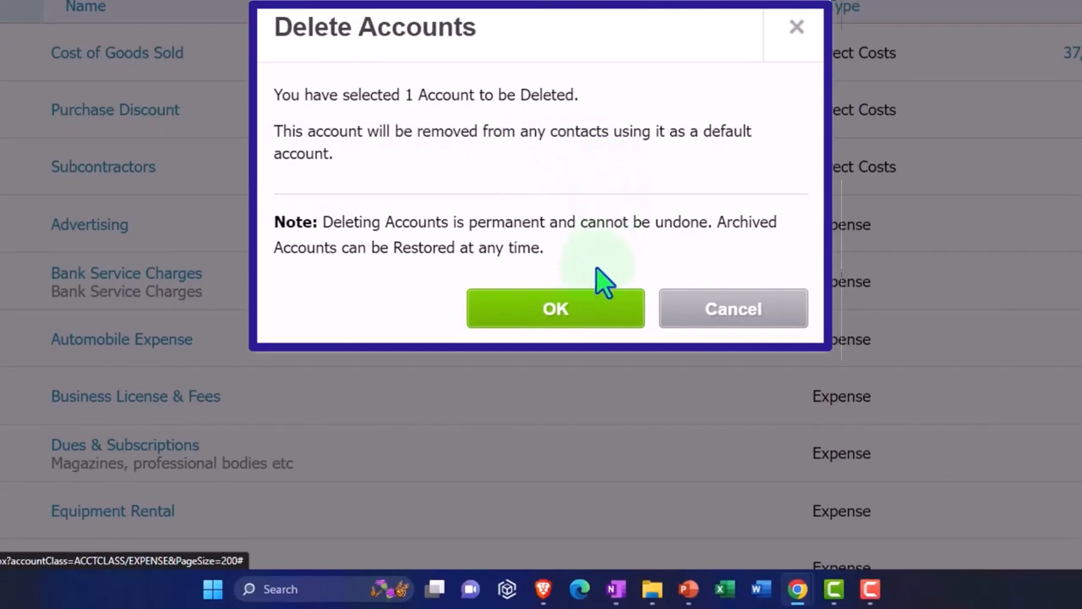
left_click(555, 309)
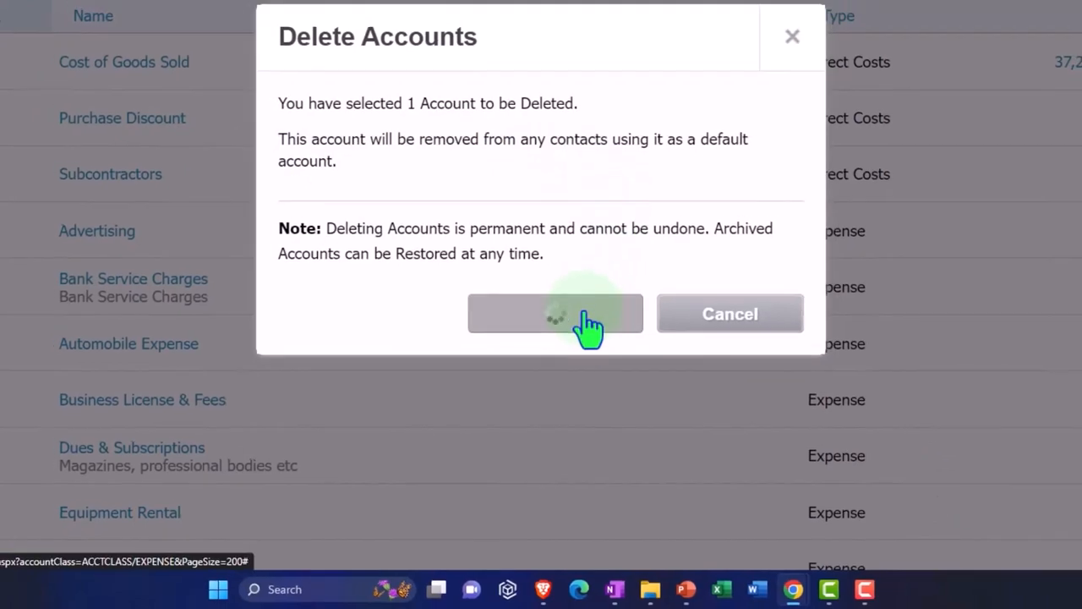
left_click(555, 313)
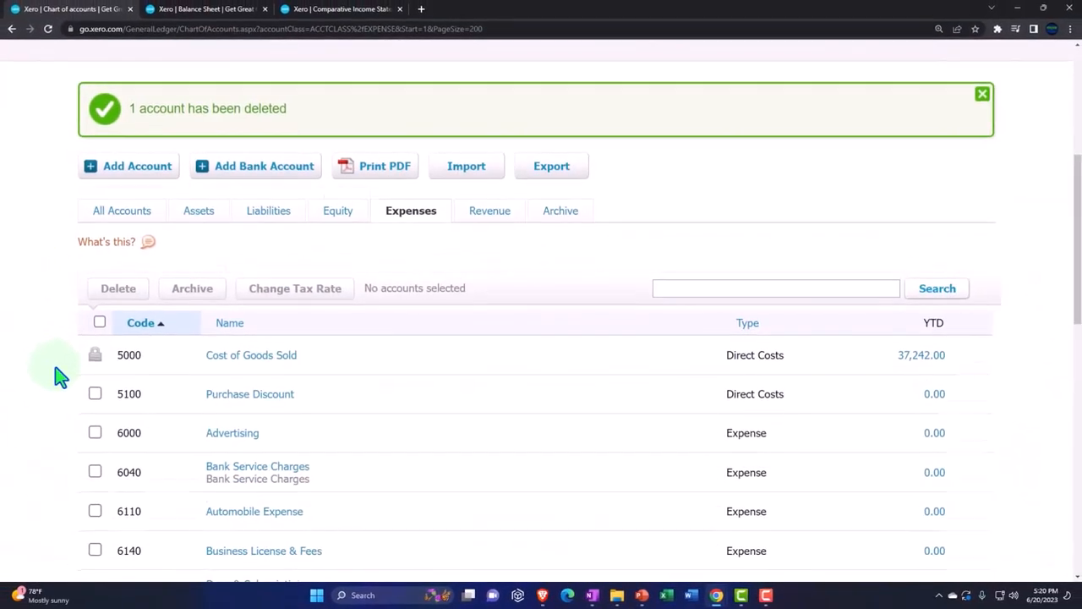
Review the zero-YTD expense accounts and tick Reimbursable Expense (6400) for removal.
scroll("down", 3)
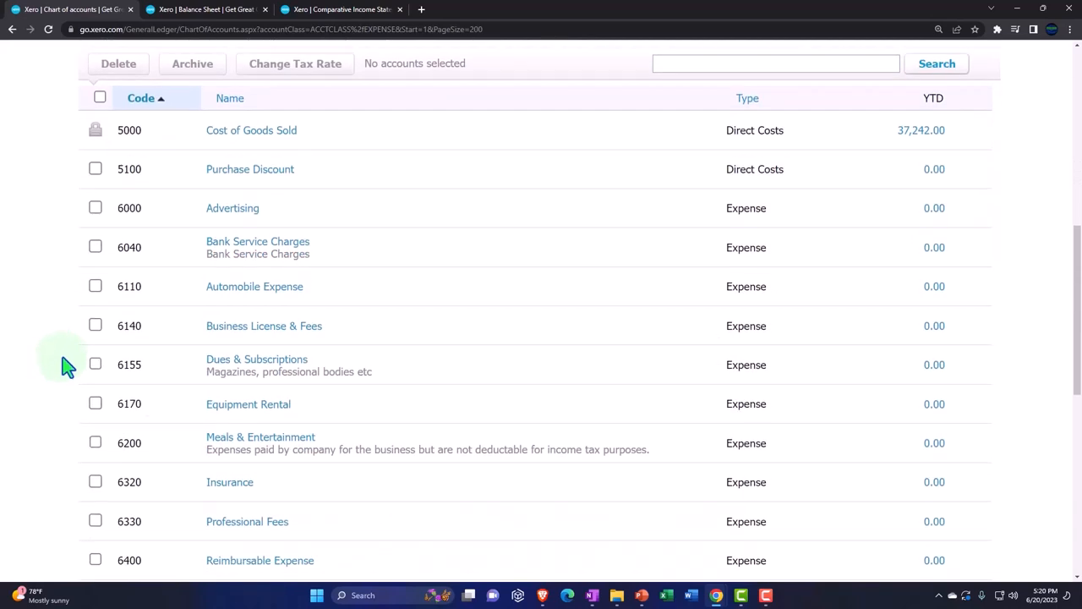
scroll("down", 3)
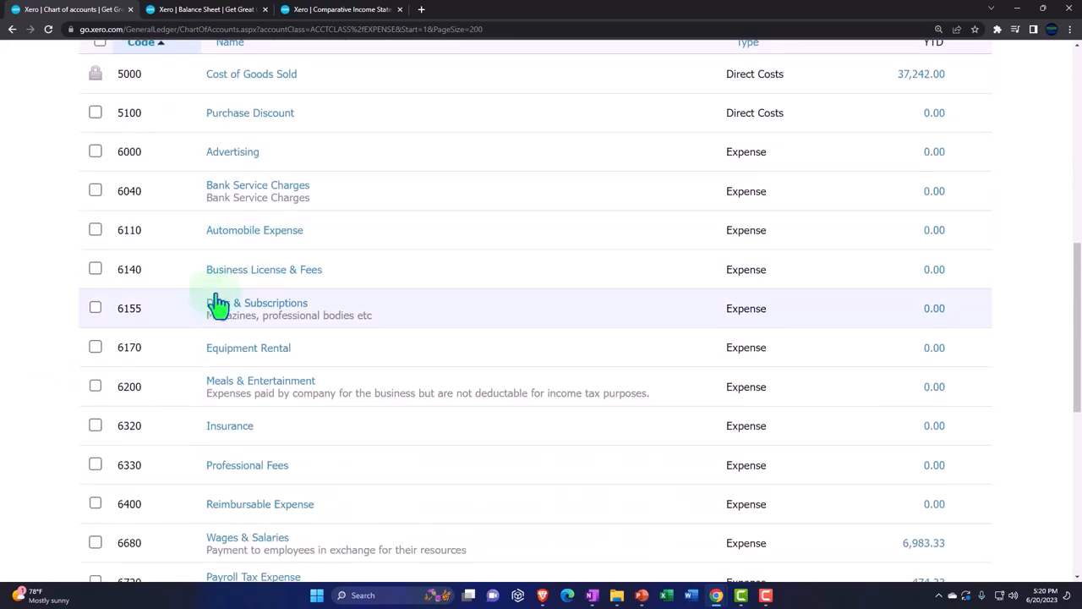
scroll("down", 3)
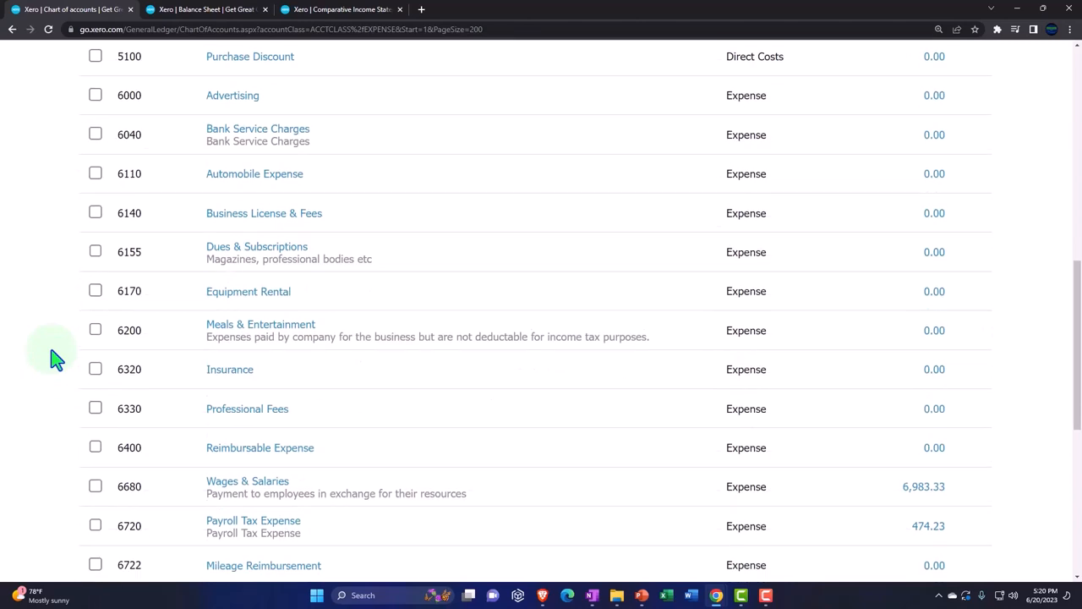
scroll("down", 3)
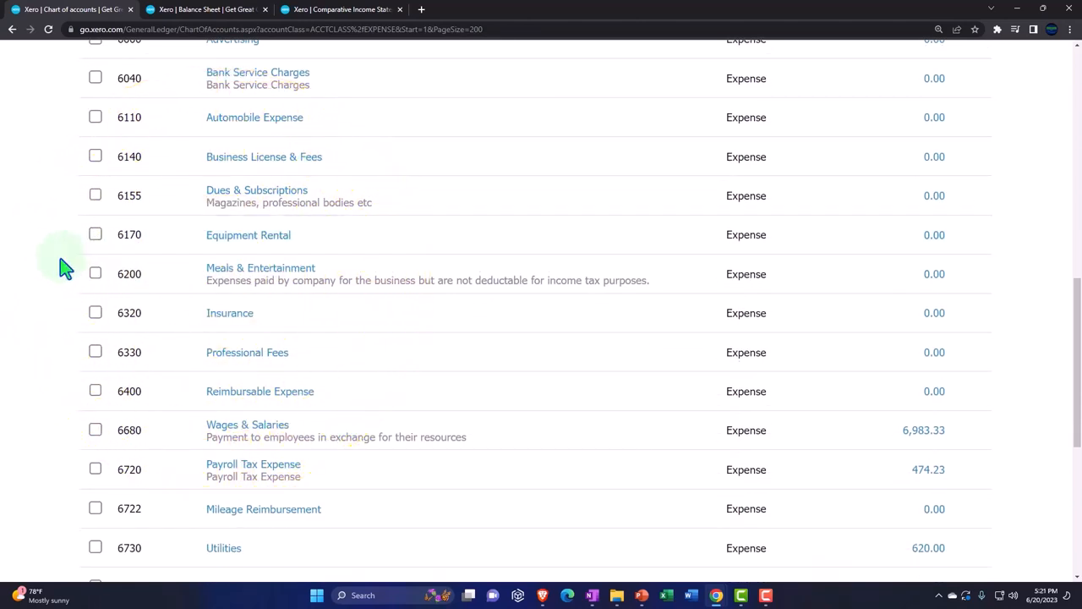
scroll("down", 3)
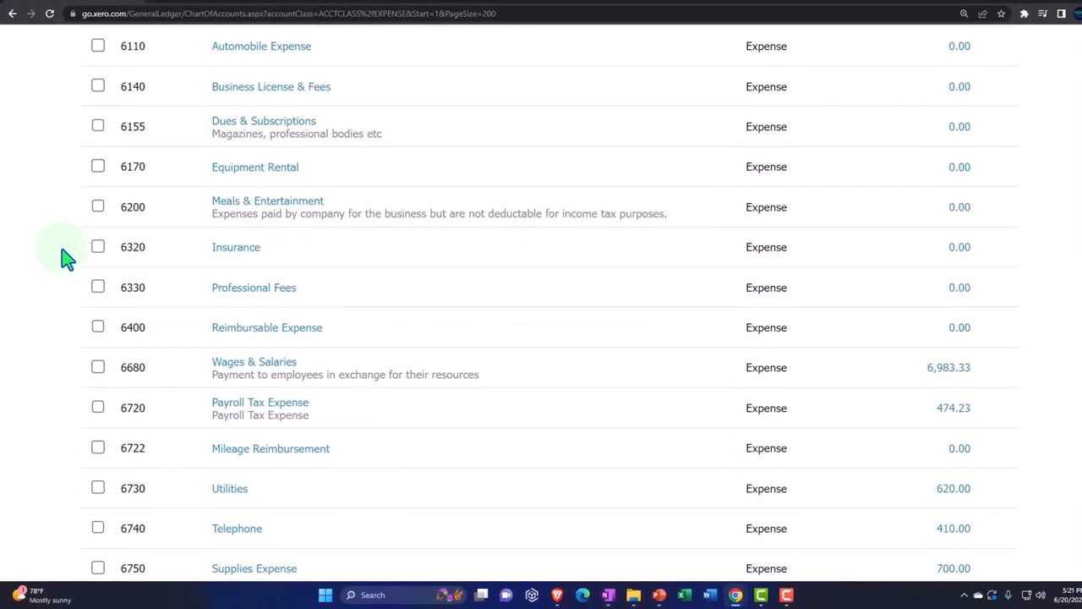
scroll("down", 3)
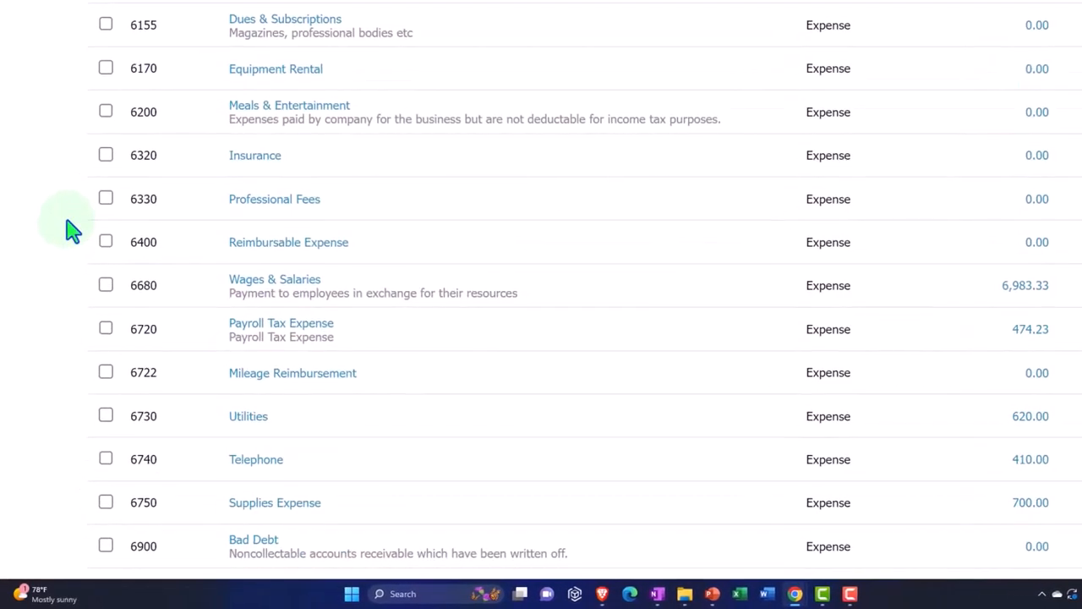
scroll("down", 3)
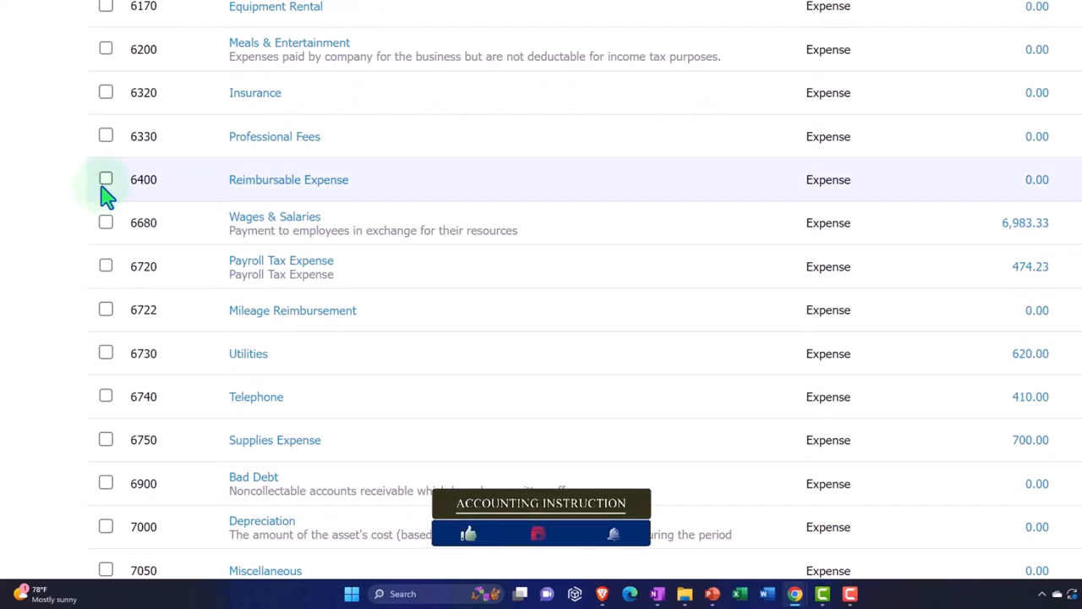
left_click(105, 178)
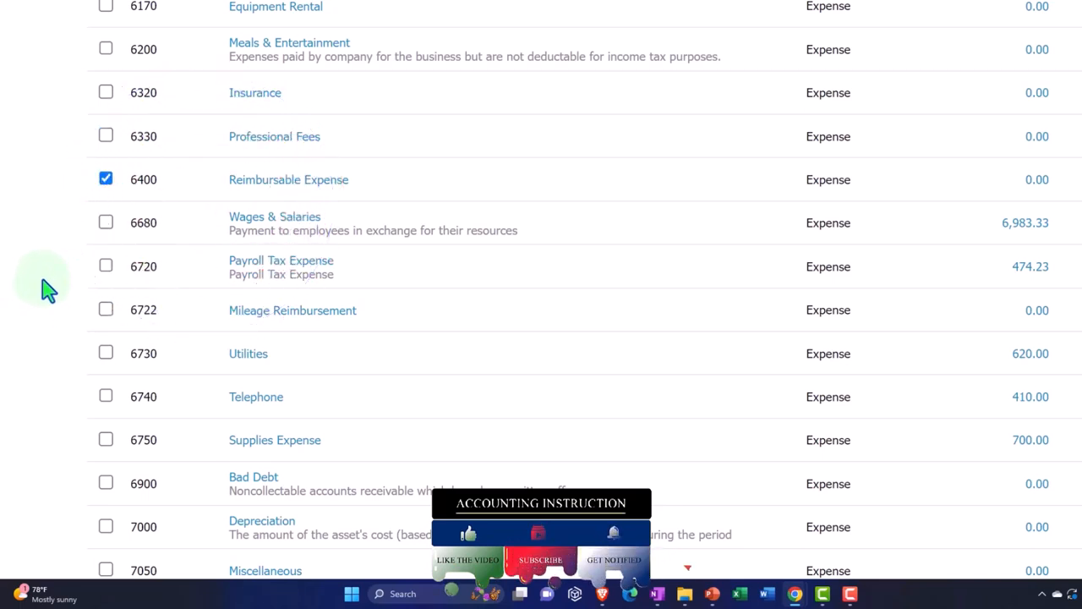
Leave Mileage Reimbursement unticked, keeping only Reimbursable Expense marked, and finish reviewing expenses.
scroll("down", 3)
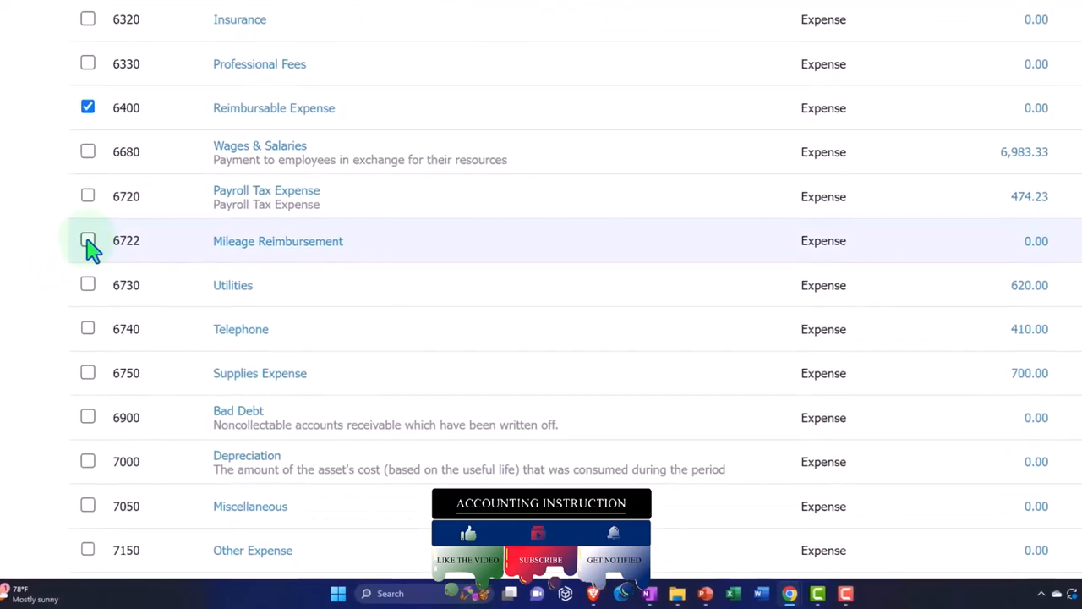
left_click(88, 241)
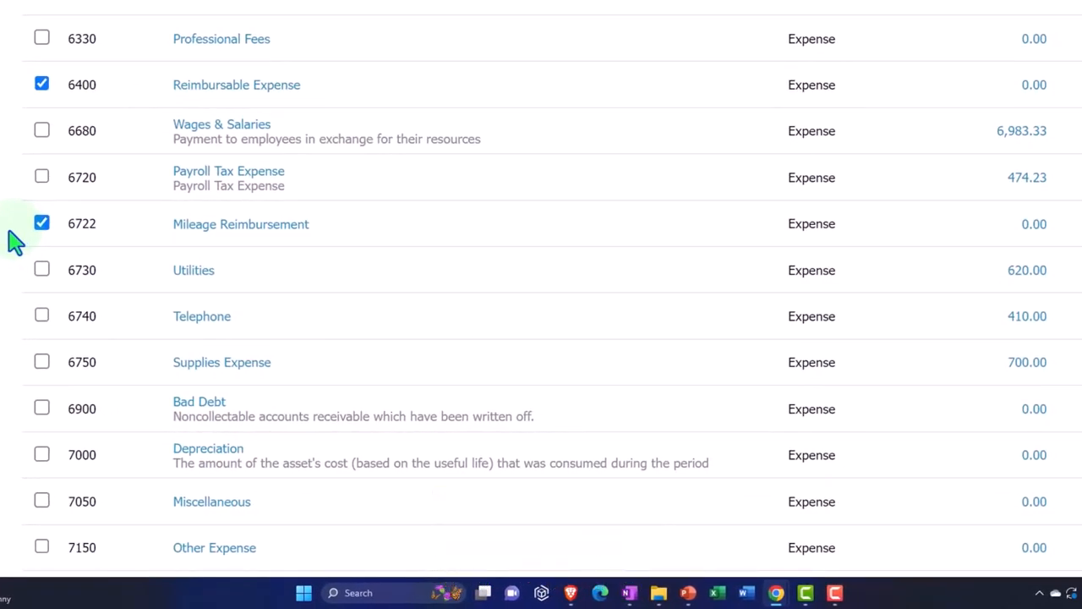
left_click(41, 223)
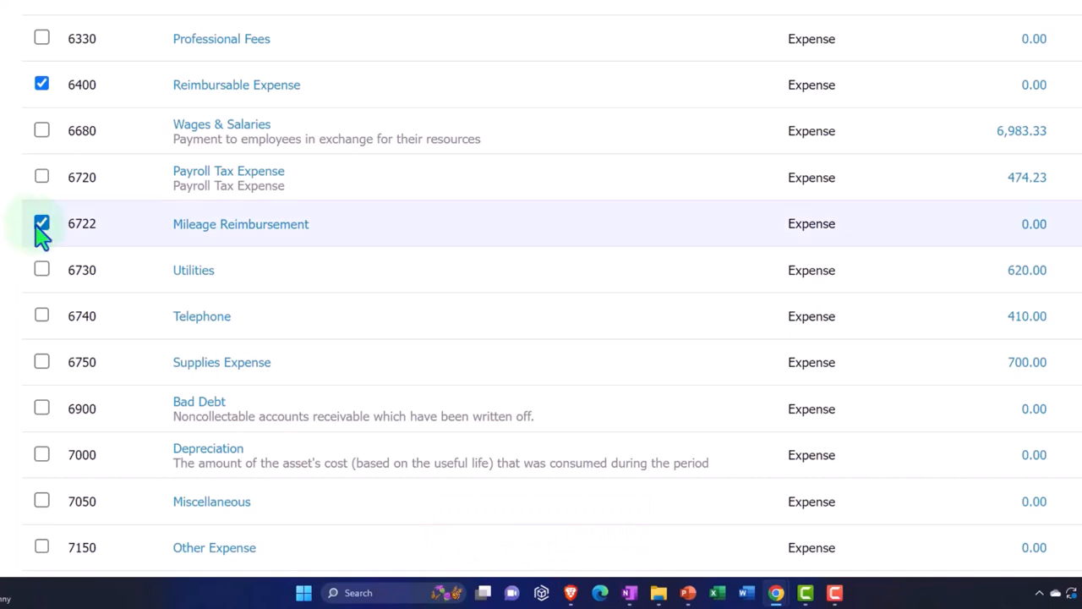
left_click(42, 222)
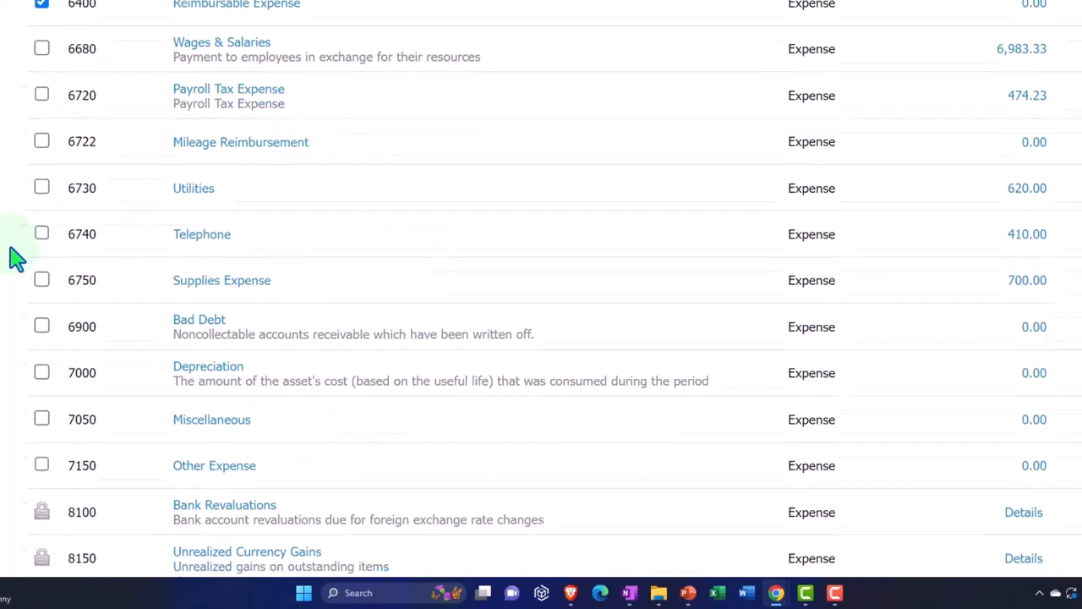
scroll("down", 3)
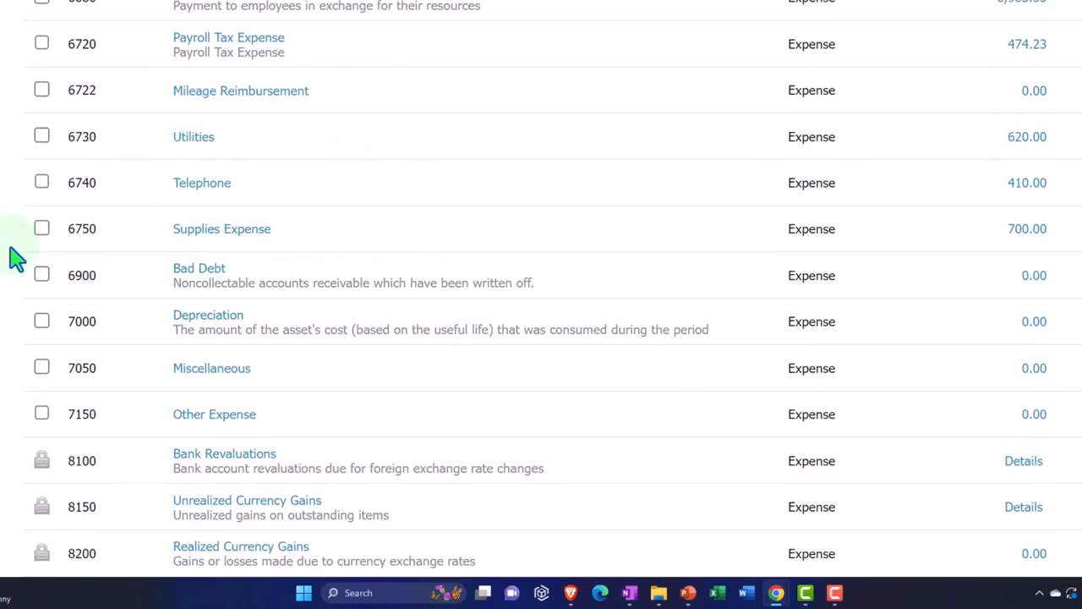
scroll("down", 3)
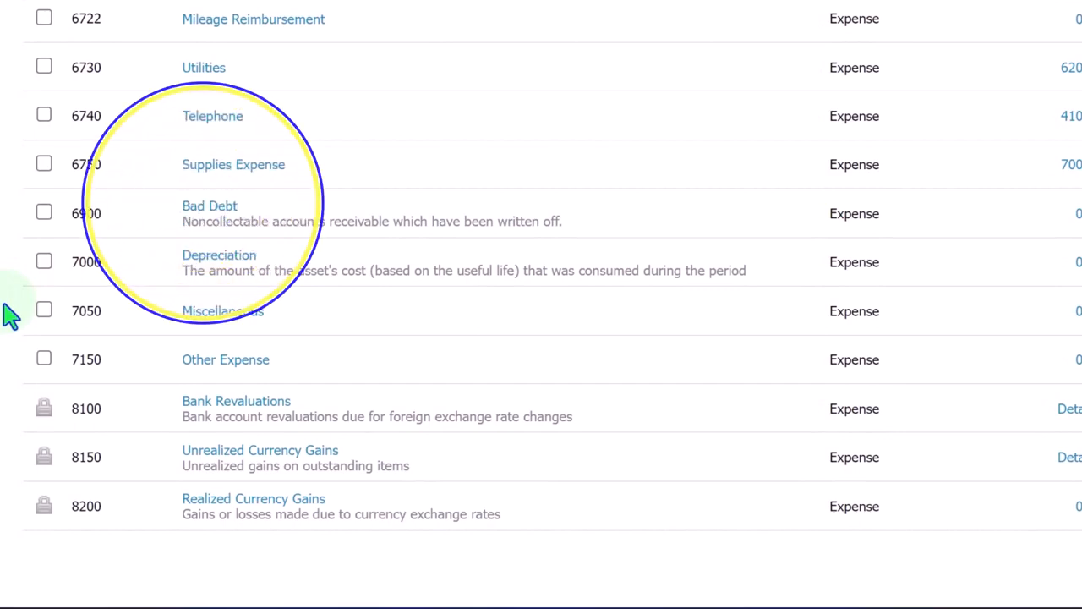
scroll("down", 3)
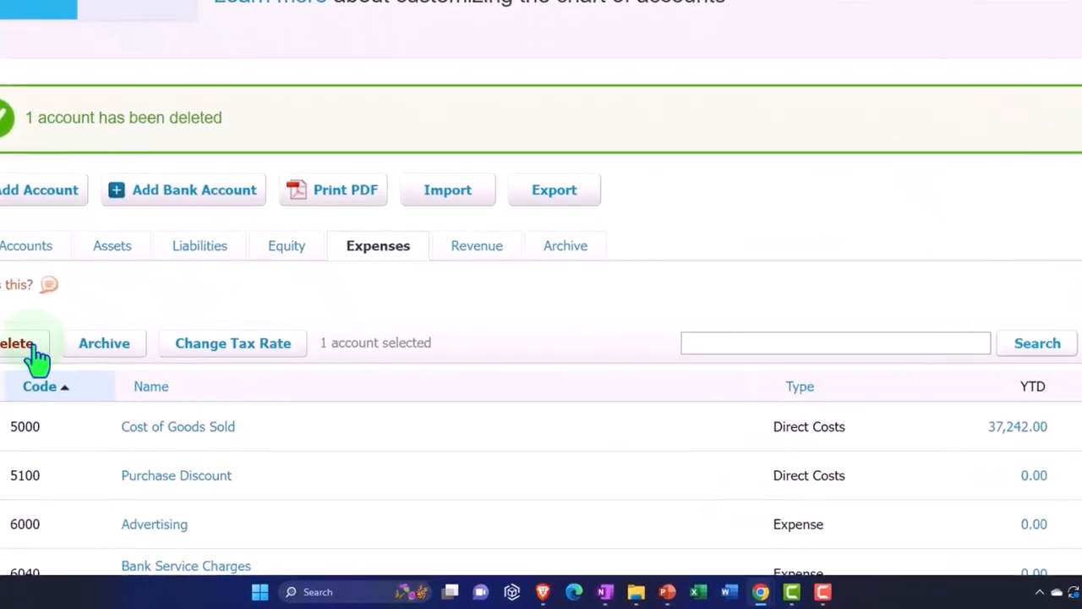
Delete Reimbursable Expense (6400) and confirm the permanent deletion.
left_click(17, 342)
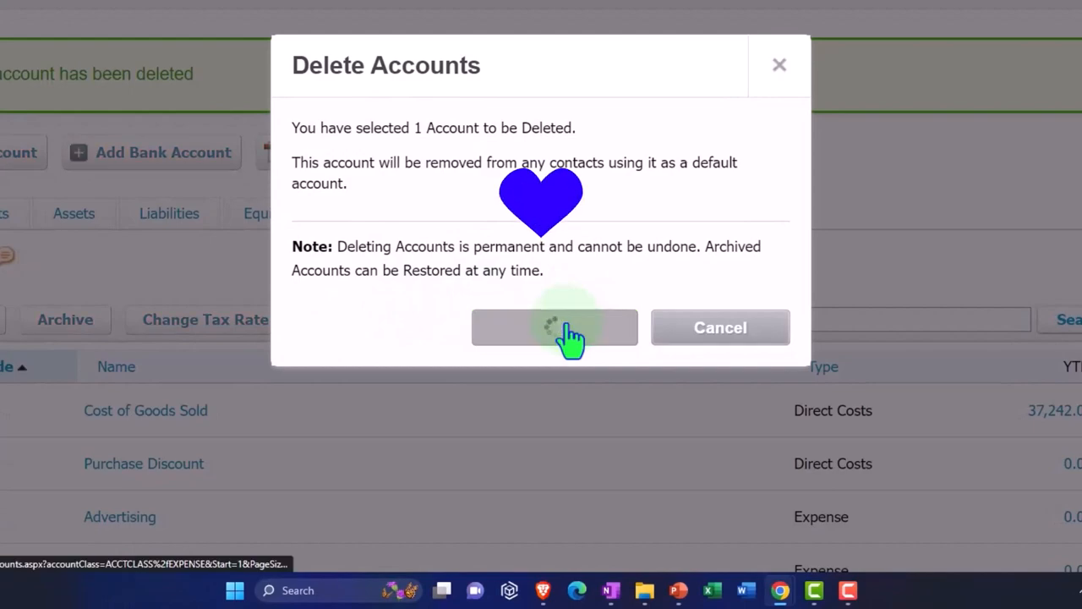
left_click(555, 327)
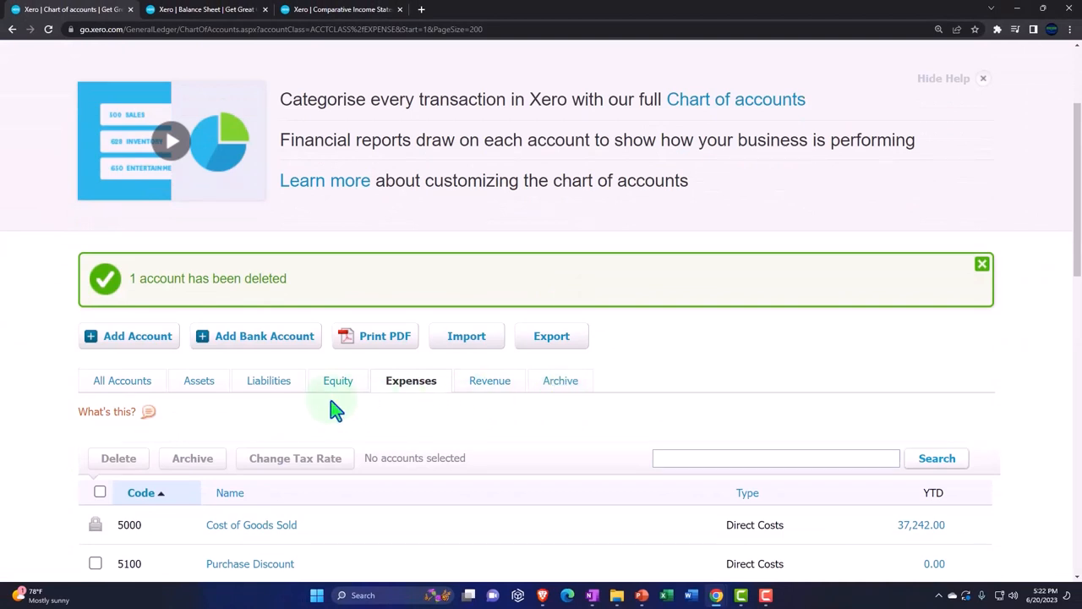
mouse_move(199, 380)
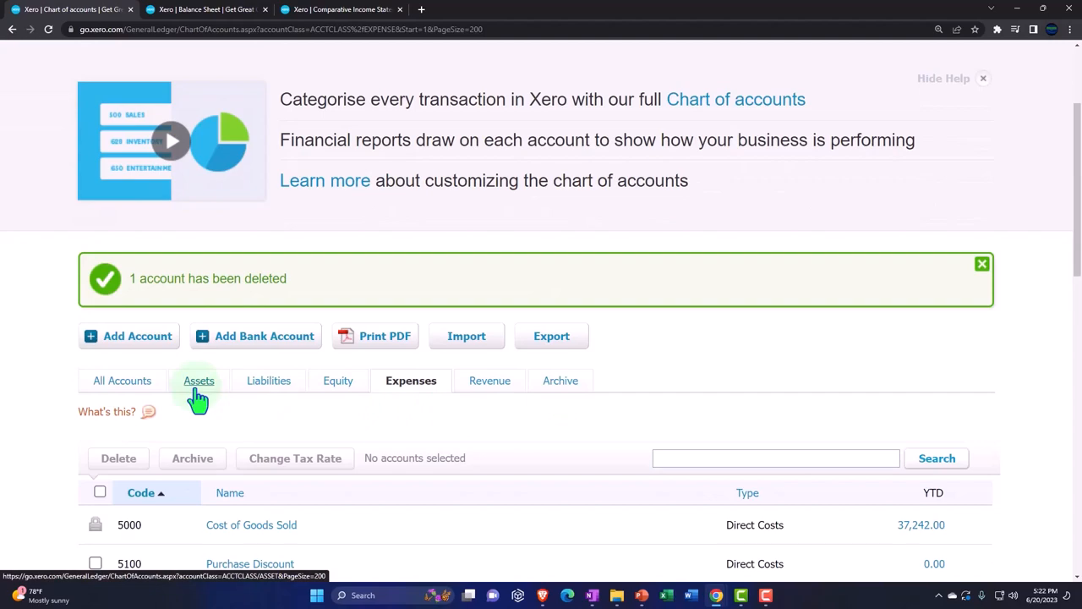
Tick Employee Advances (1320) in the Assets list and delete it permanently.
left_click(198, 380)
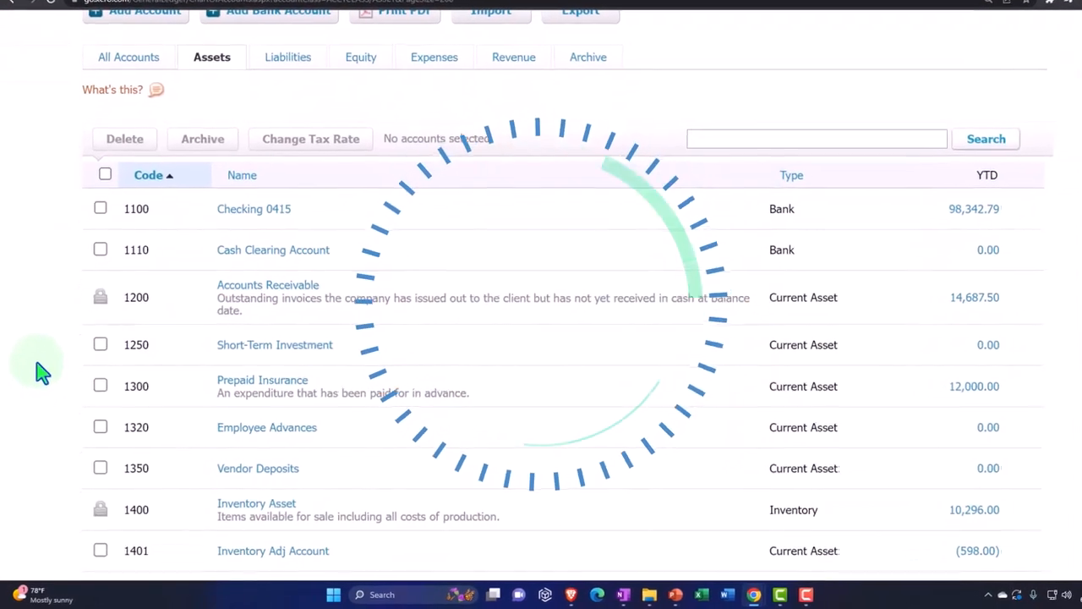
scroll("down", 3)
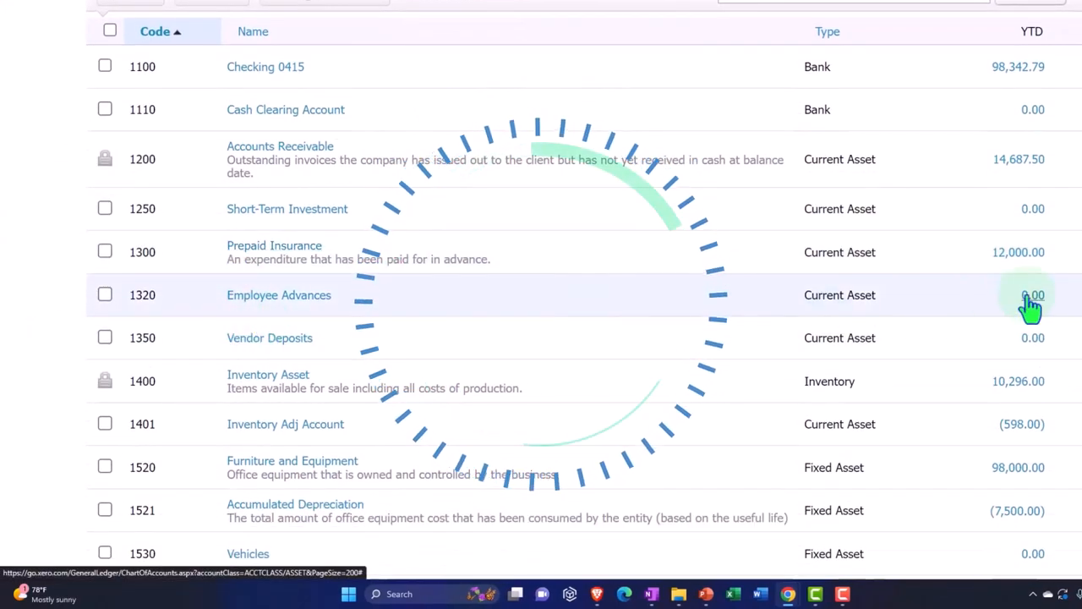
mouse_move(342, 309)
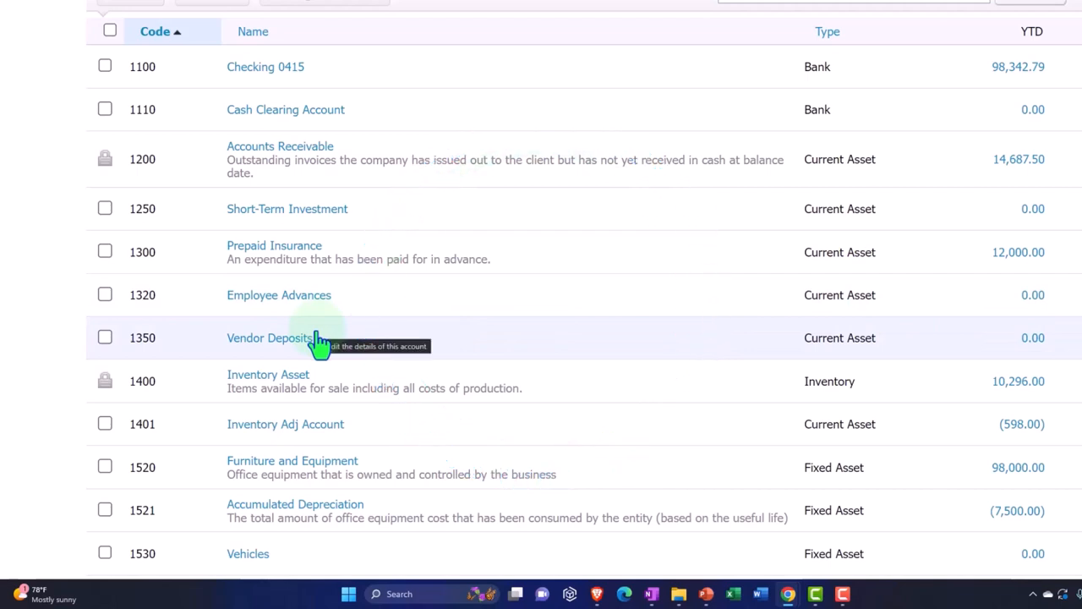
left_click(105, 294)
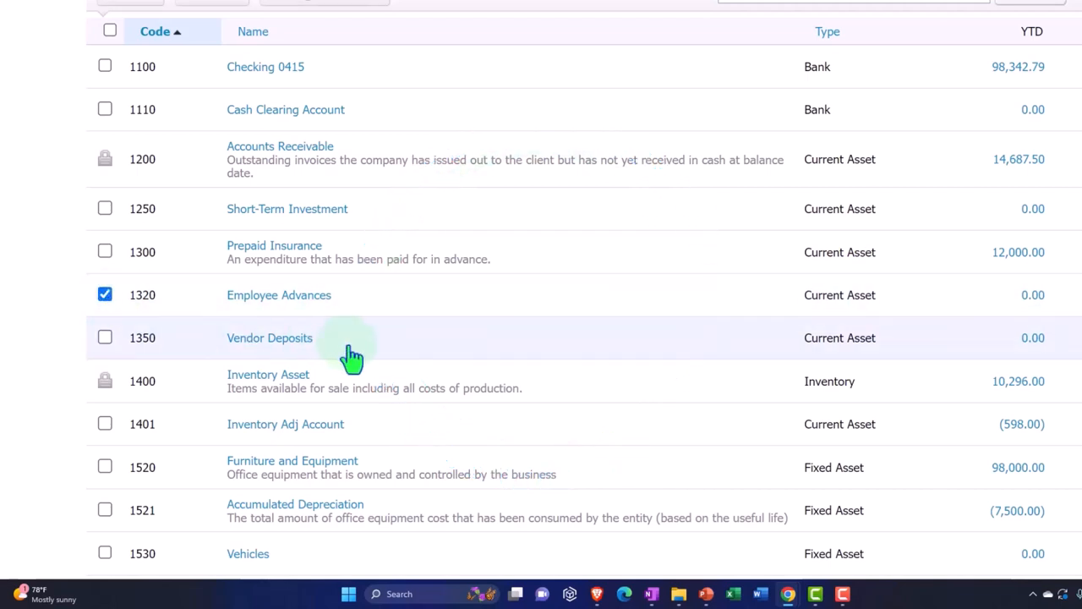
scroll("down", 3)
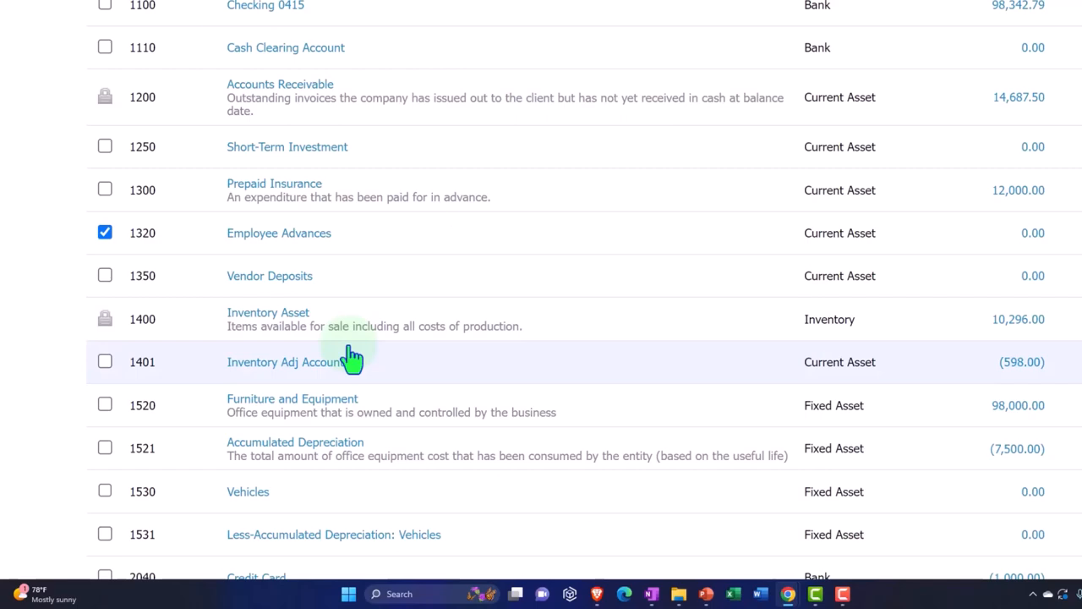
scroll("down", 3)
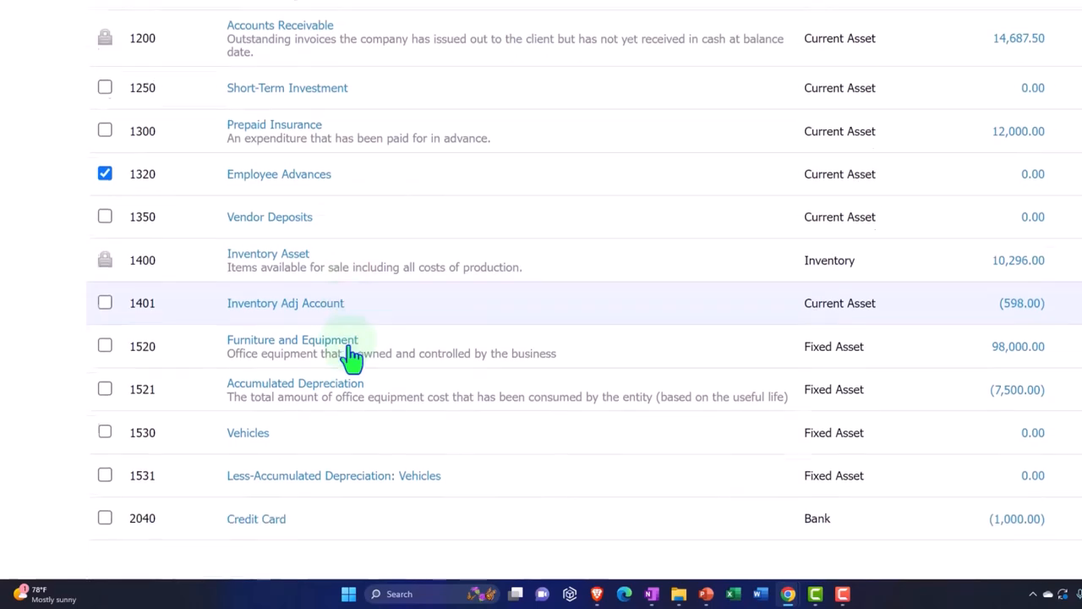
scroll("down", 3)
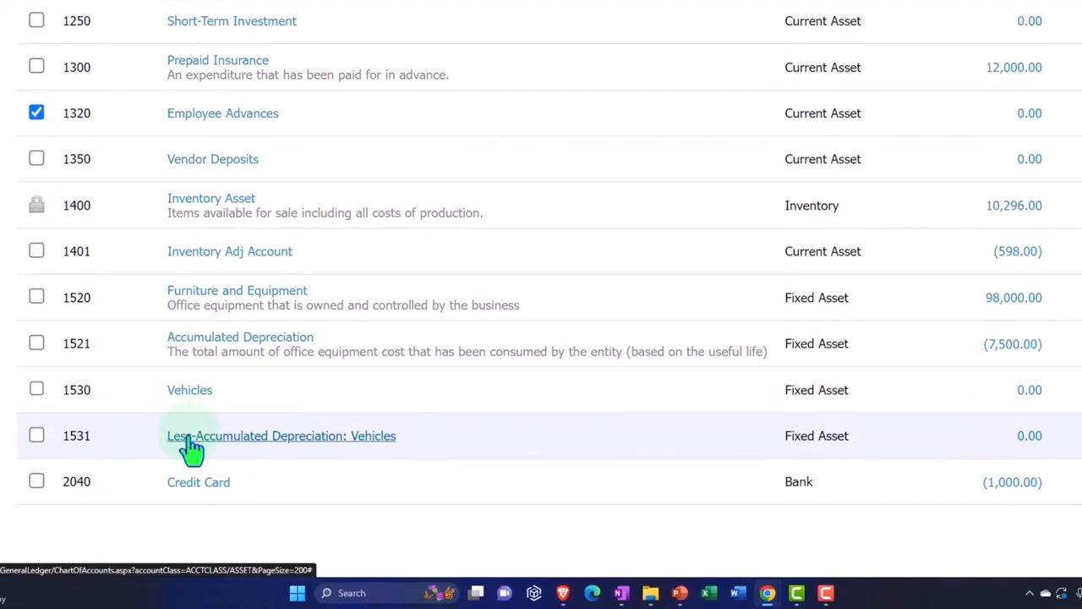
mouse_move(59, 414)
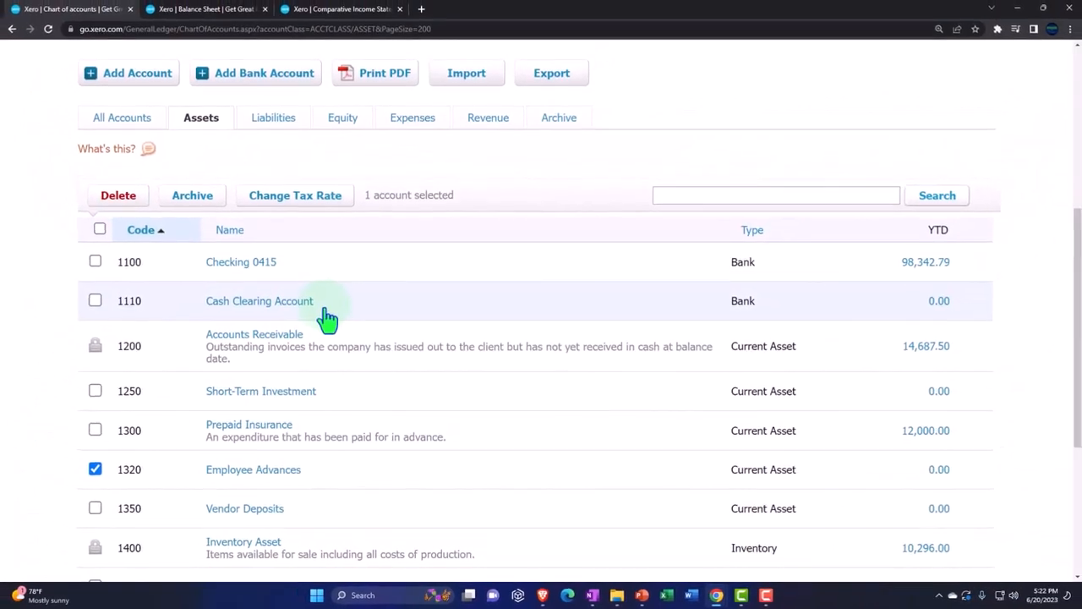
left_click(118, 196)
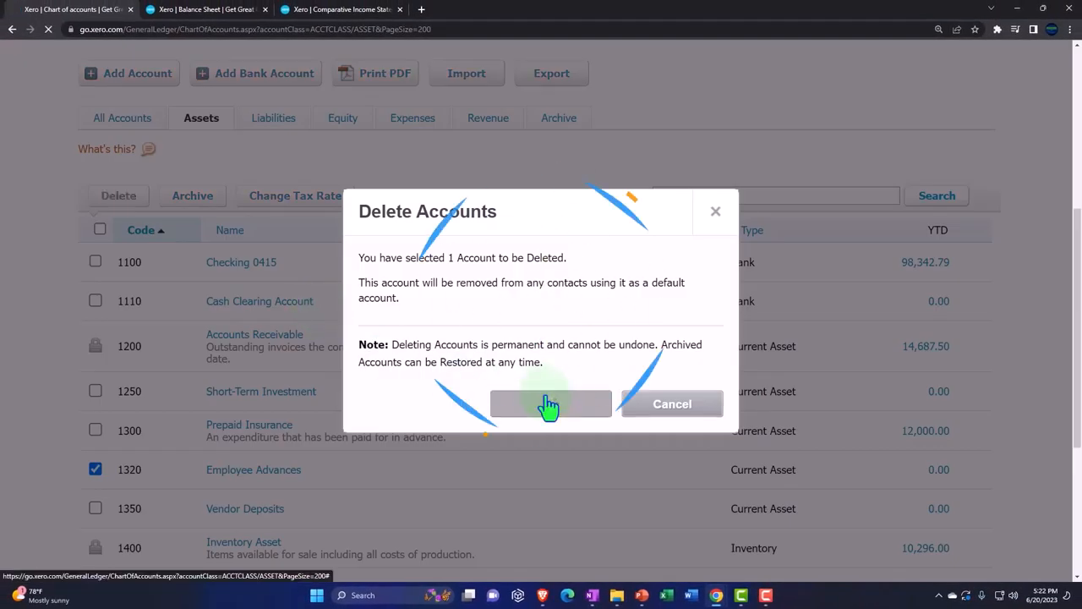
left_click(551, 403)
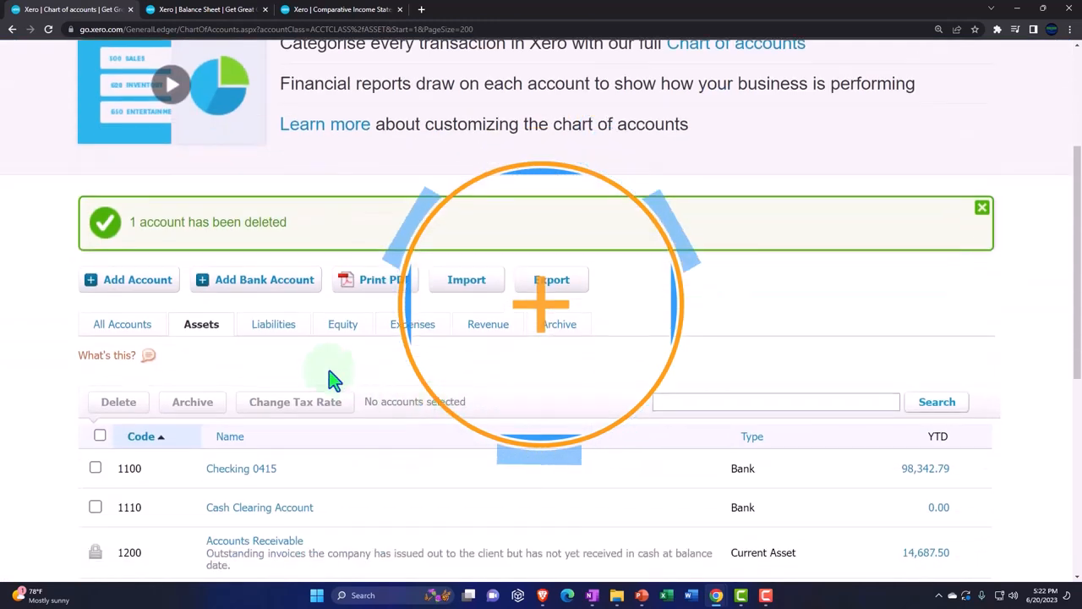
left_click(273, 324)
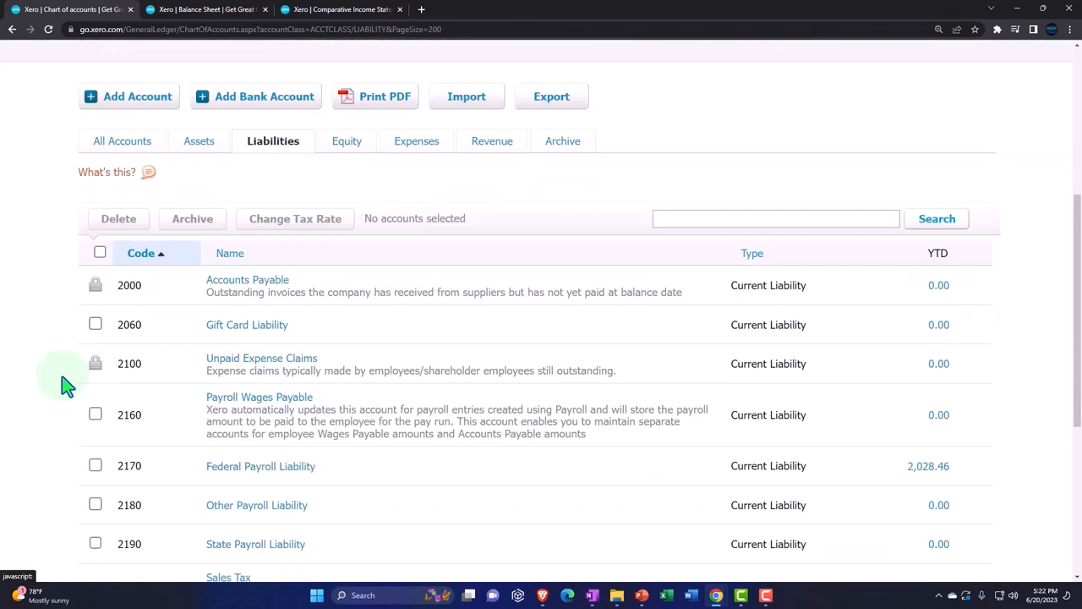
Review the liability accounts without removing any, then browse the Equity accounts list.
scroll("down", 3)
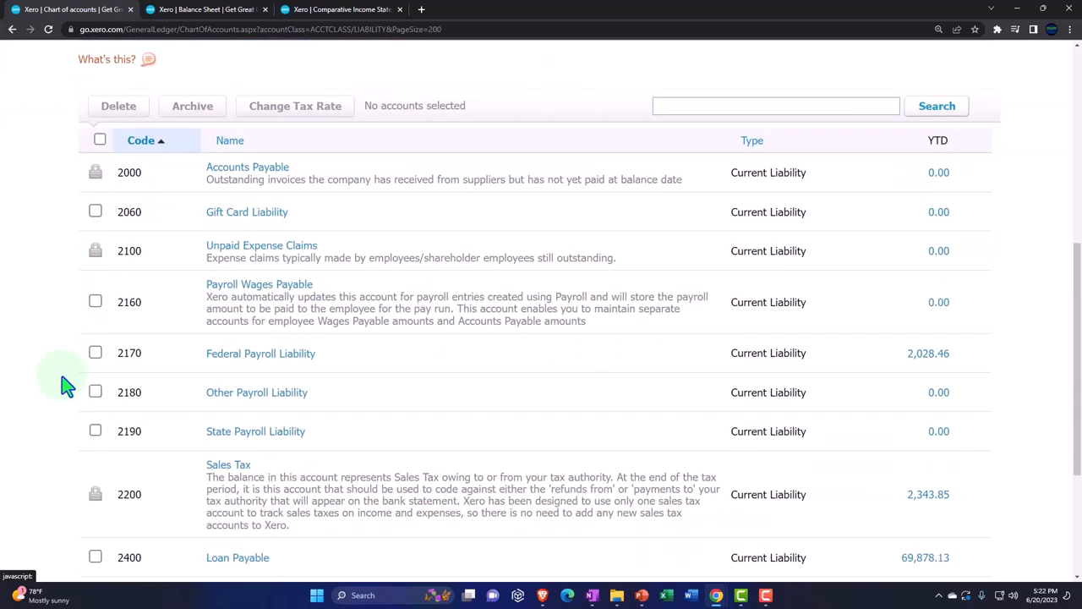
scroll("down", 3)
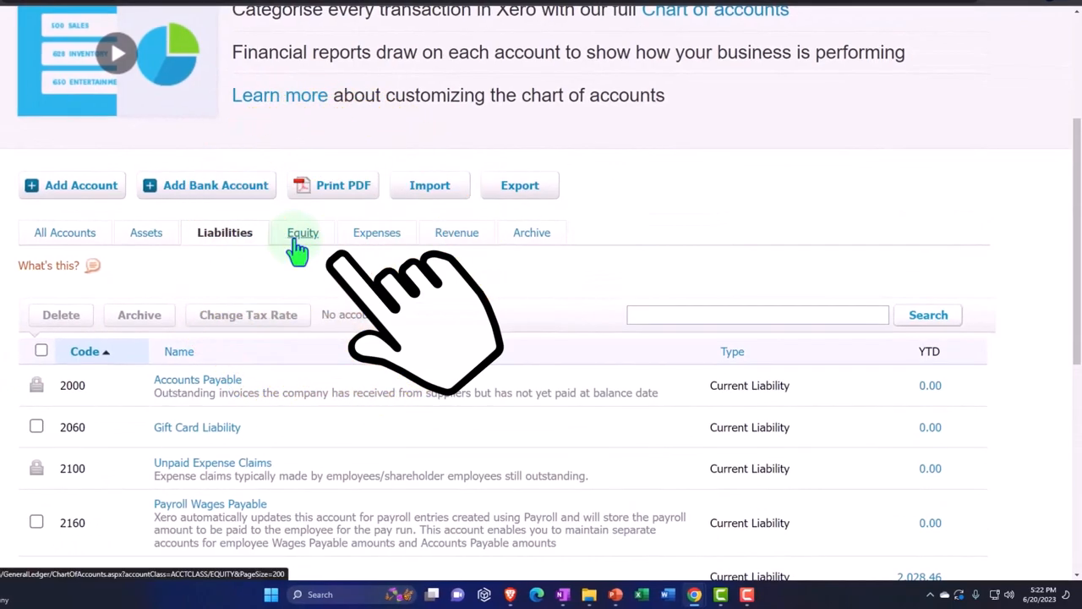
left_click(302, 233)
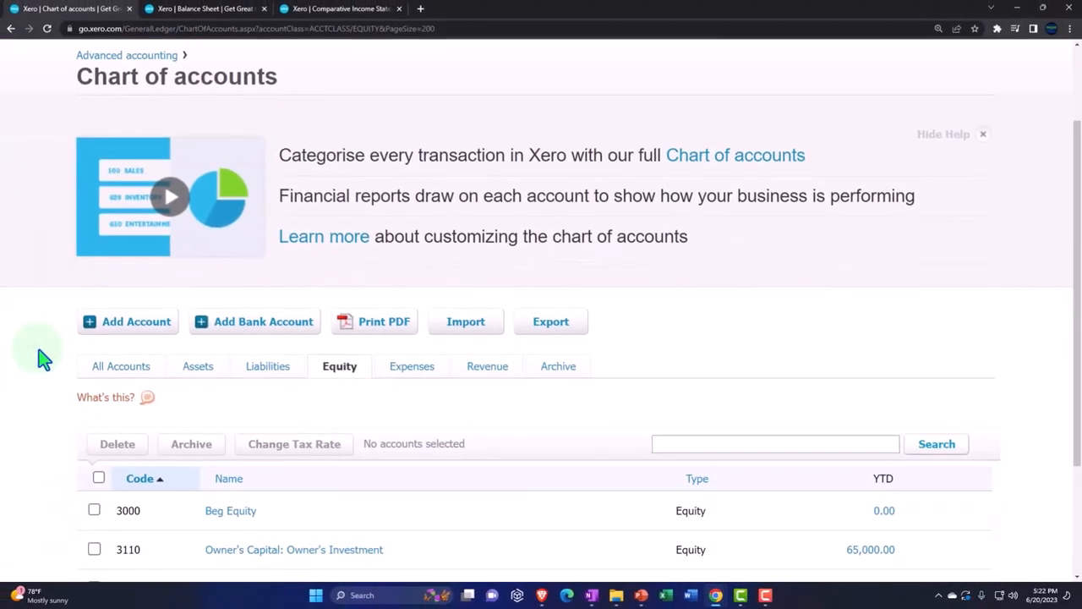
scroll("down", 3)
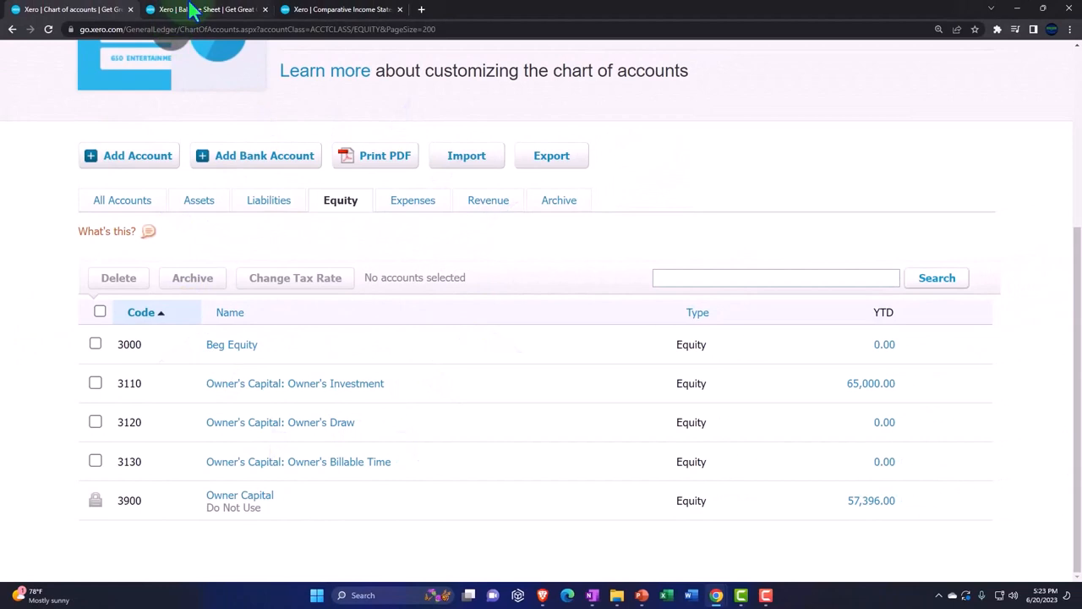
Check the Balance Sheet, then return to the Comparative Income Statement's net income totals.
left_click(338, 9)
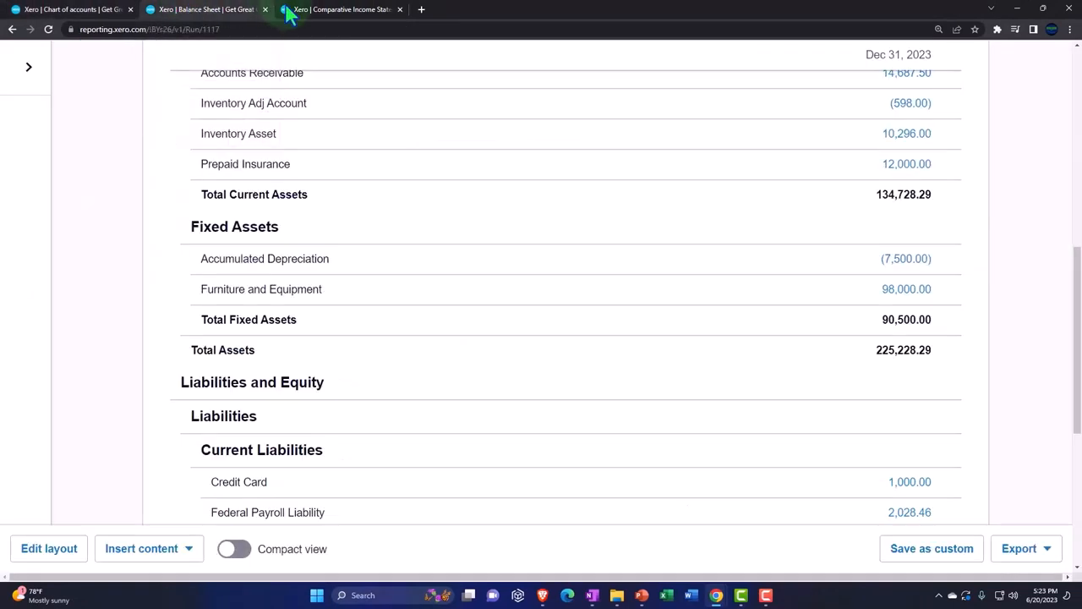
left_click(339, 9)
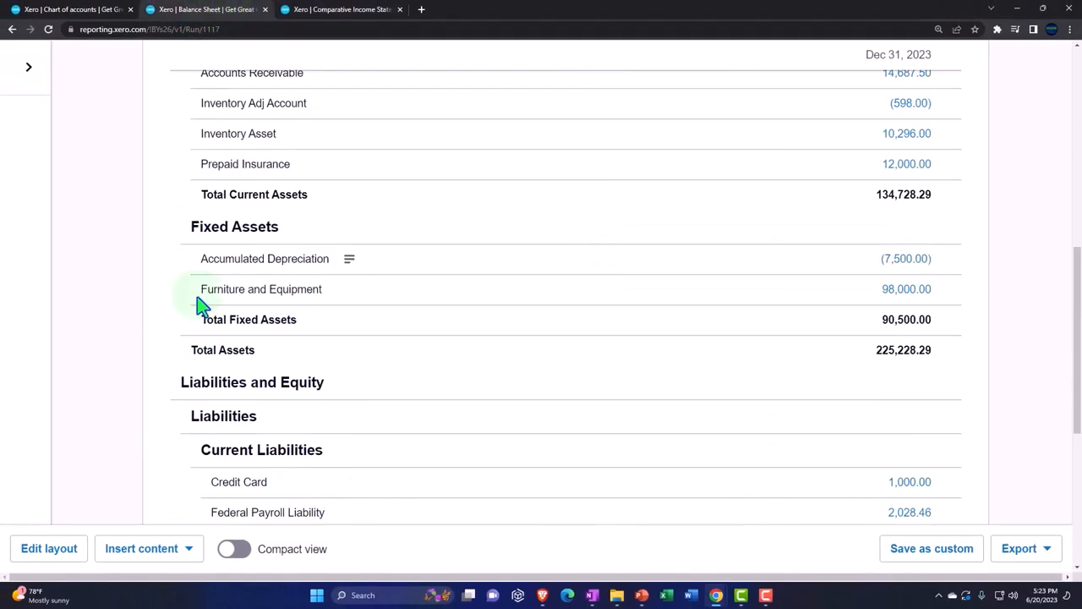
mouse_move(165, 327)
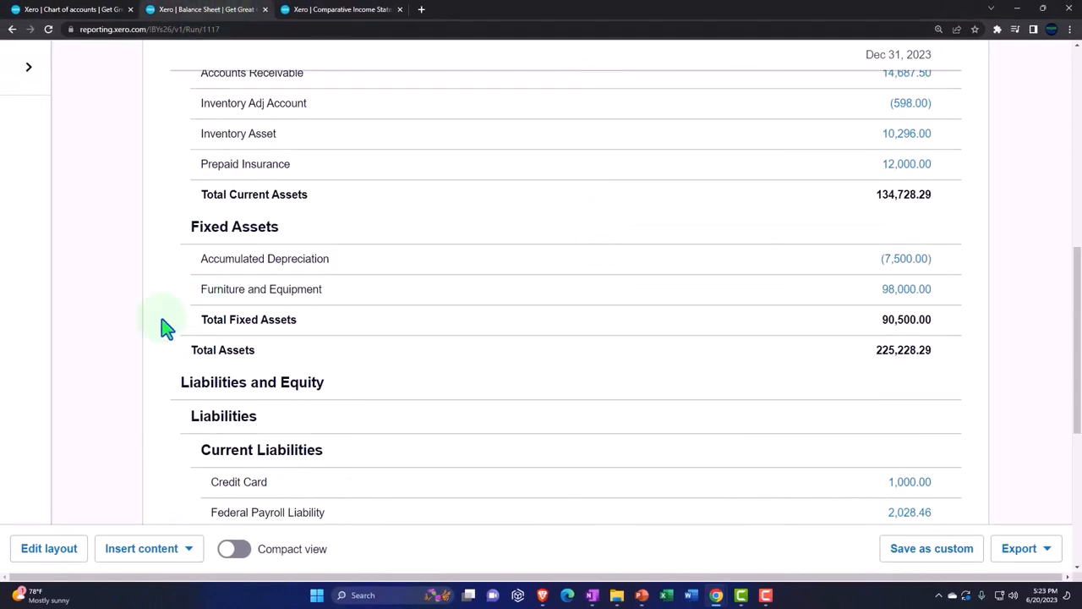
scroll("up", 3)
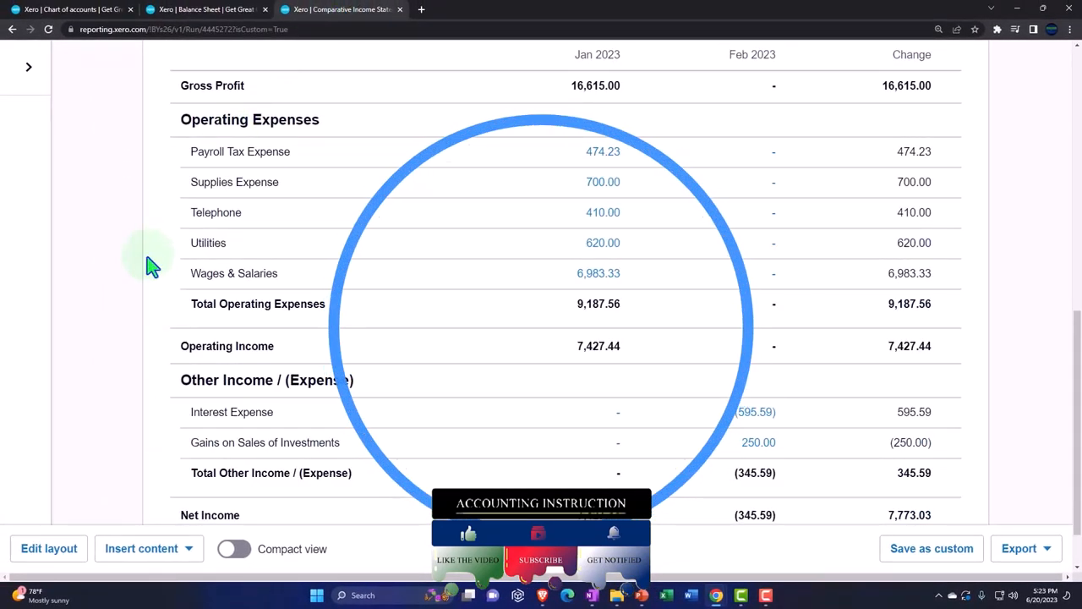
scroll("down", 3)
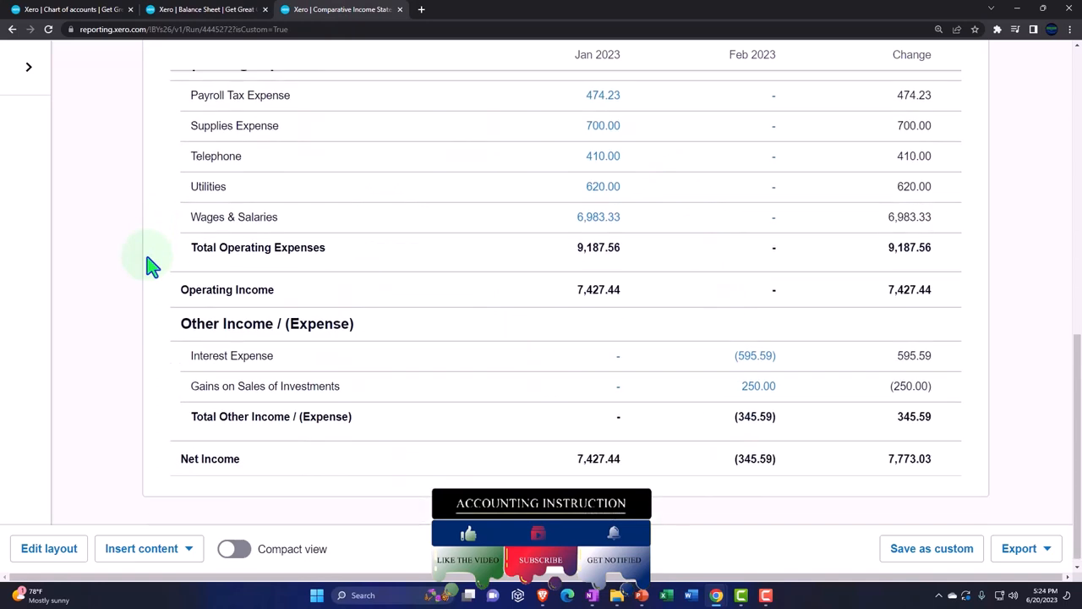